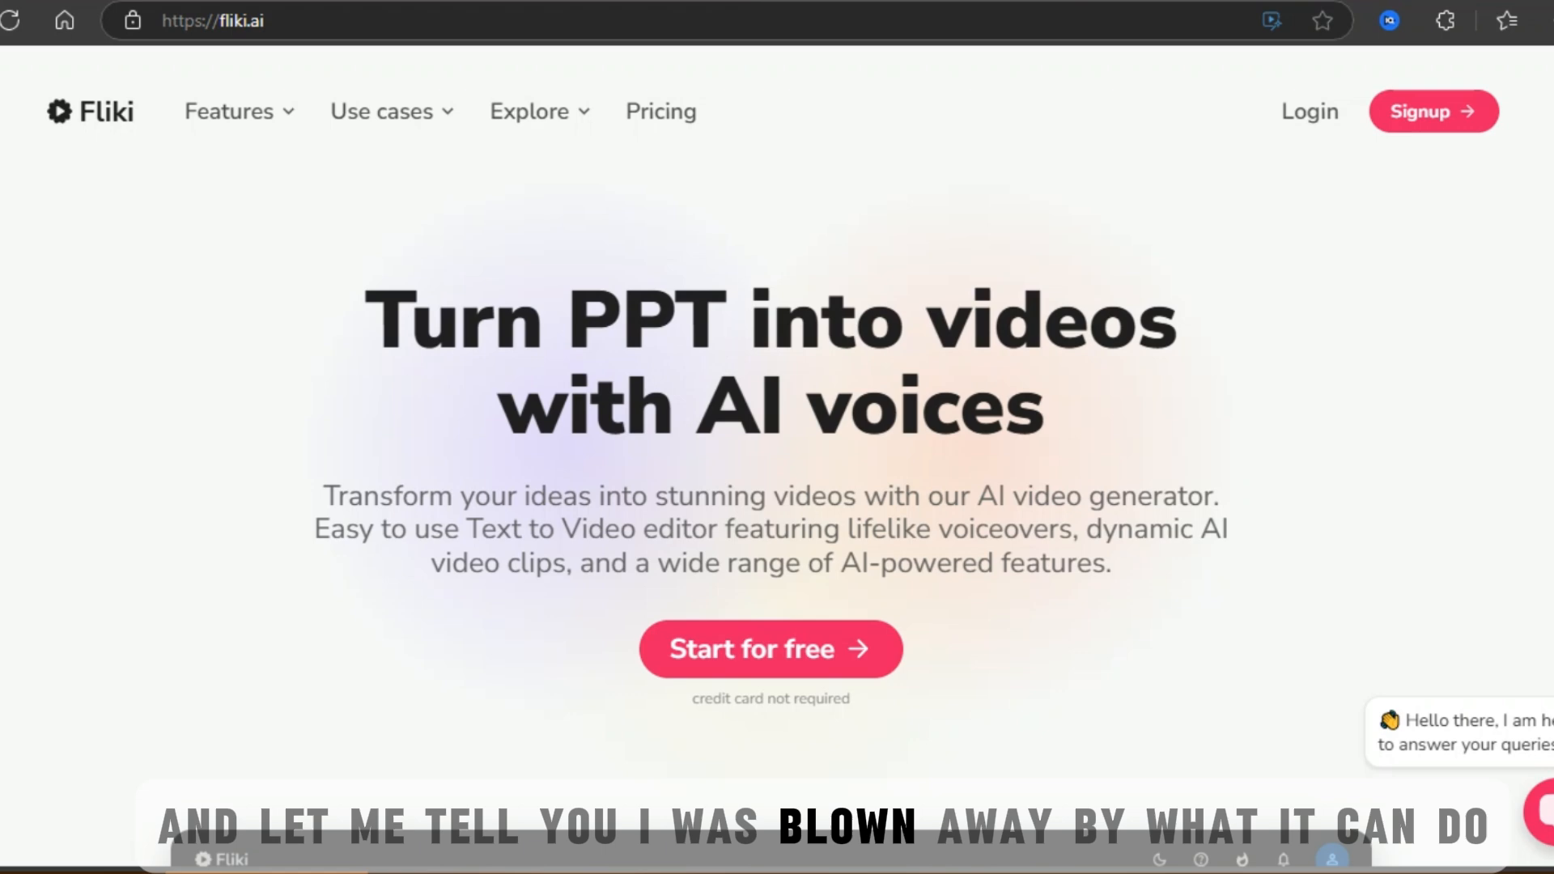
Enter the Fliki app workspace from the fliki.ai landing page
left_click(770, 647)
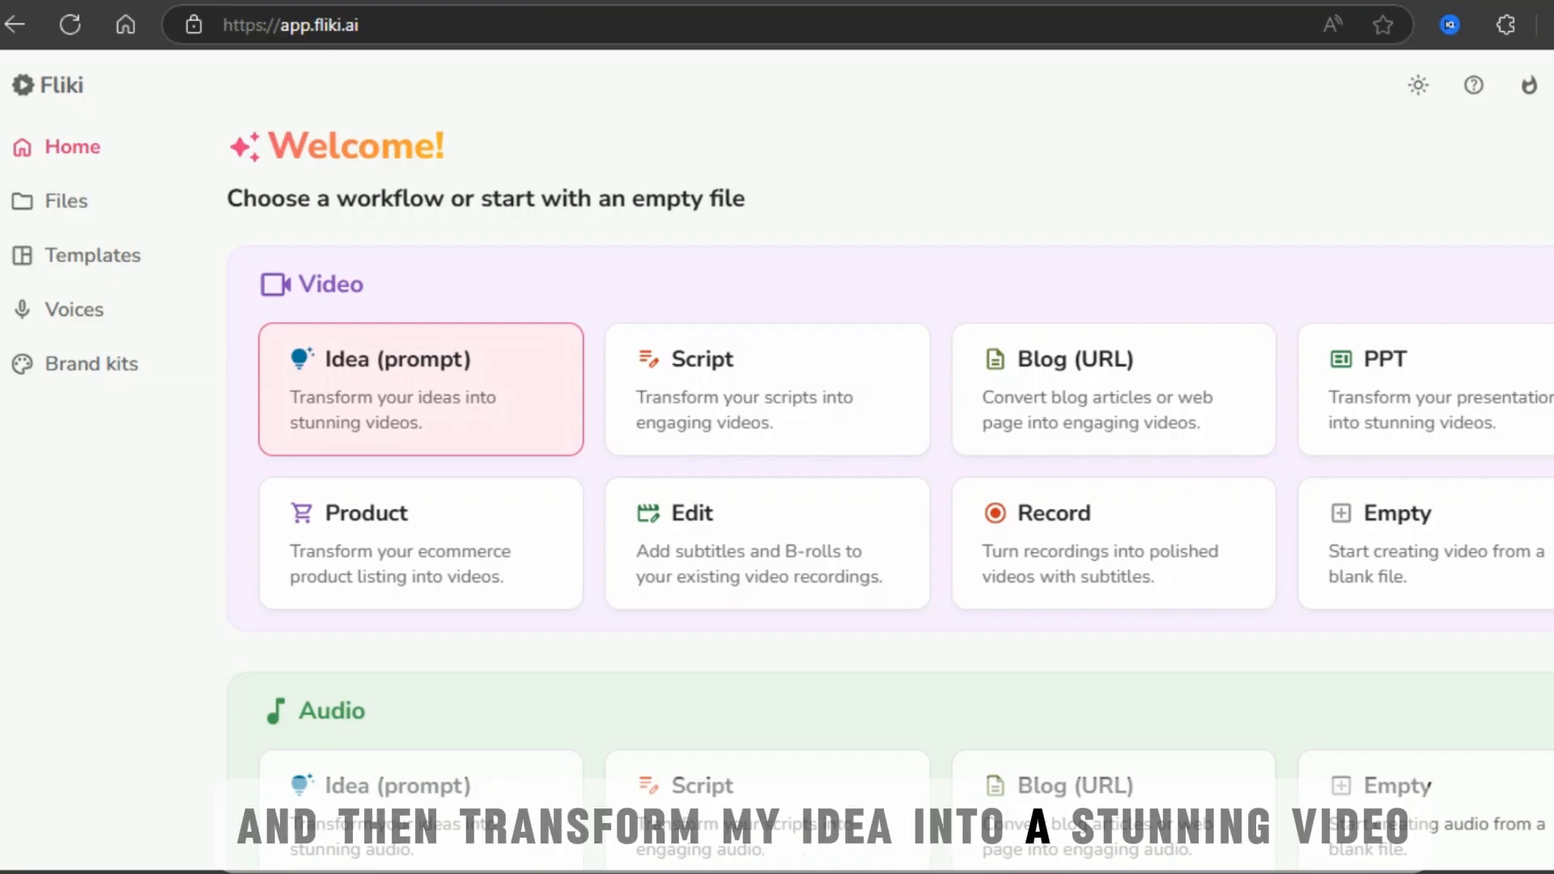
Enter the dragon rescue trailer prompt, try a 15-minute duration, settle on 30 seconds and continue
left_click(420, 388)
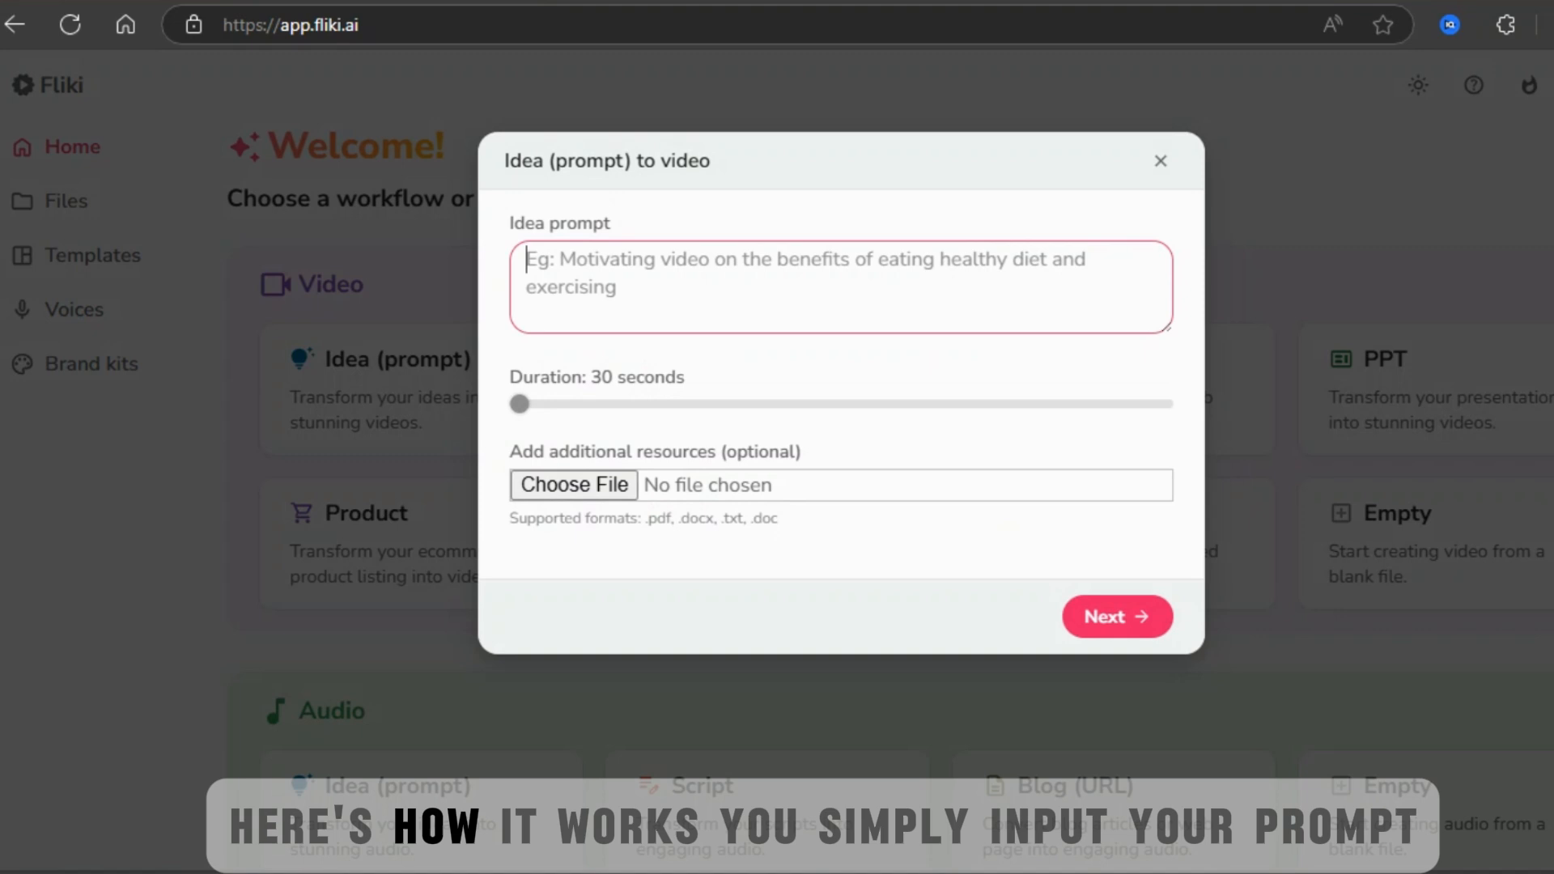
left_click(1115, 616)
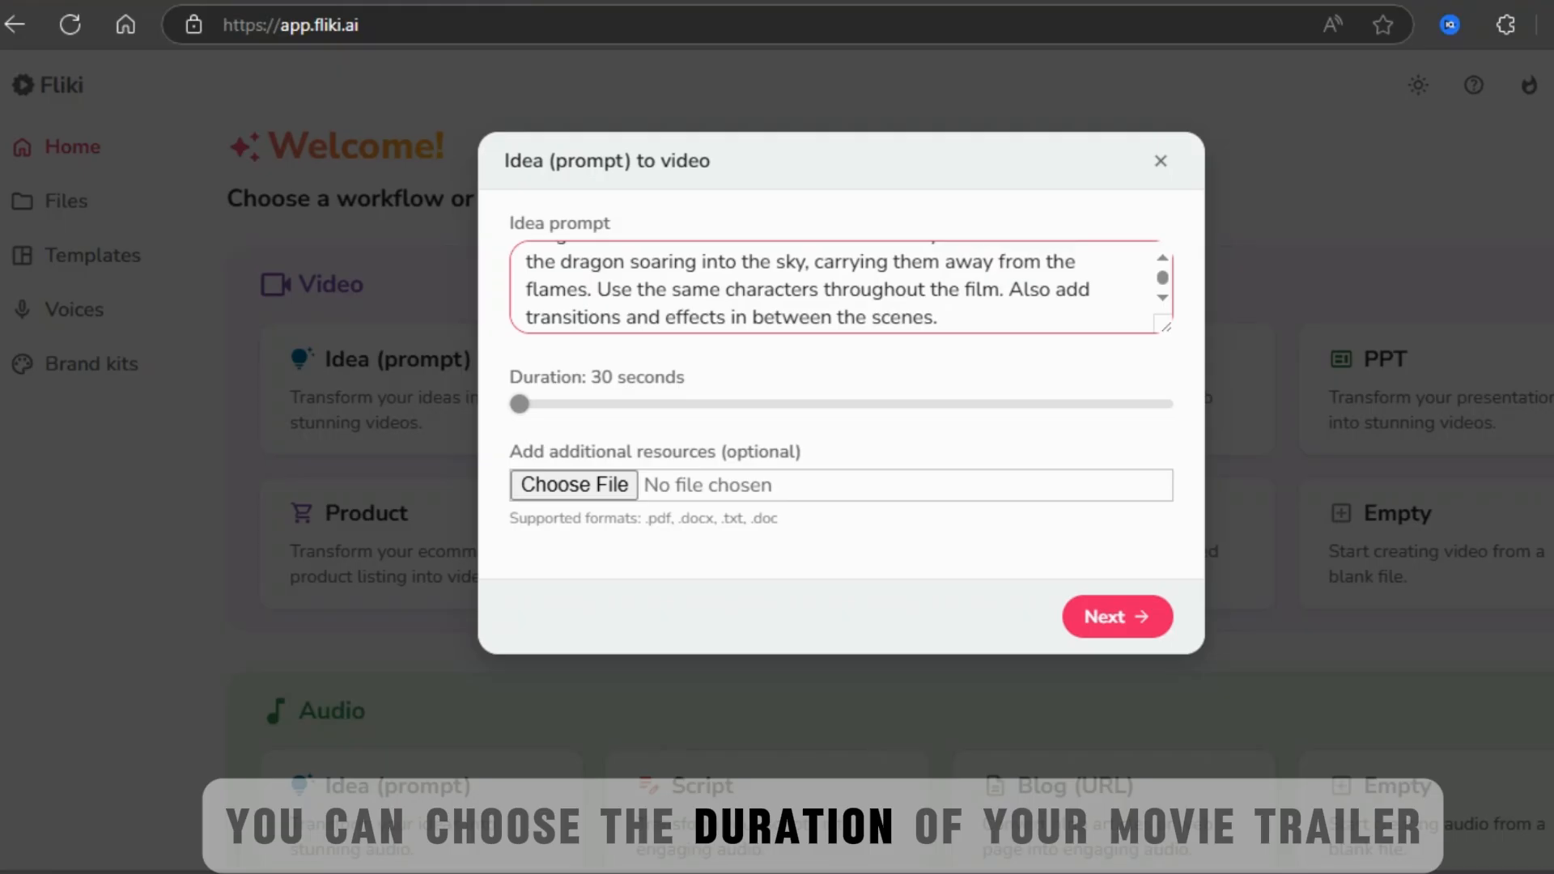
left_click_drag(516, 403, 1162, 403)
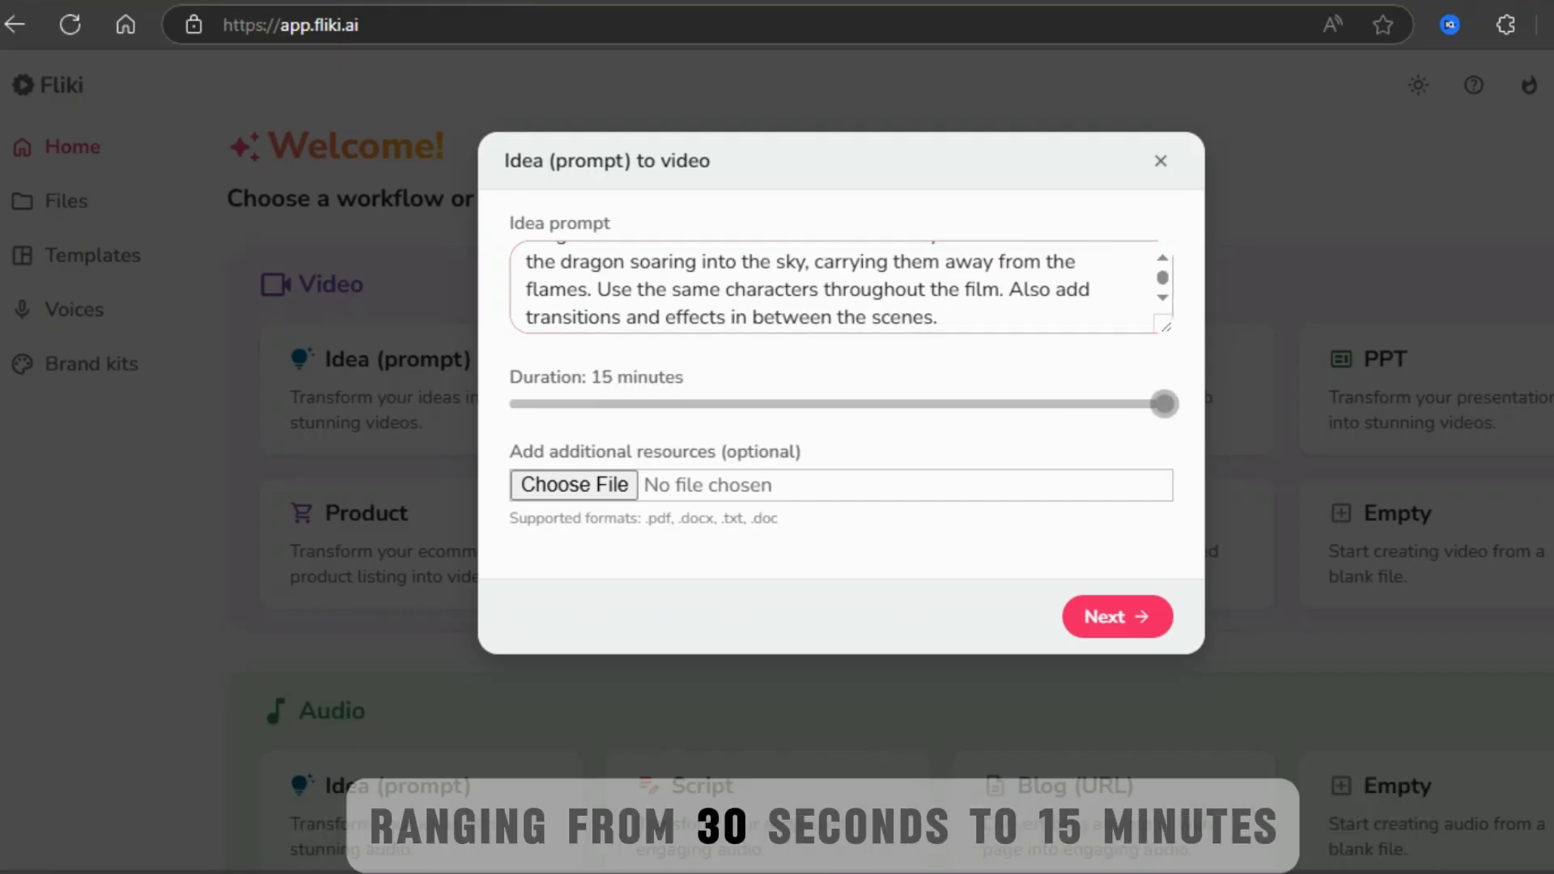
left_click_drag(1162, 403, 519, 403)
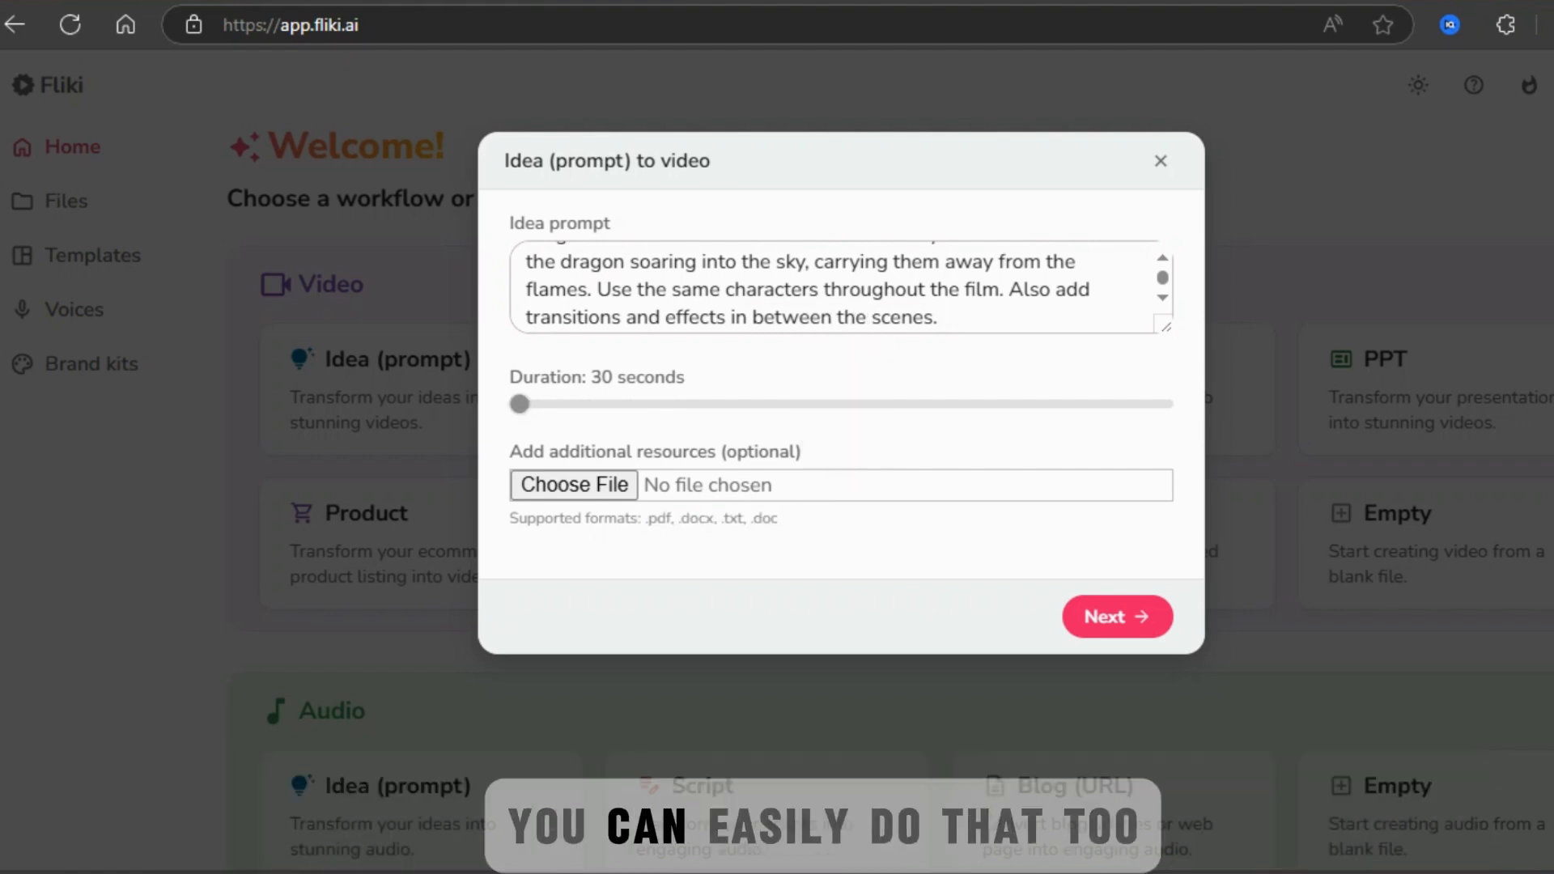
left_click(1115, 617)
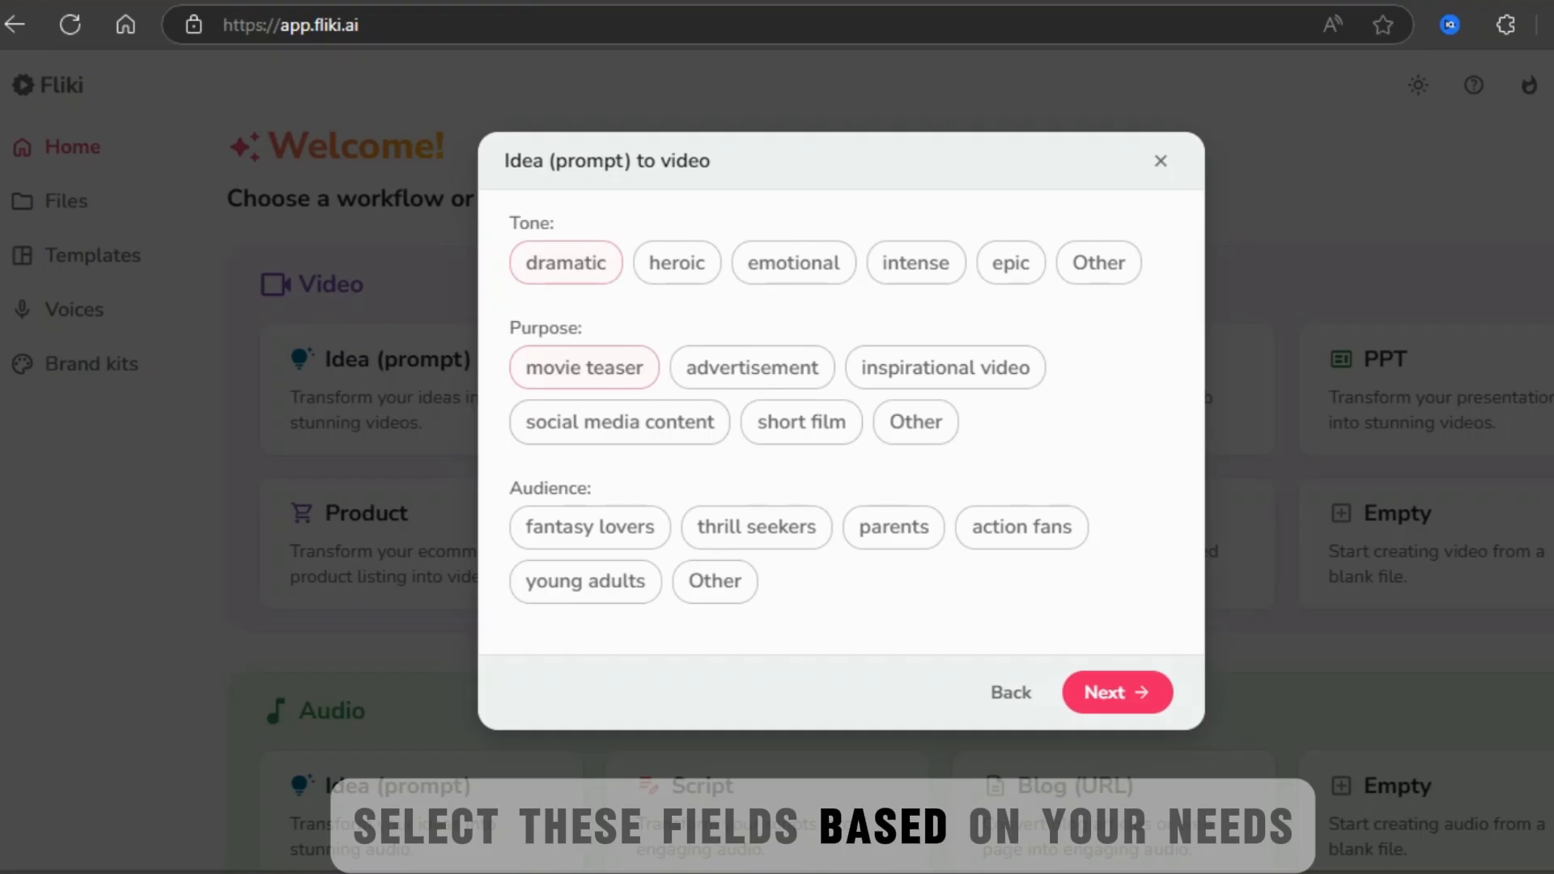
Try 16:9 then keep portrait 9:16, review the language list and move on to the AI Avatar generator
left_click(1117, 691)
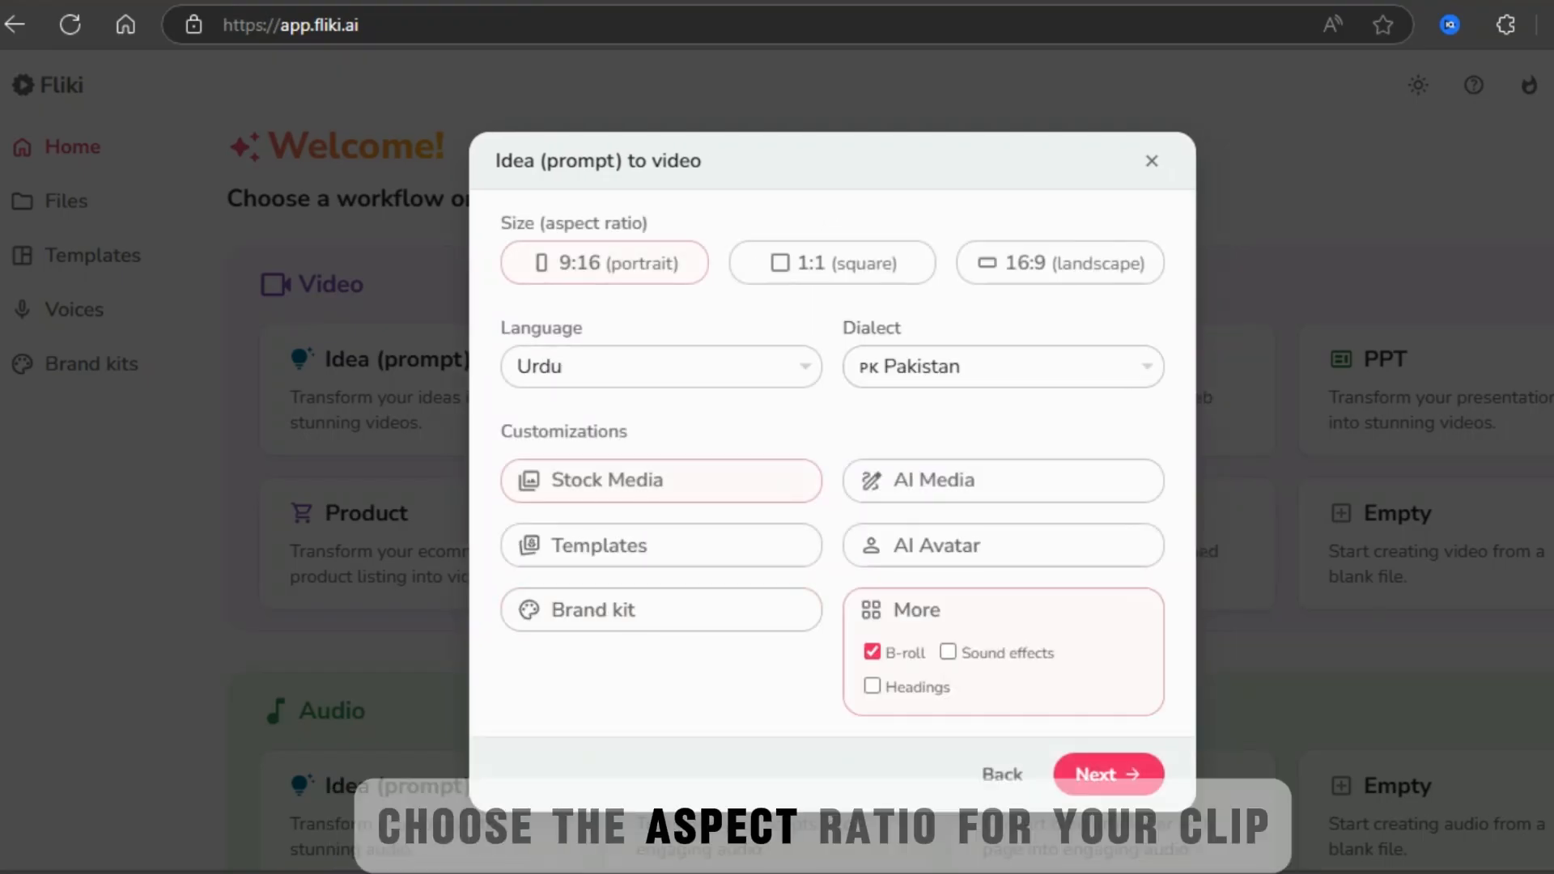
left_click(1058, 263)
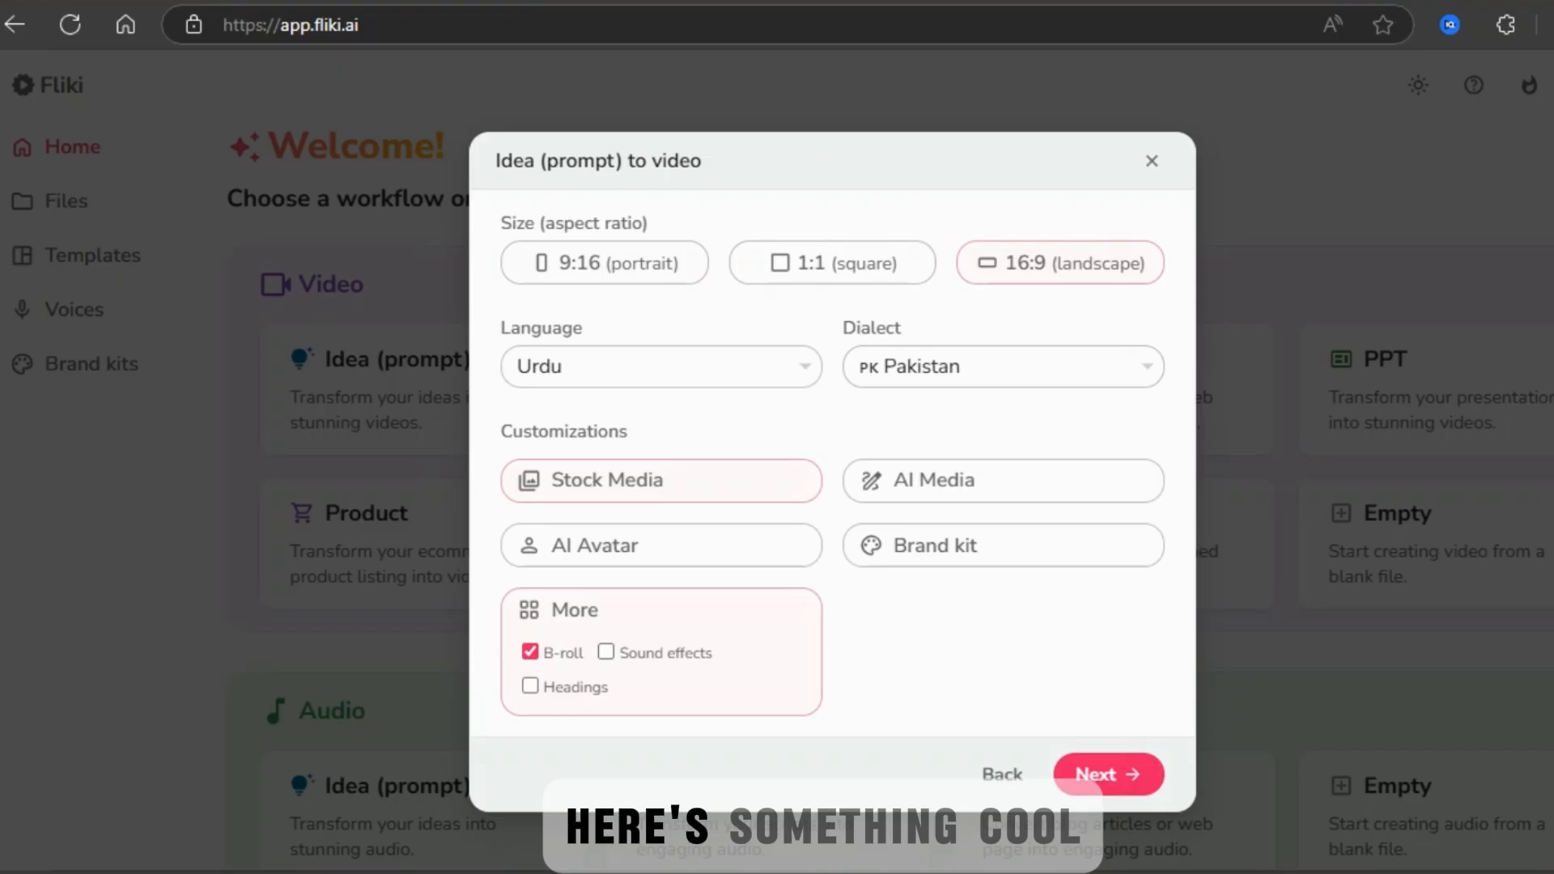
left_click(658, 367)
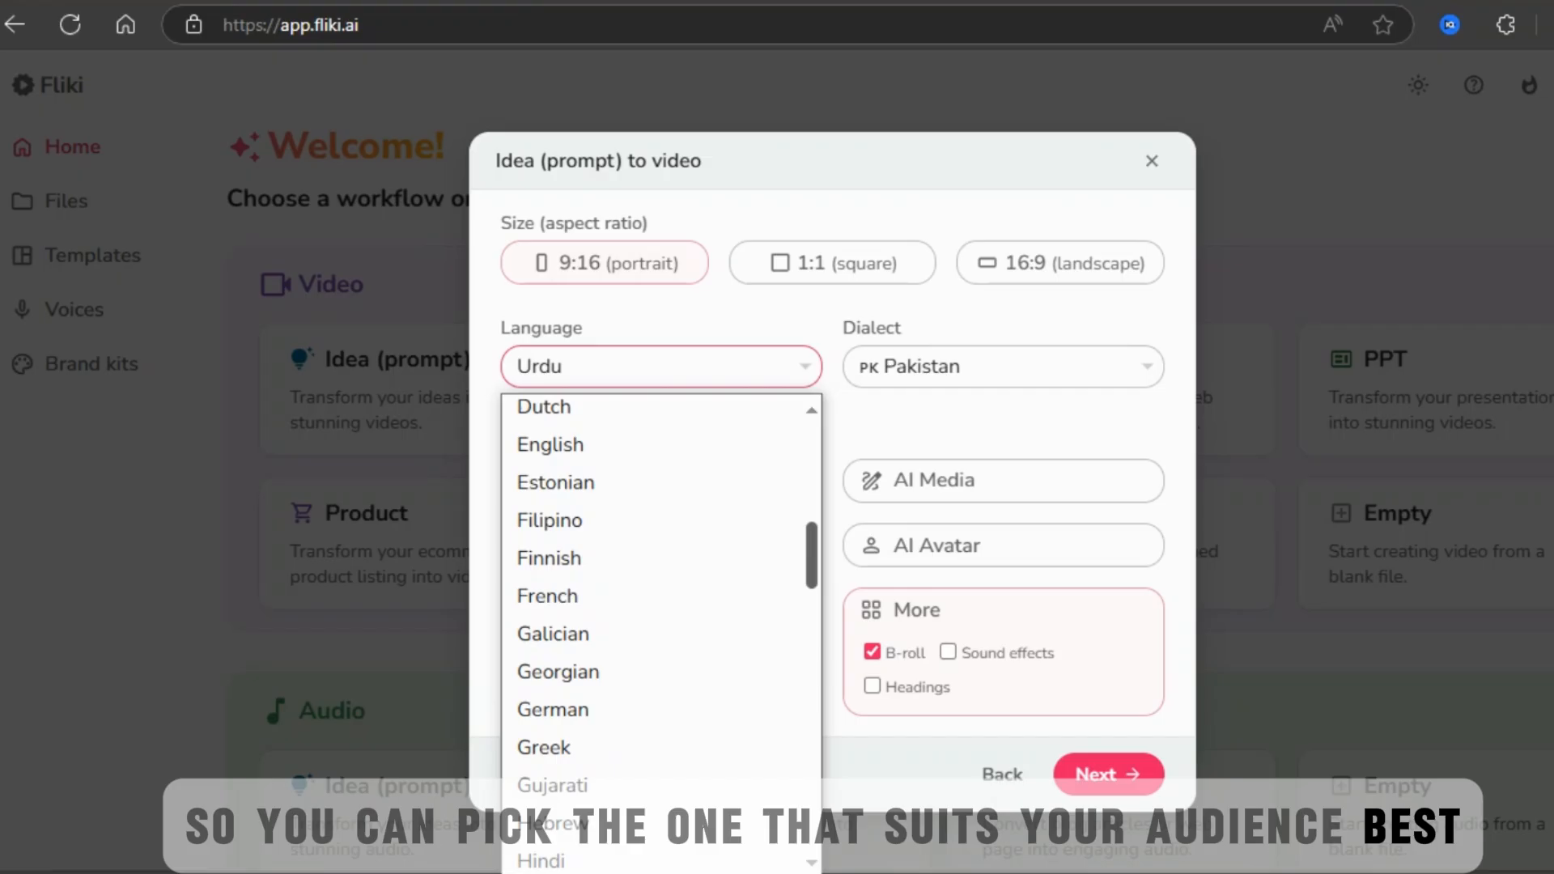
left_click(549, 444)
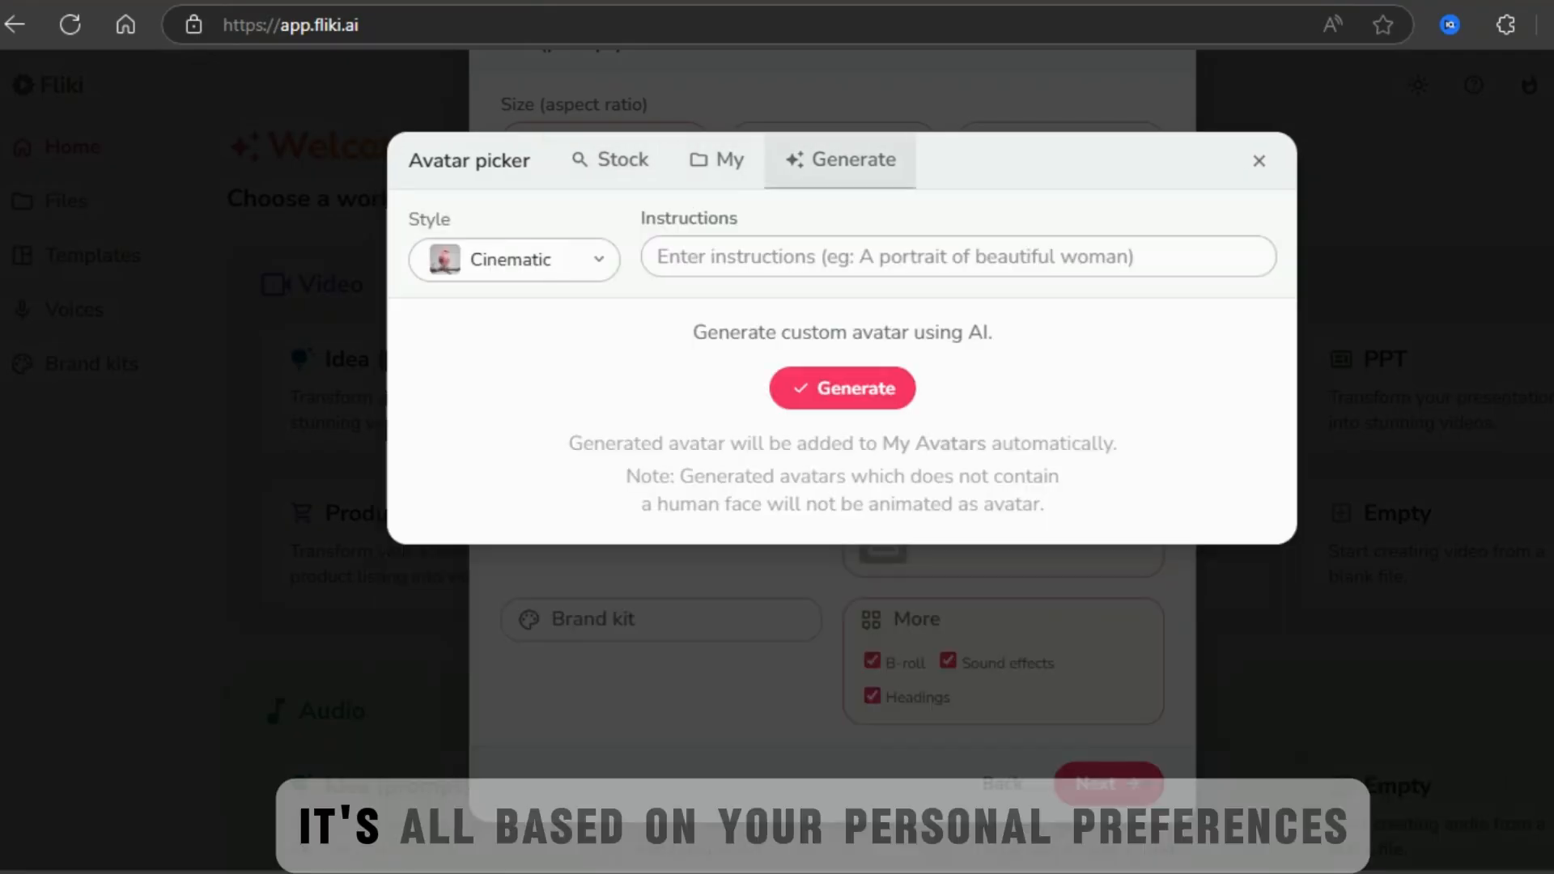
left_click(717, 160)
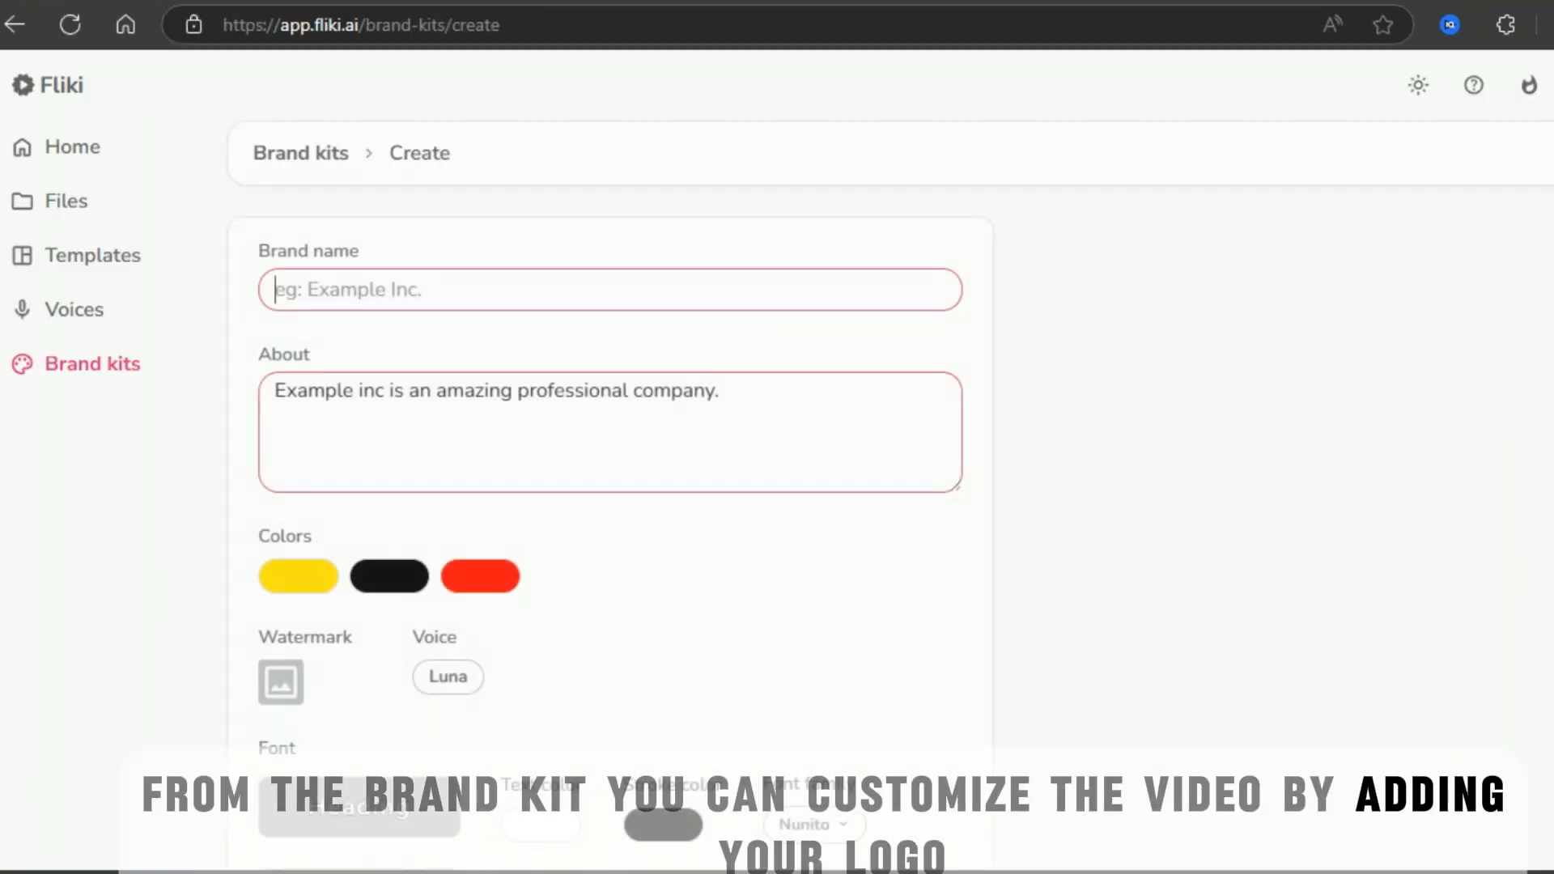
Look through the brand kit form, then submit The Dragon's Redemption script to generate the video
scroll("down", 3)
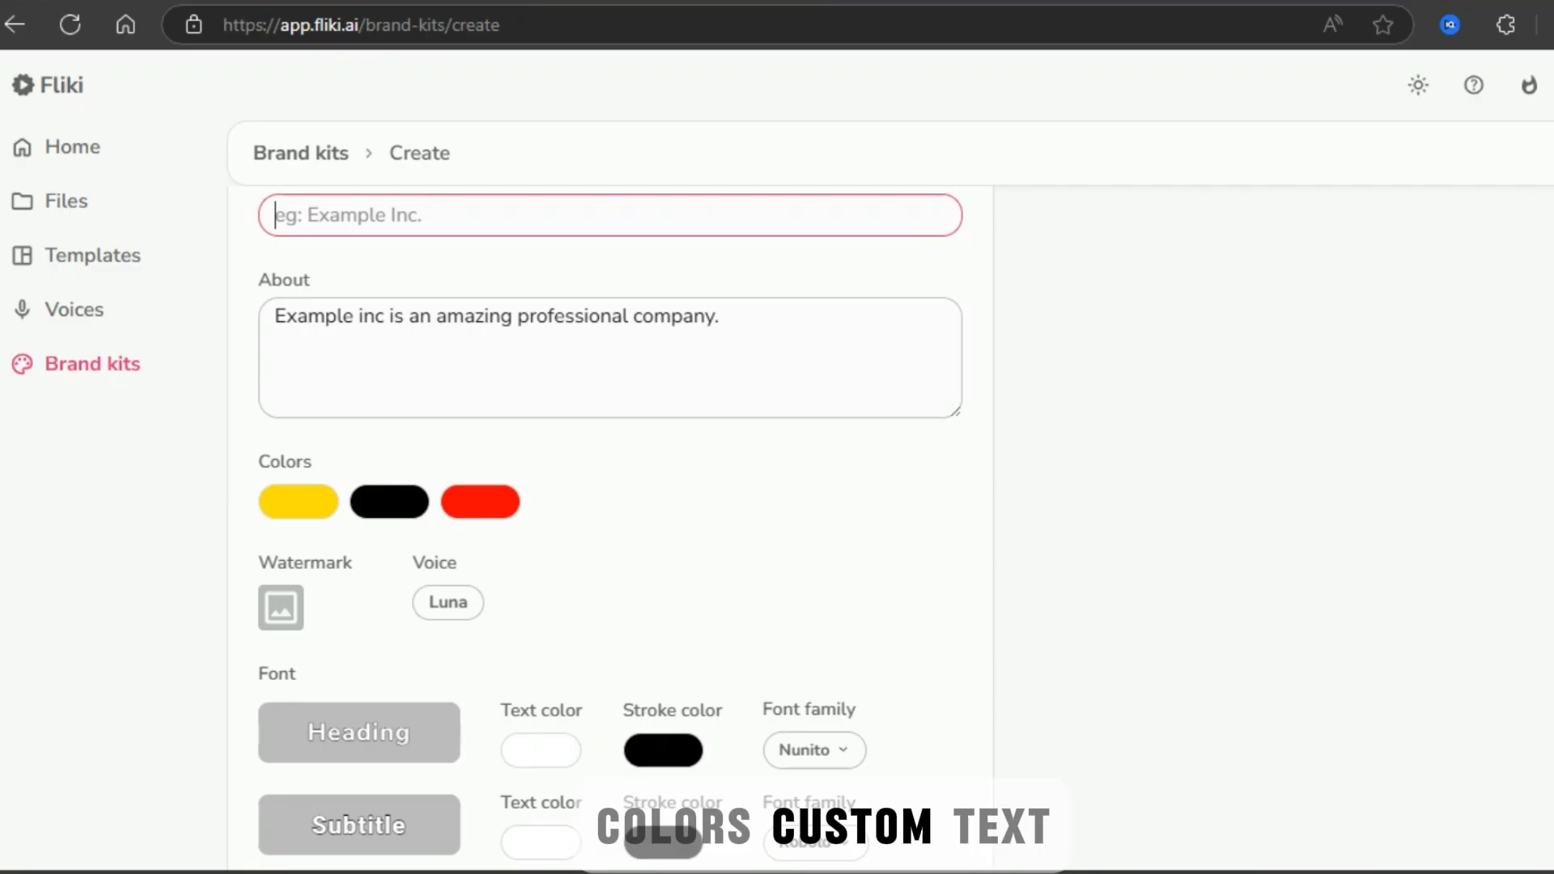
scroll("down", 3)
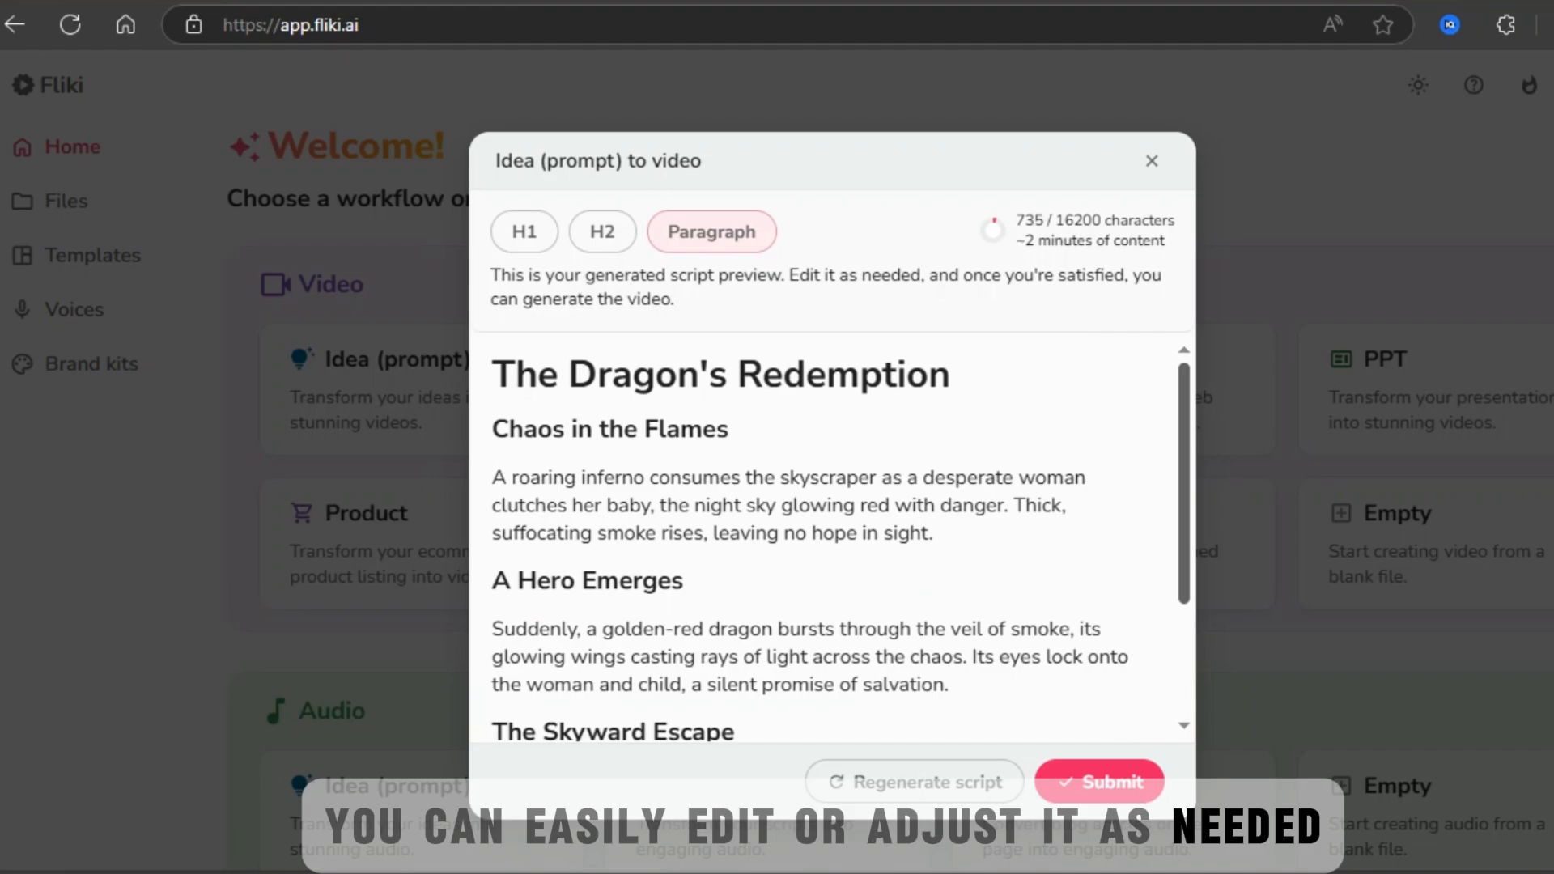
left_click(1099, 782)
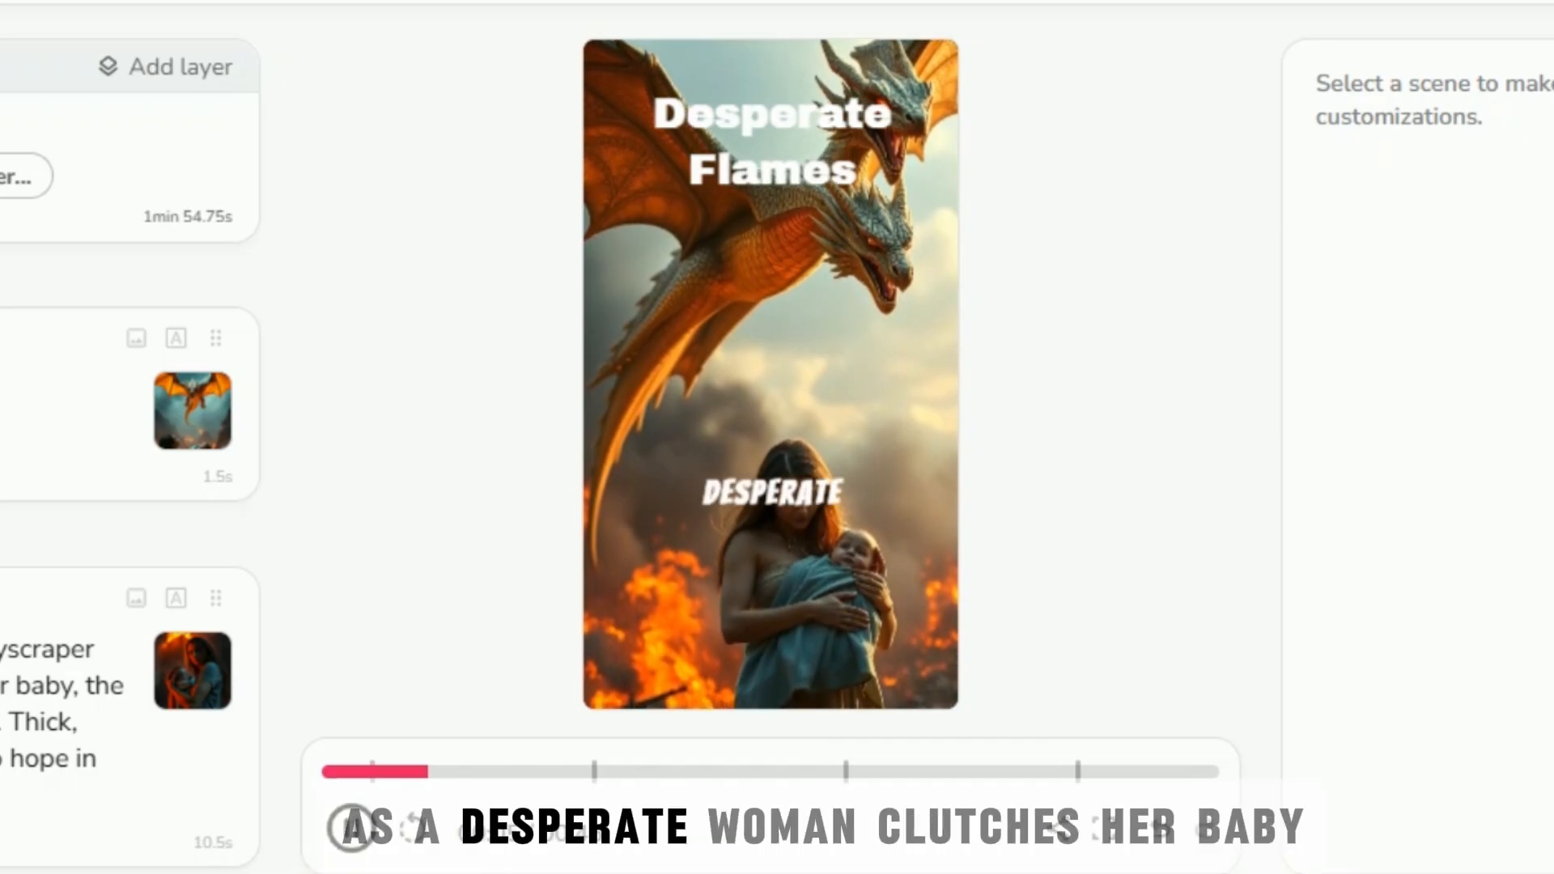
Review scene 2's voiceover voices and scene 1's text settings, then bring up scene 1's dragon image media
left_click(353, 829)
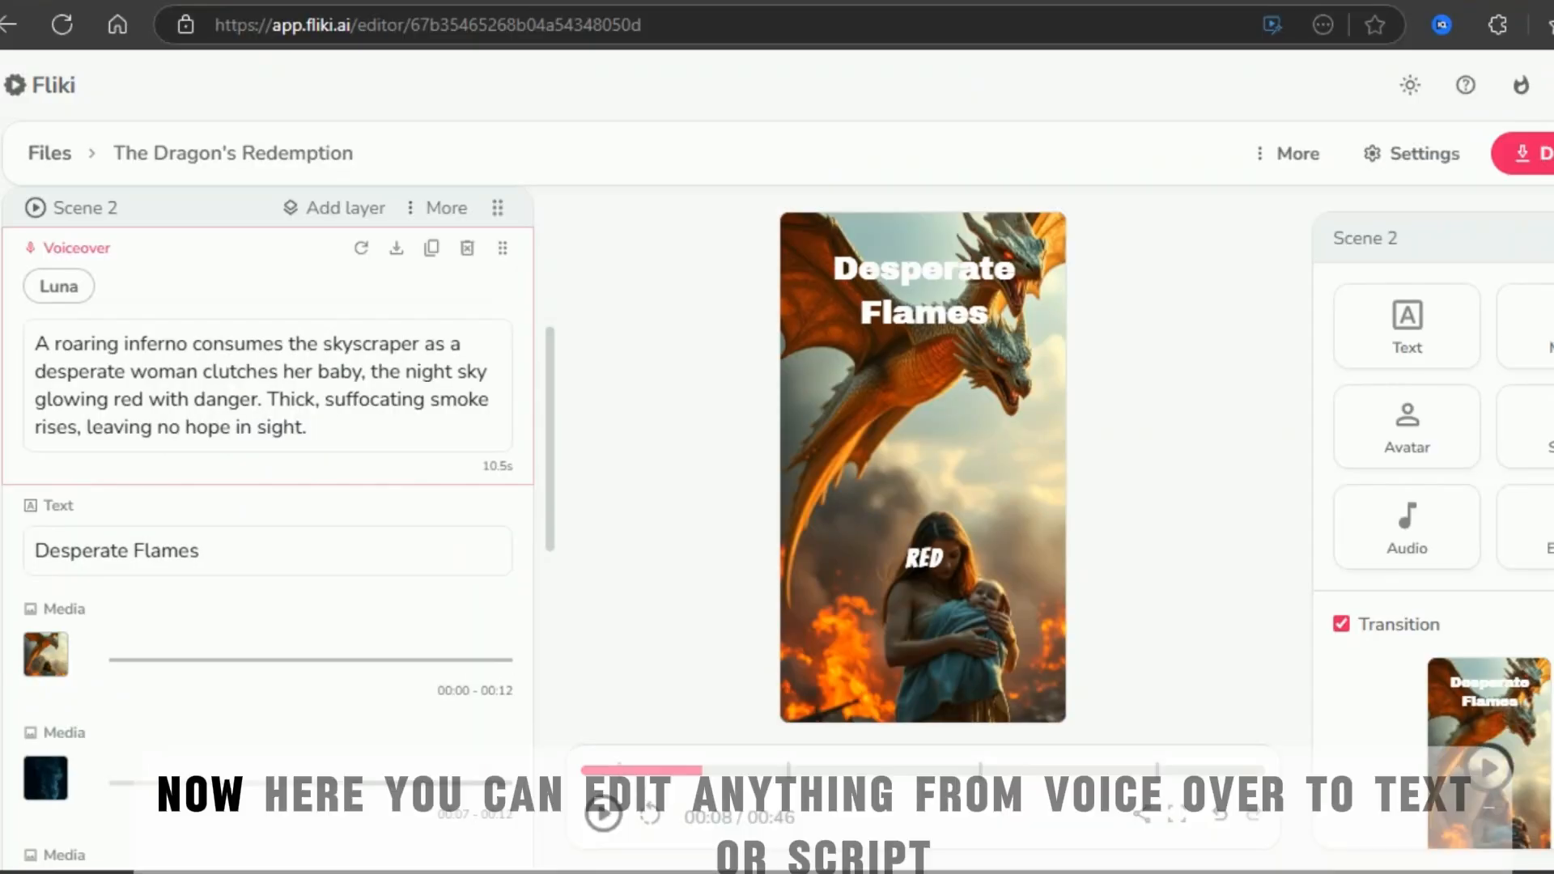
left_click(58, 285)
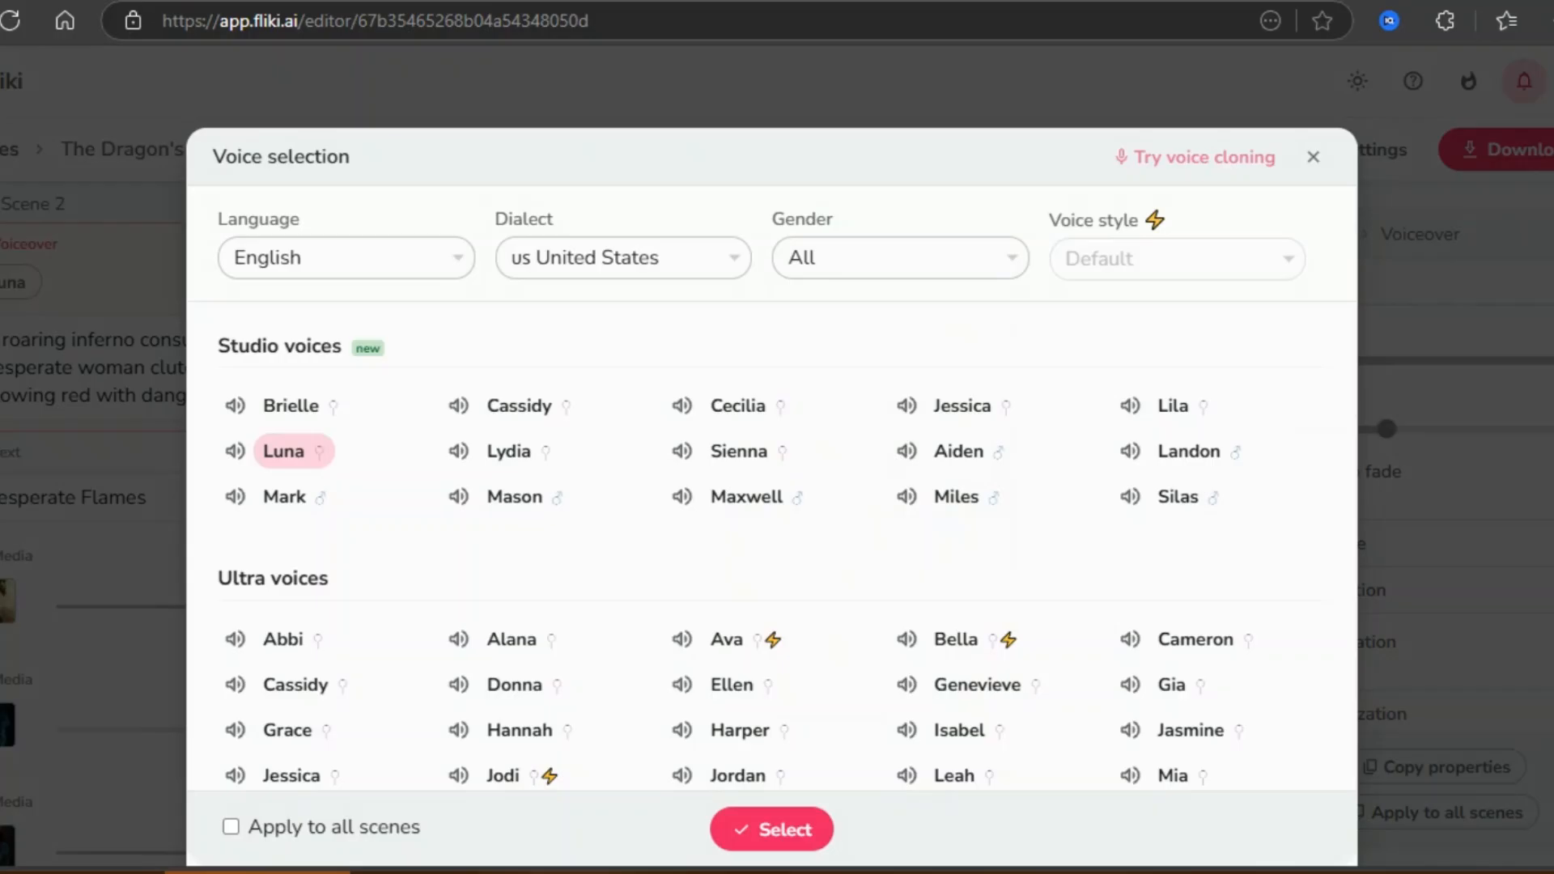
left_click(770, 828)
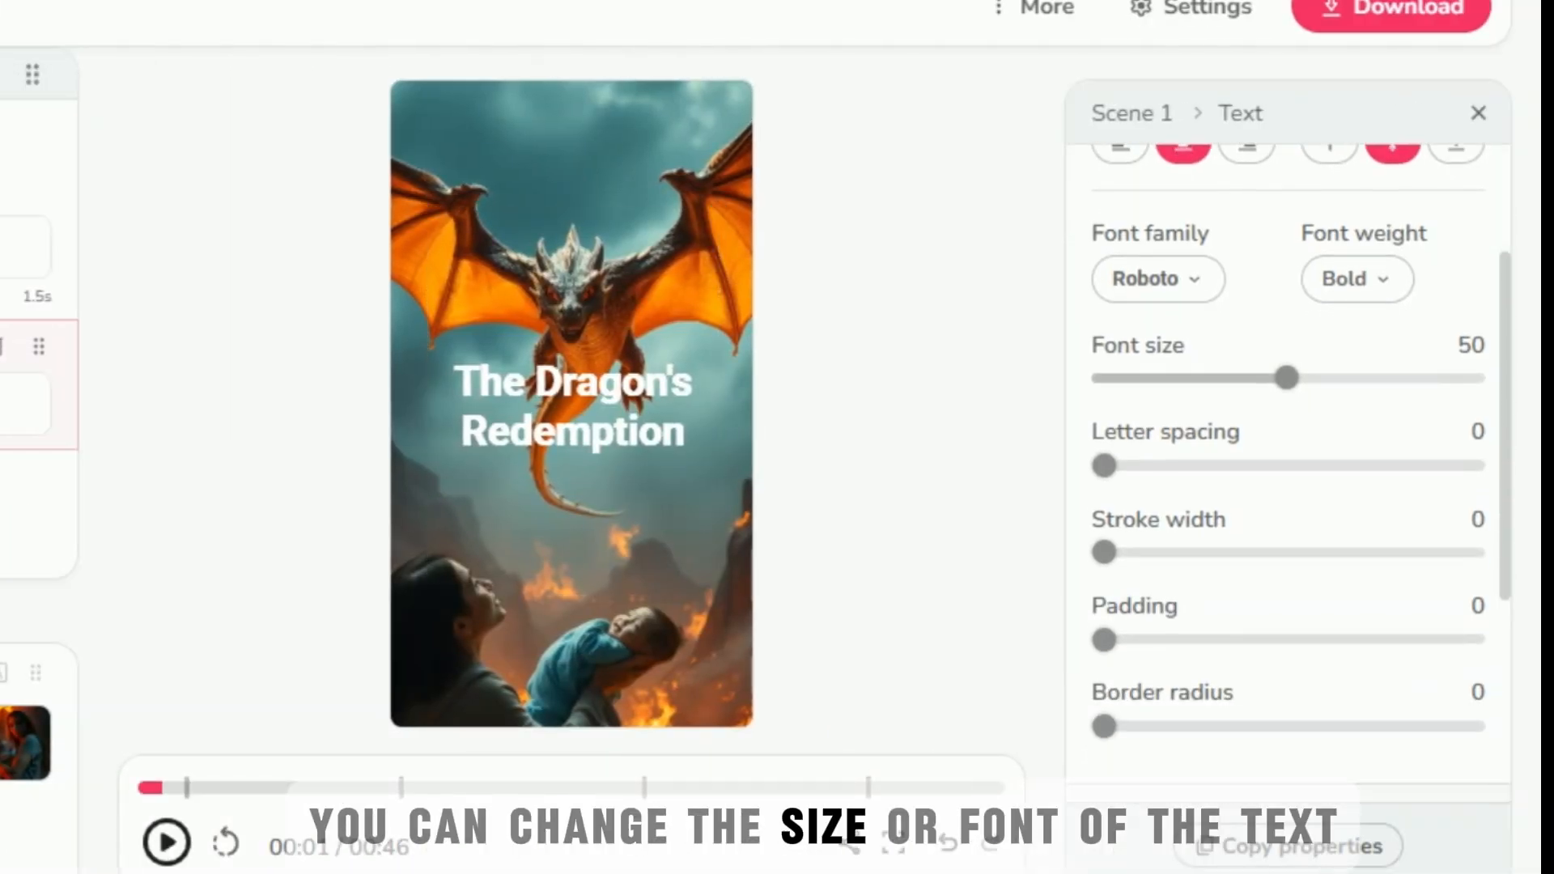
scroll("down", 3)
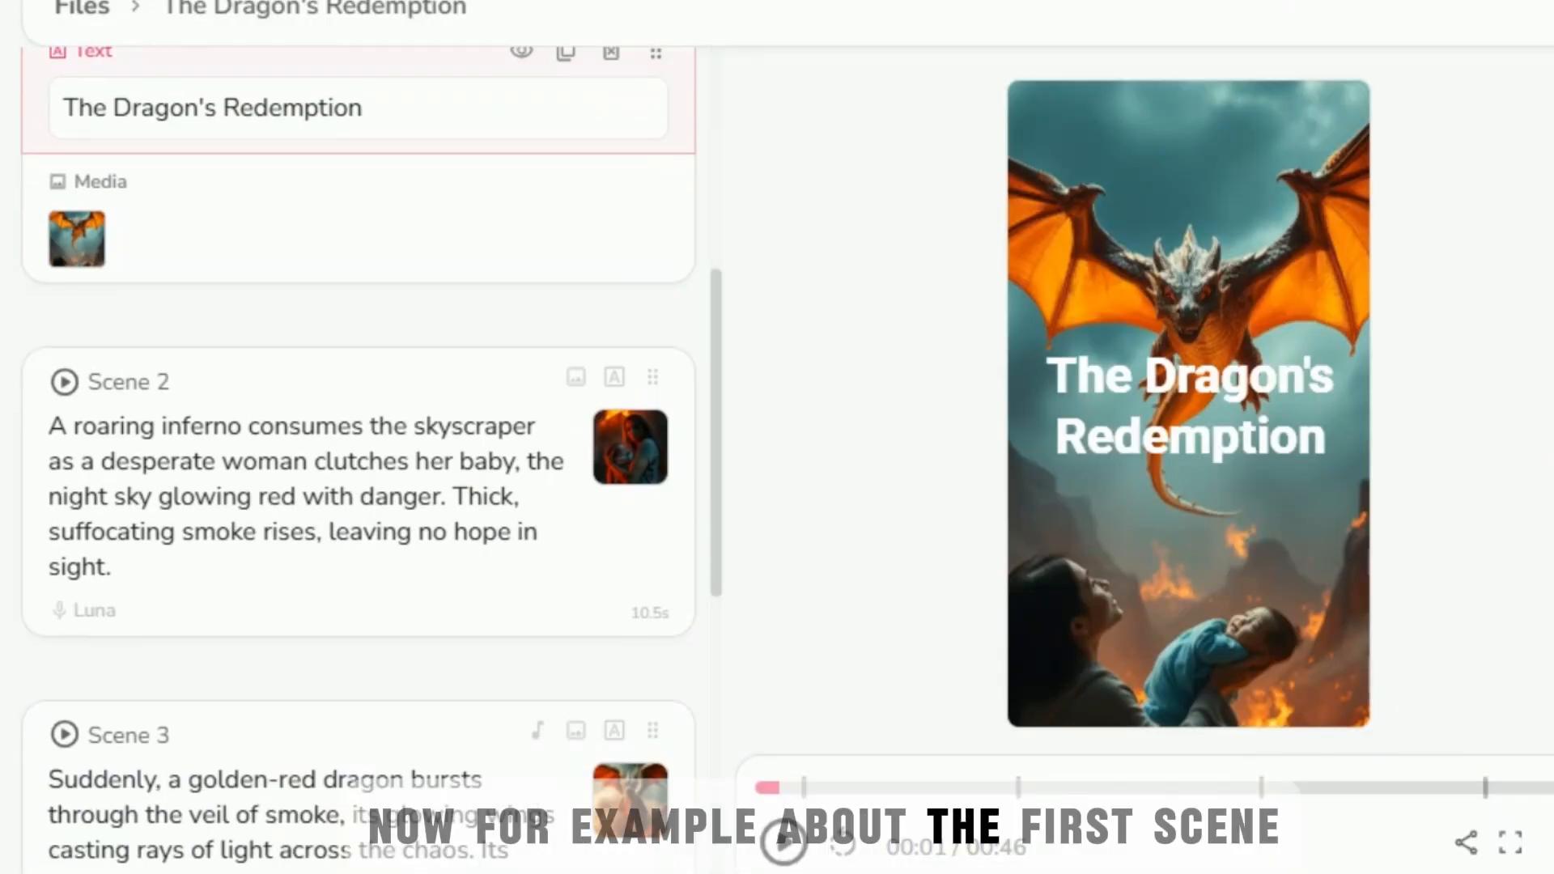
left_click(76, 238)
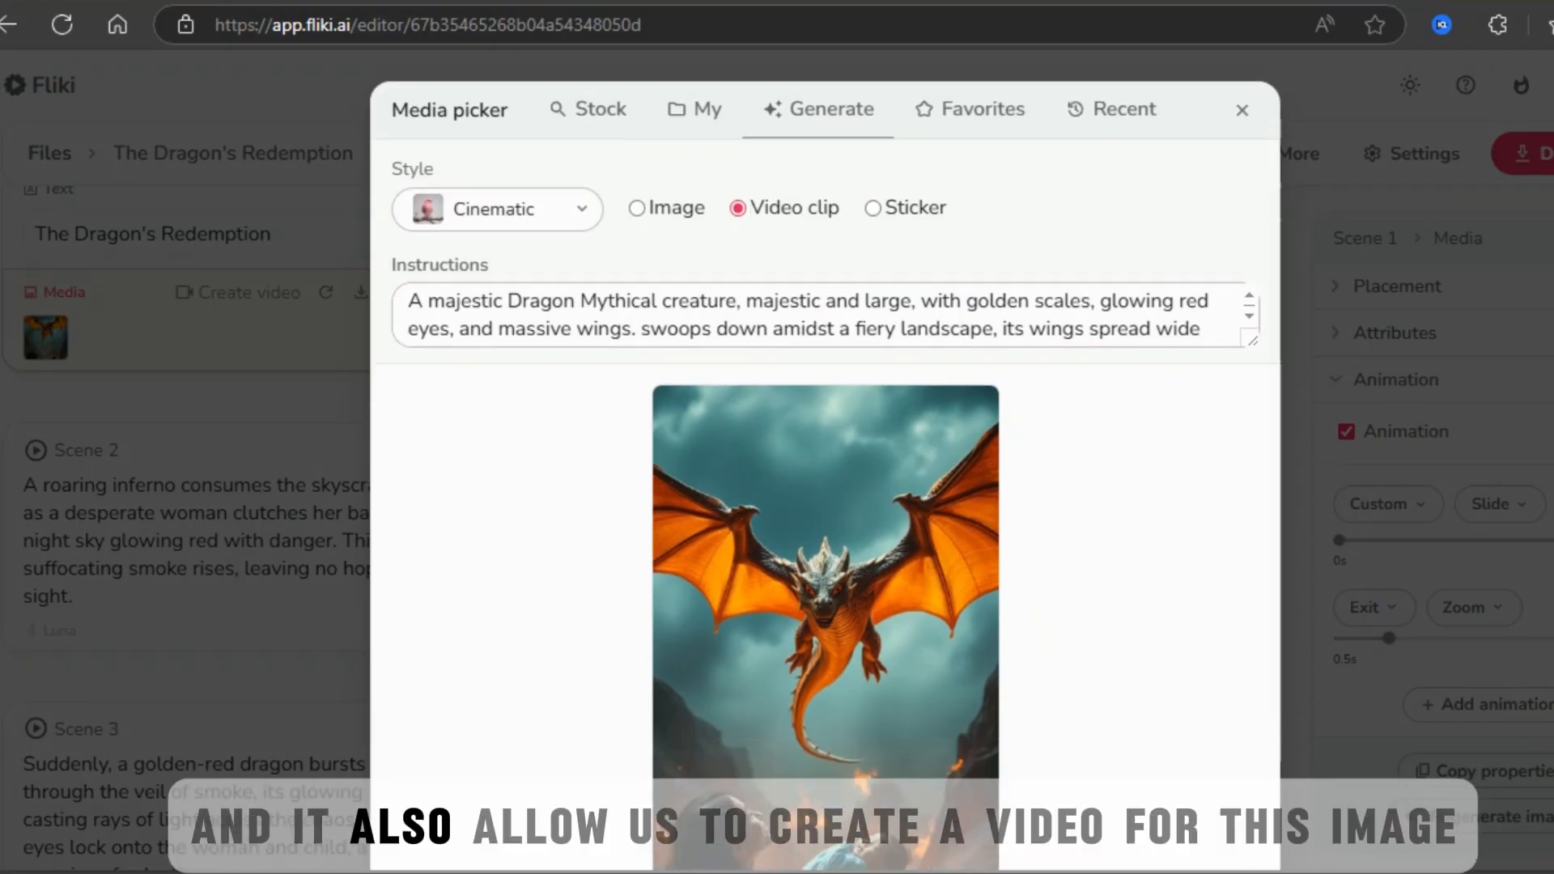
Animate the dragon image into a video clip, select scene 2 narration text and preview the Cassidy voice
scroll("down", 3)
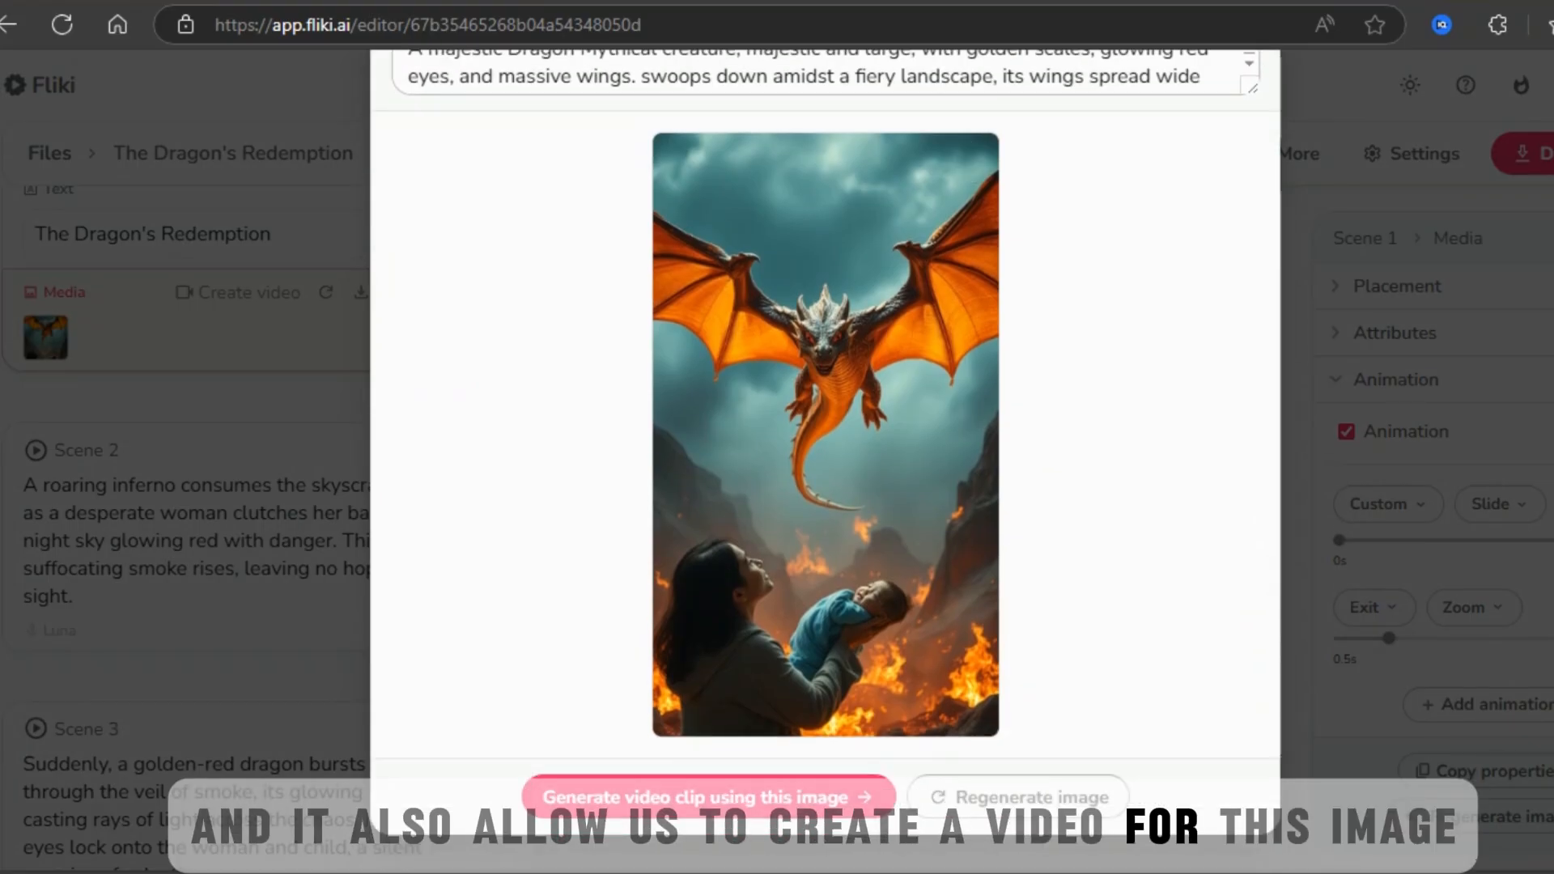
left_click(699, 796)
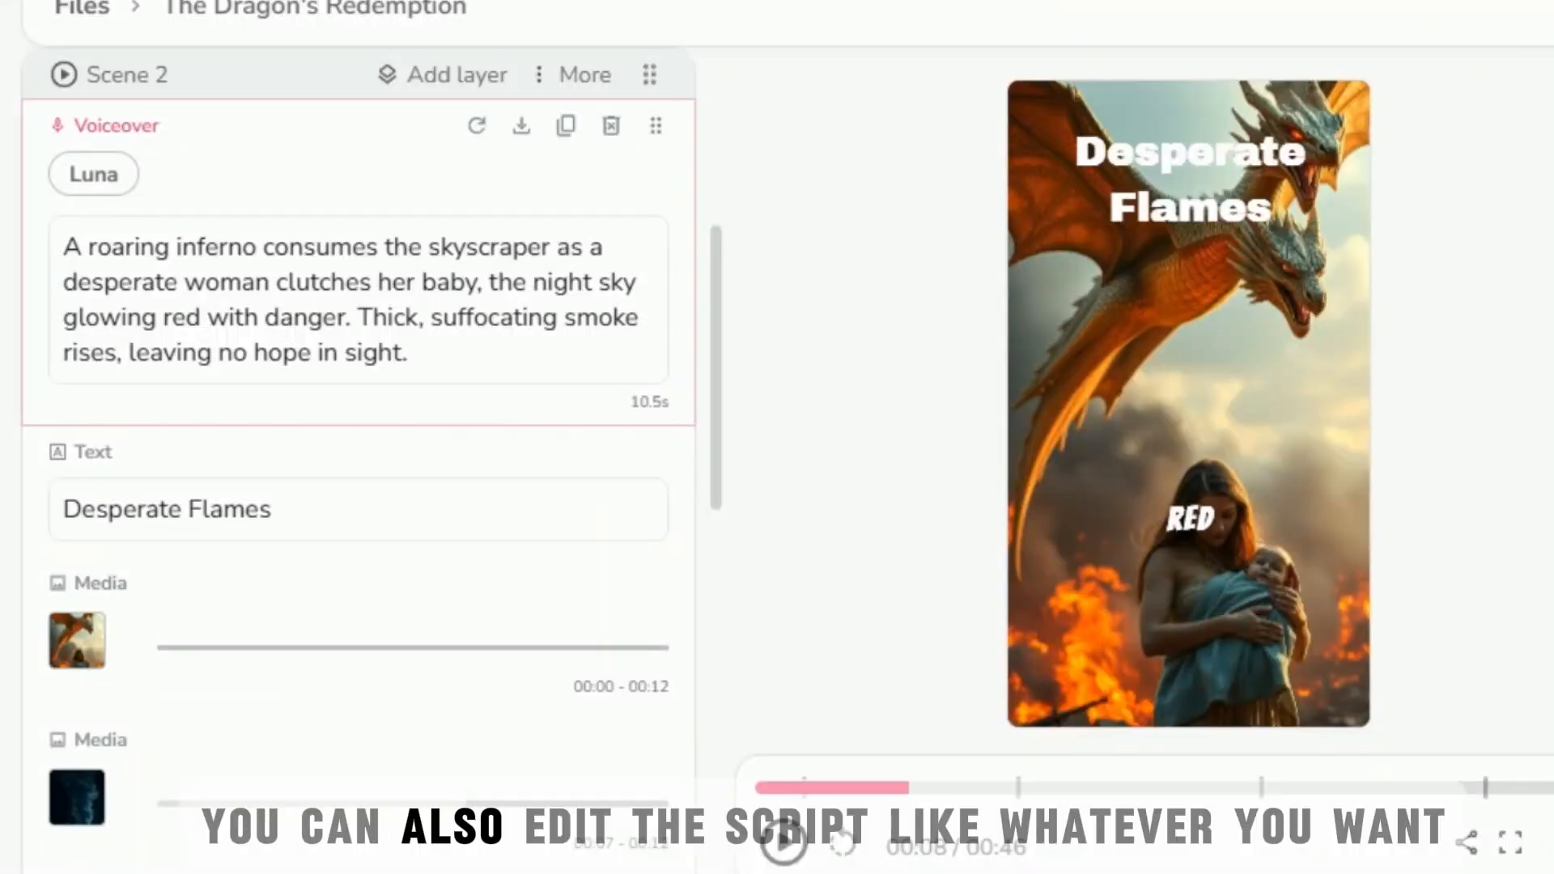
left_click_drag(356, 318, 406, 351)
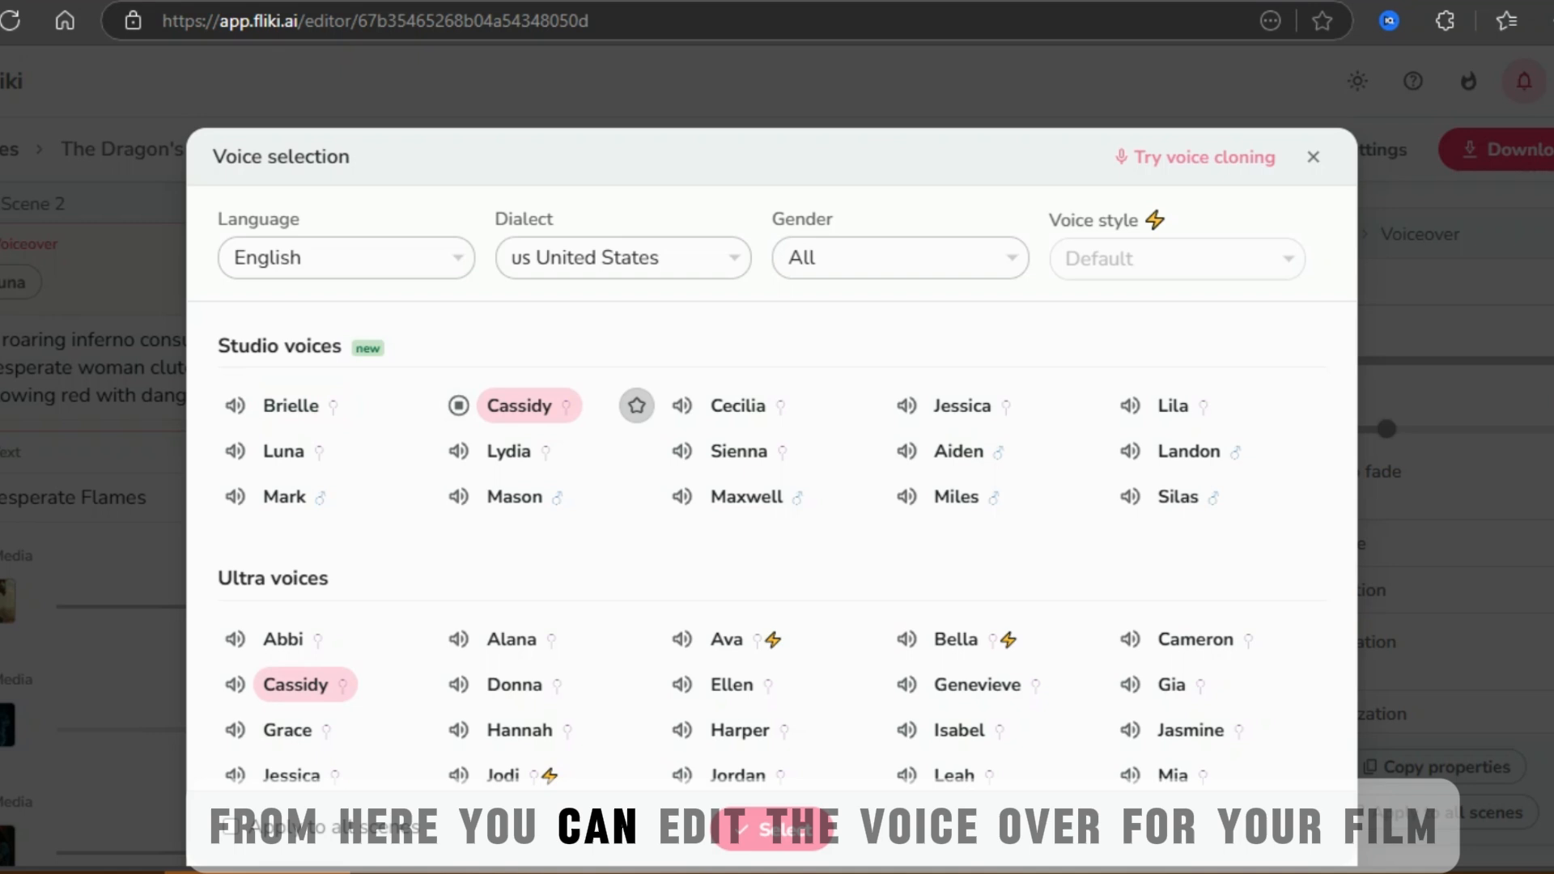
left_click(960, 405)
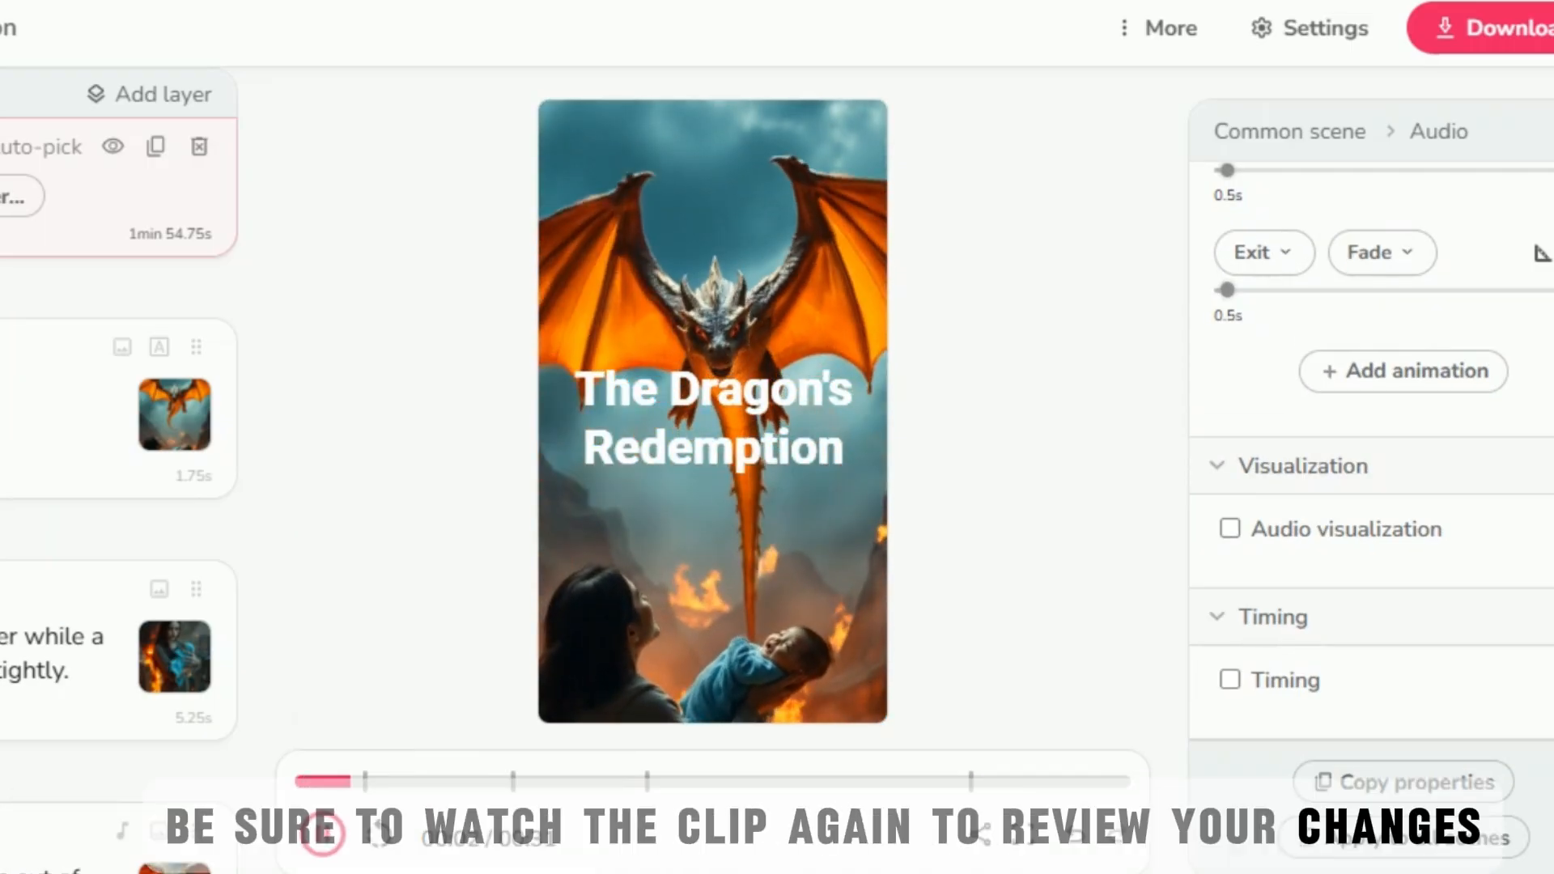
Play back the trailer, export it as a 1080p mp4 and download the file
left_click(320, 832)
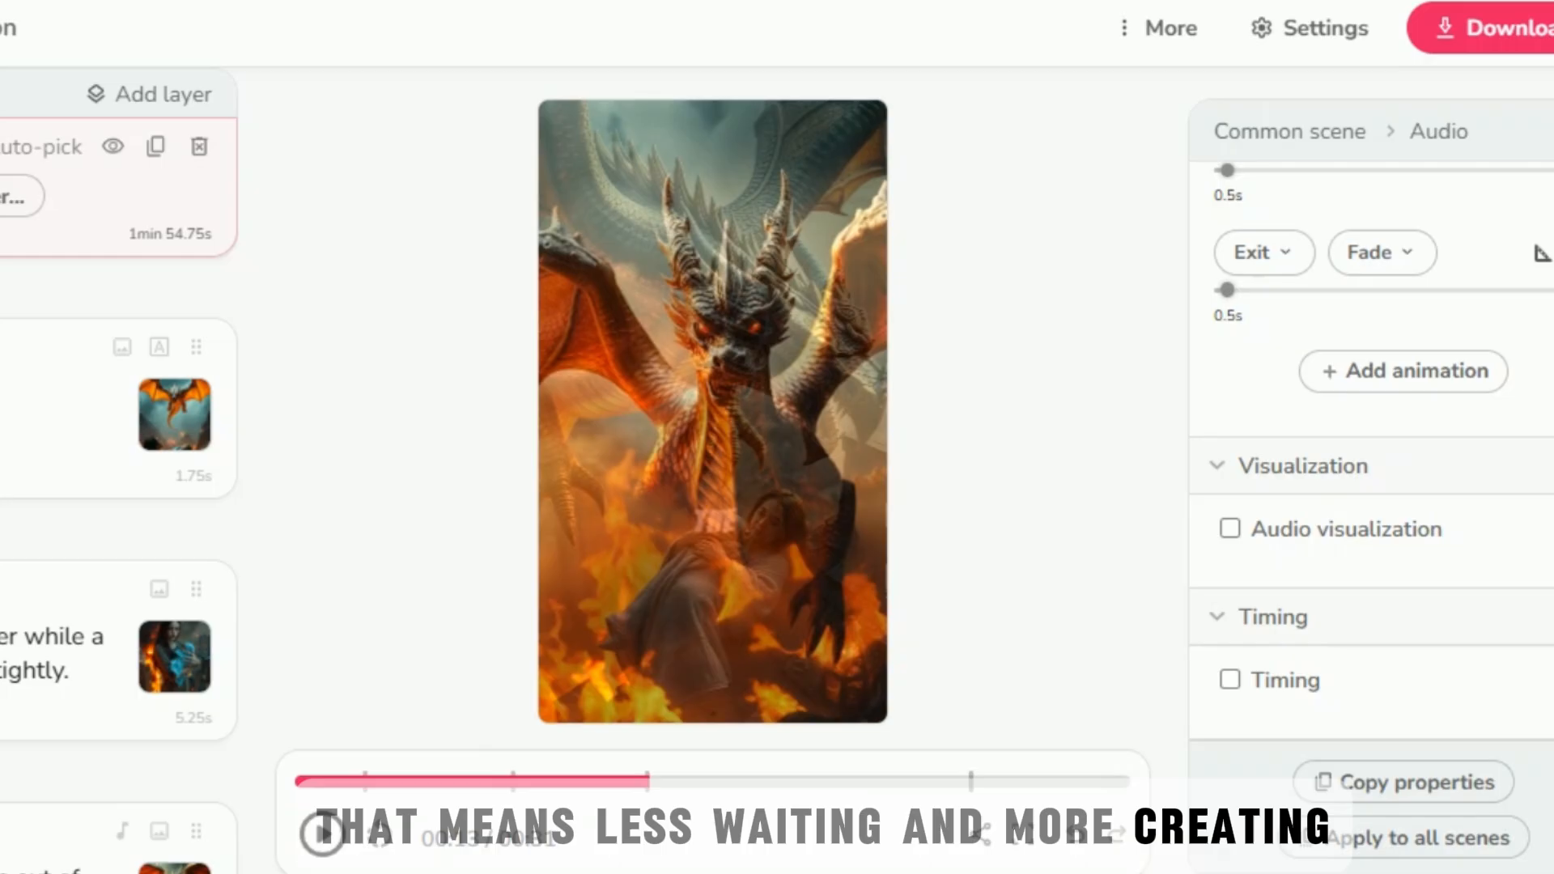
left_click(1476, 28)
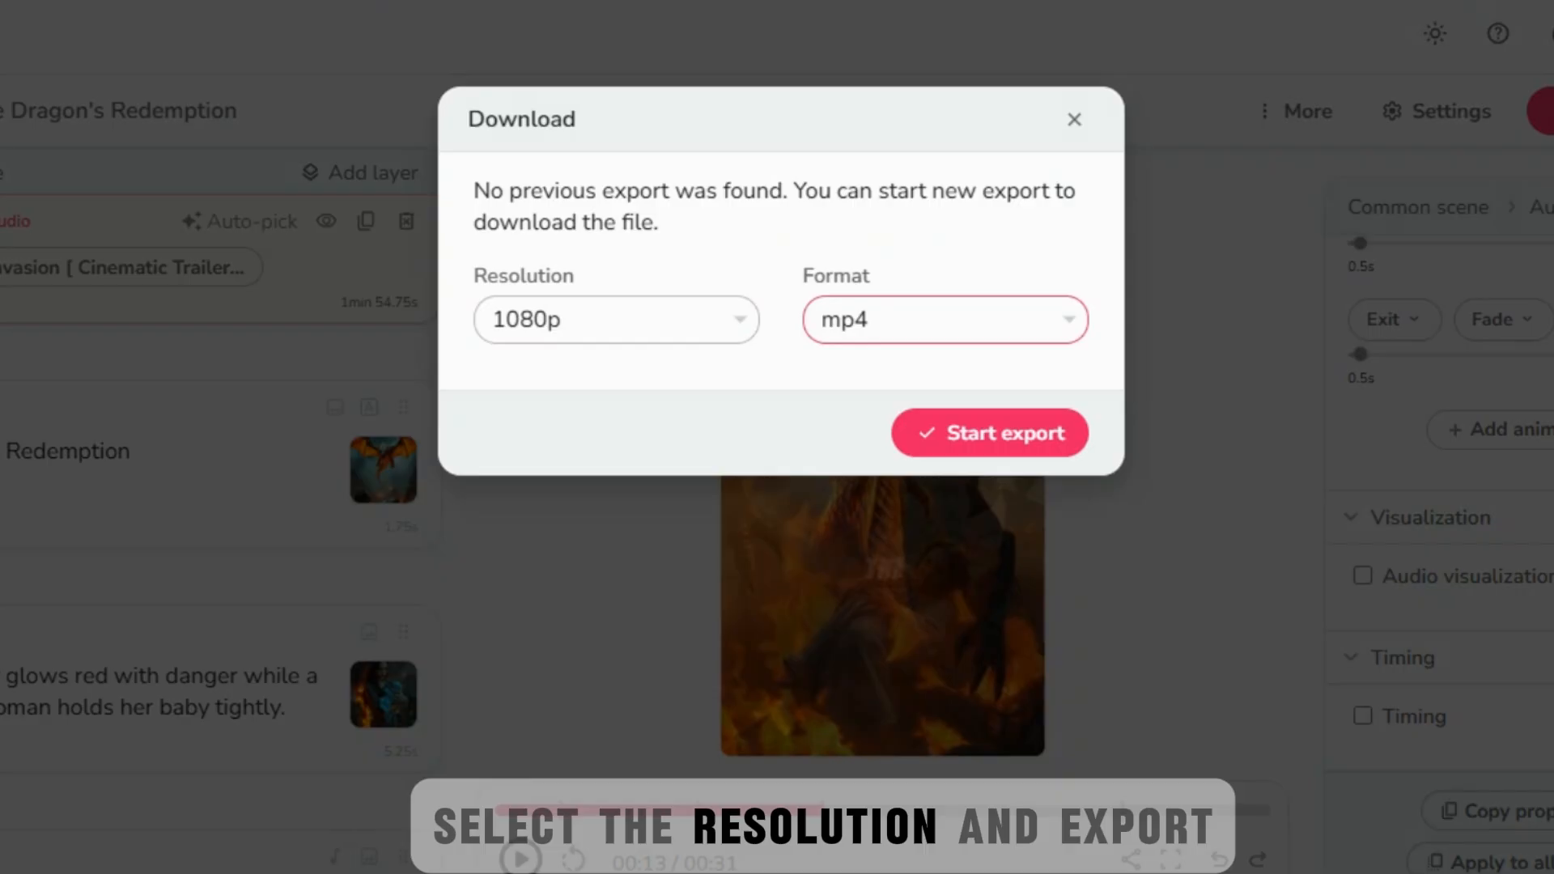
left_click(987, 432)
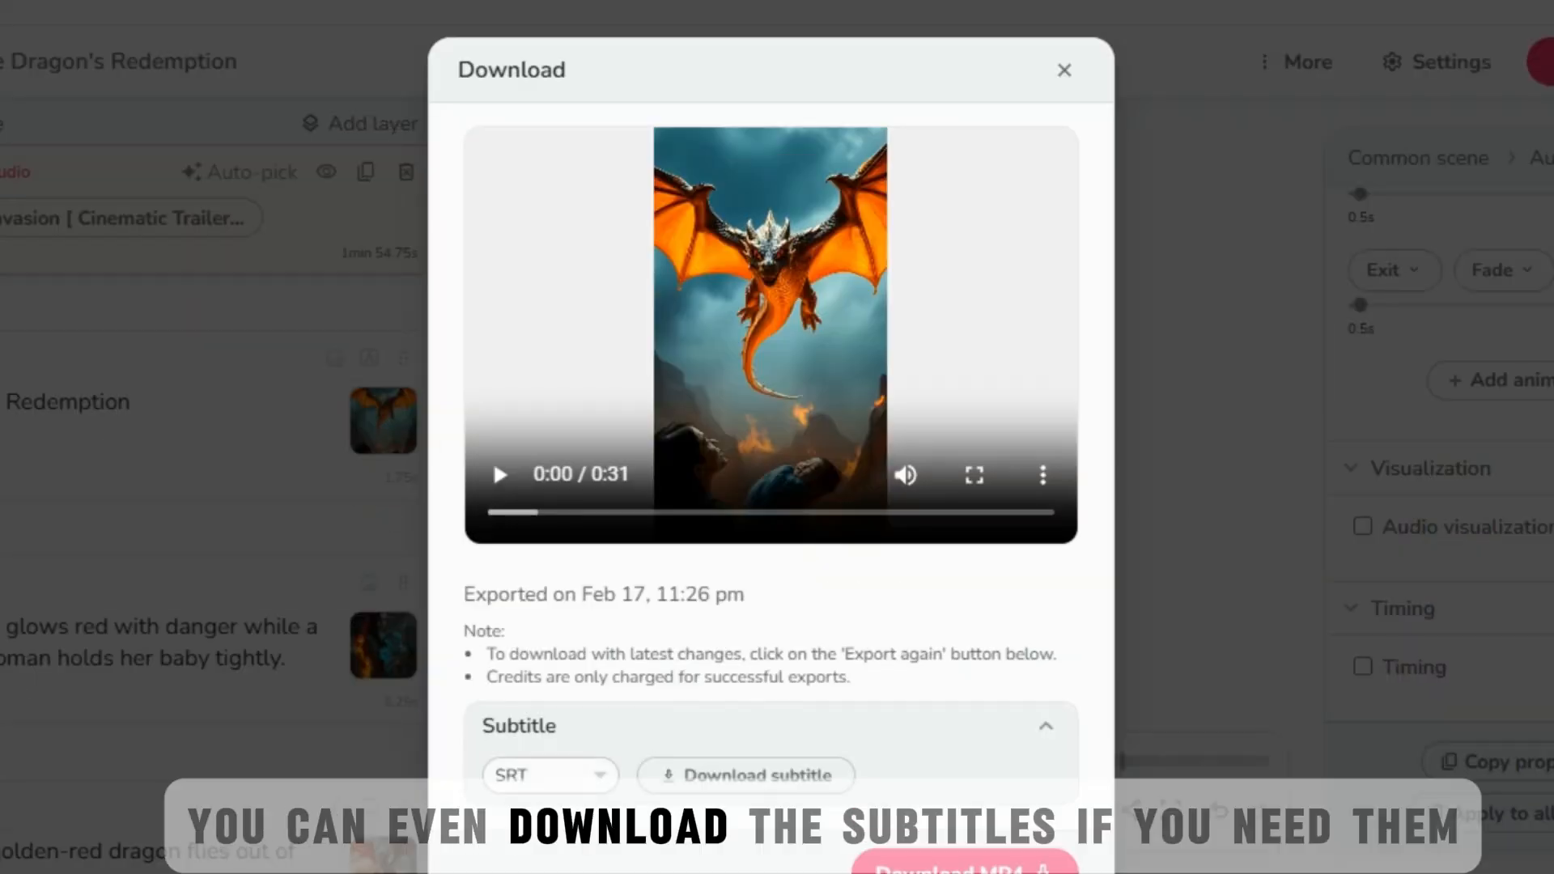
left_click(1044, 725)
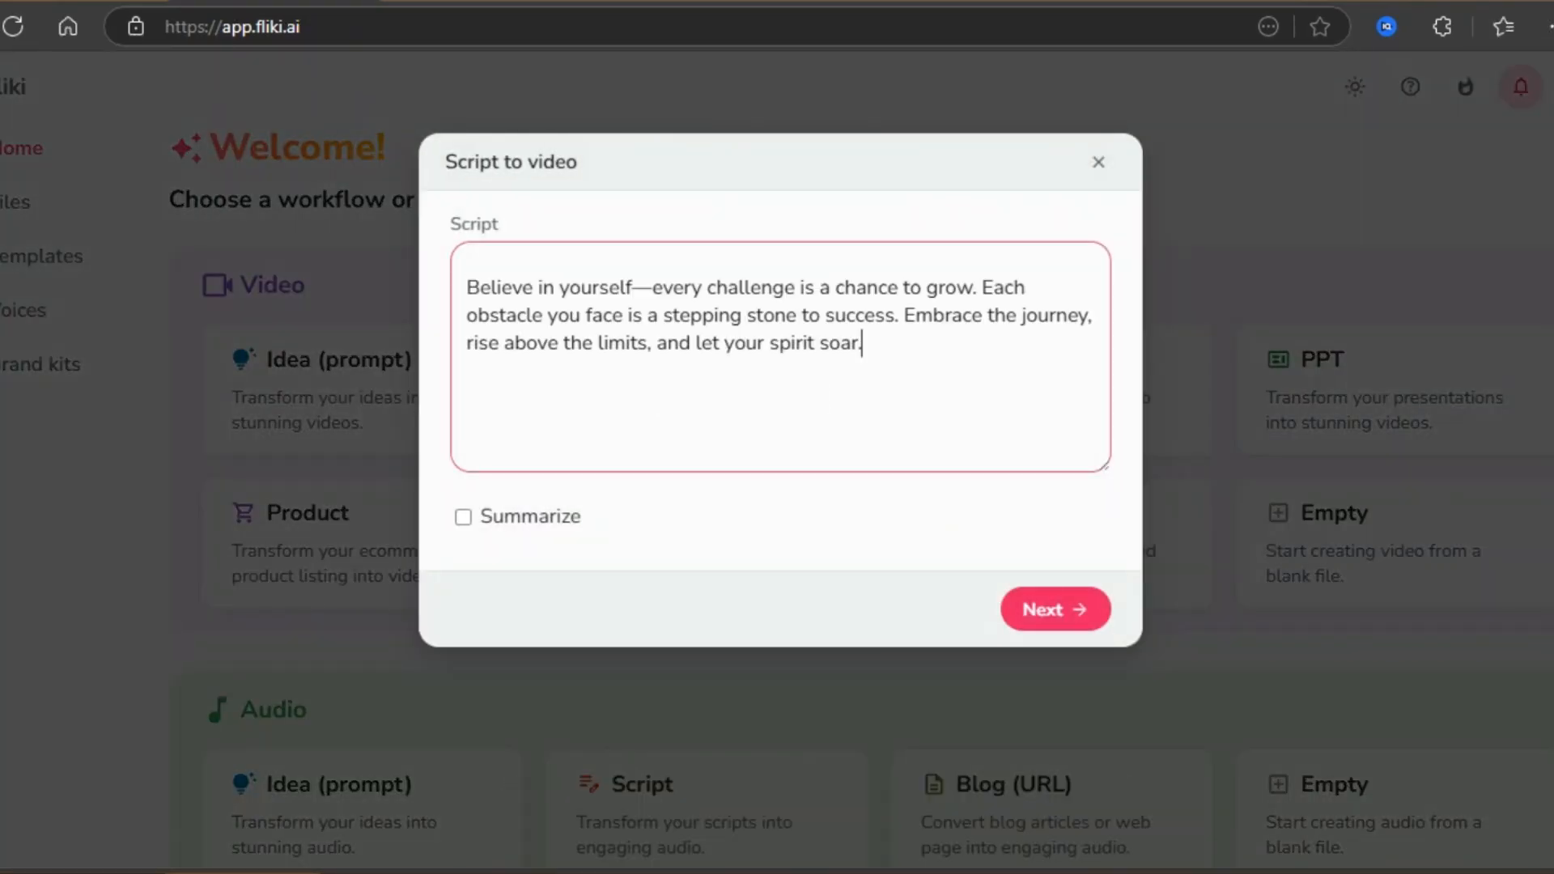
Lengthen the script, choose portrait 9:16 with stock media, add headings to B-roll and sound effects, and generate
left_click(1054, 609)
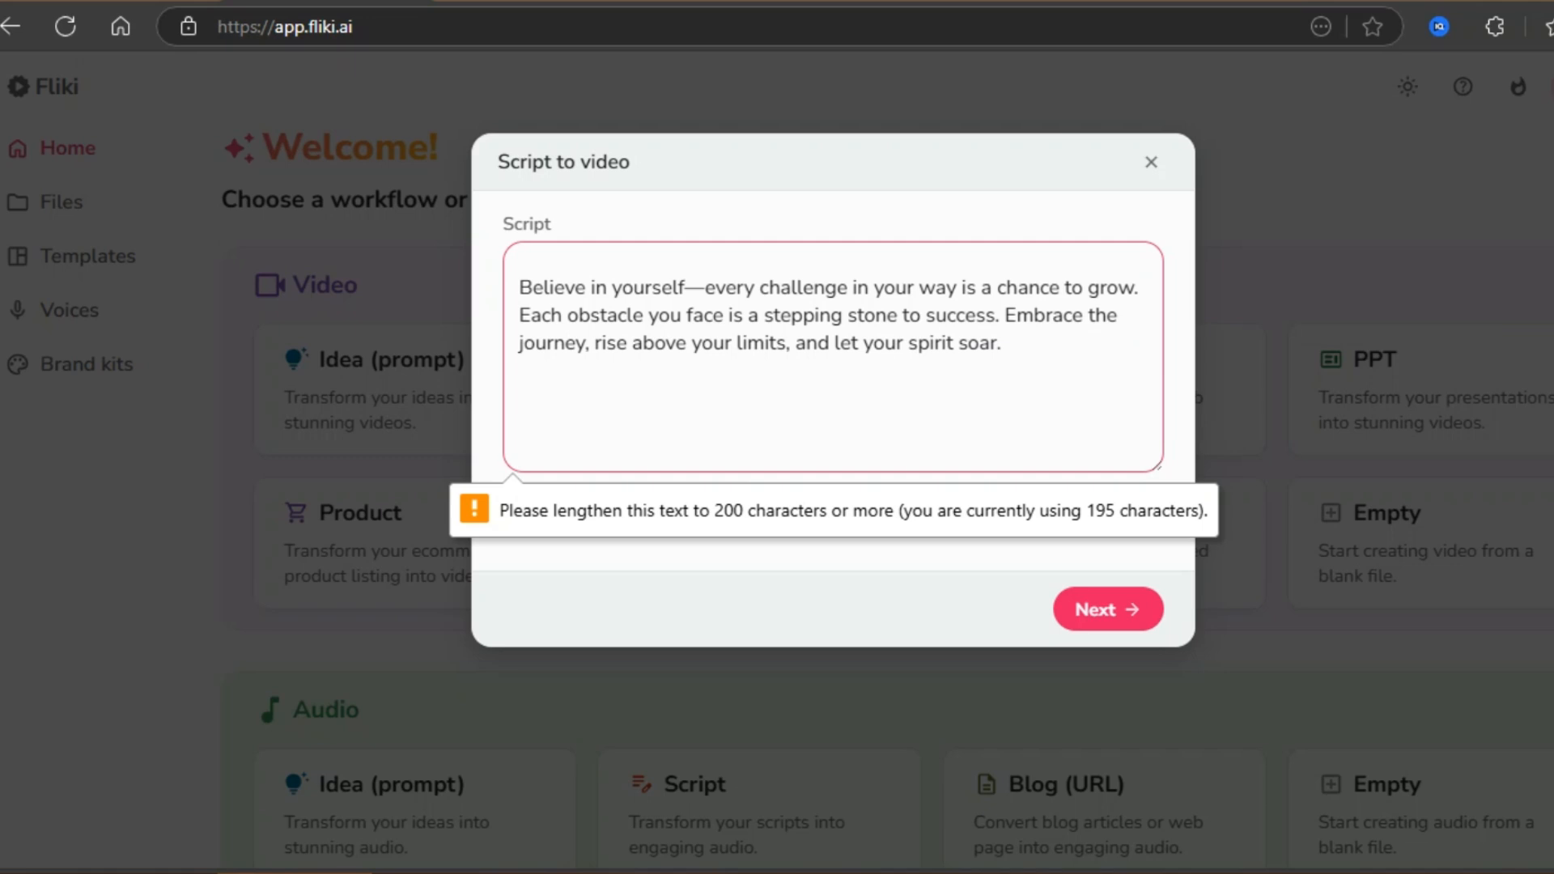
left_click(1107, 608)
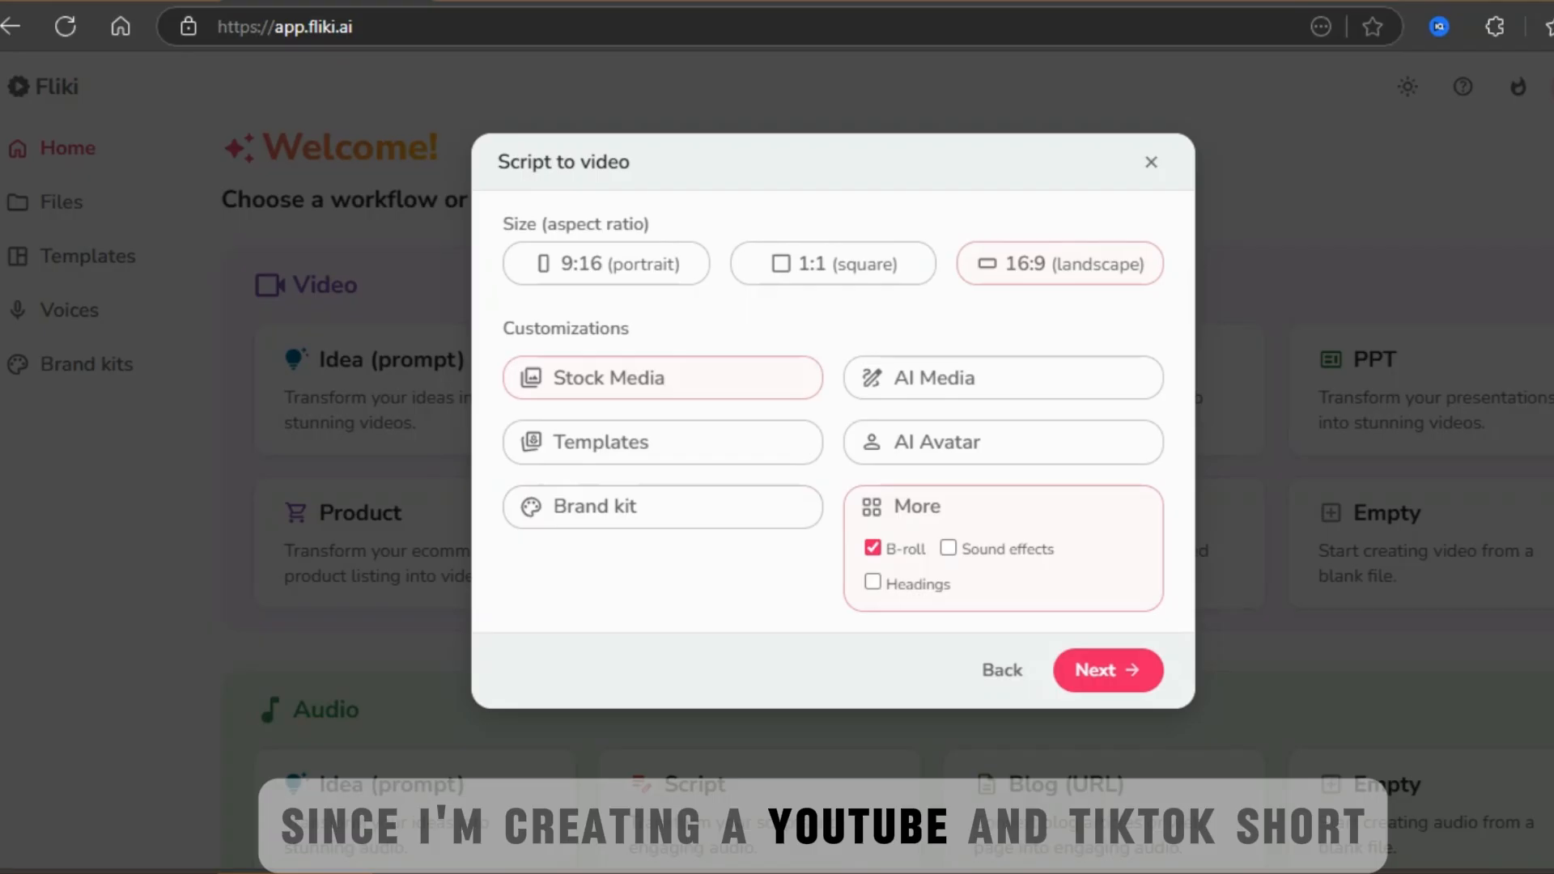
left_click(605, 264)
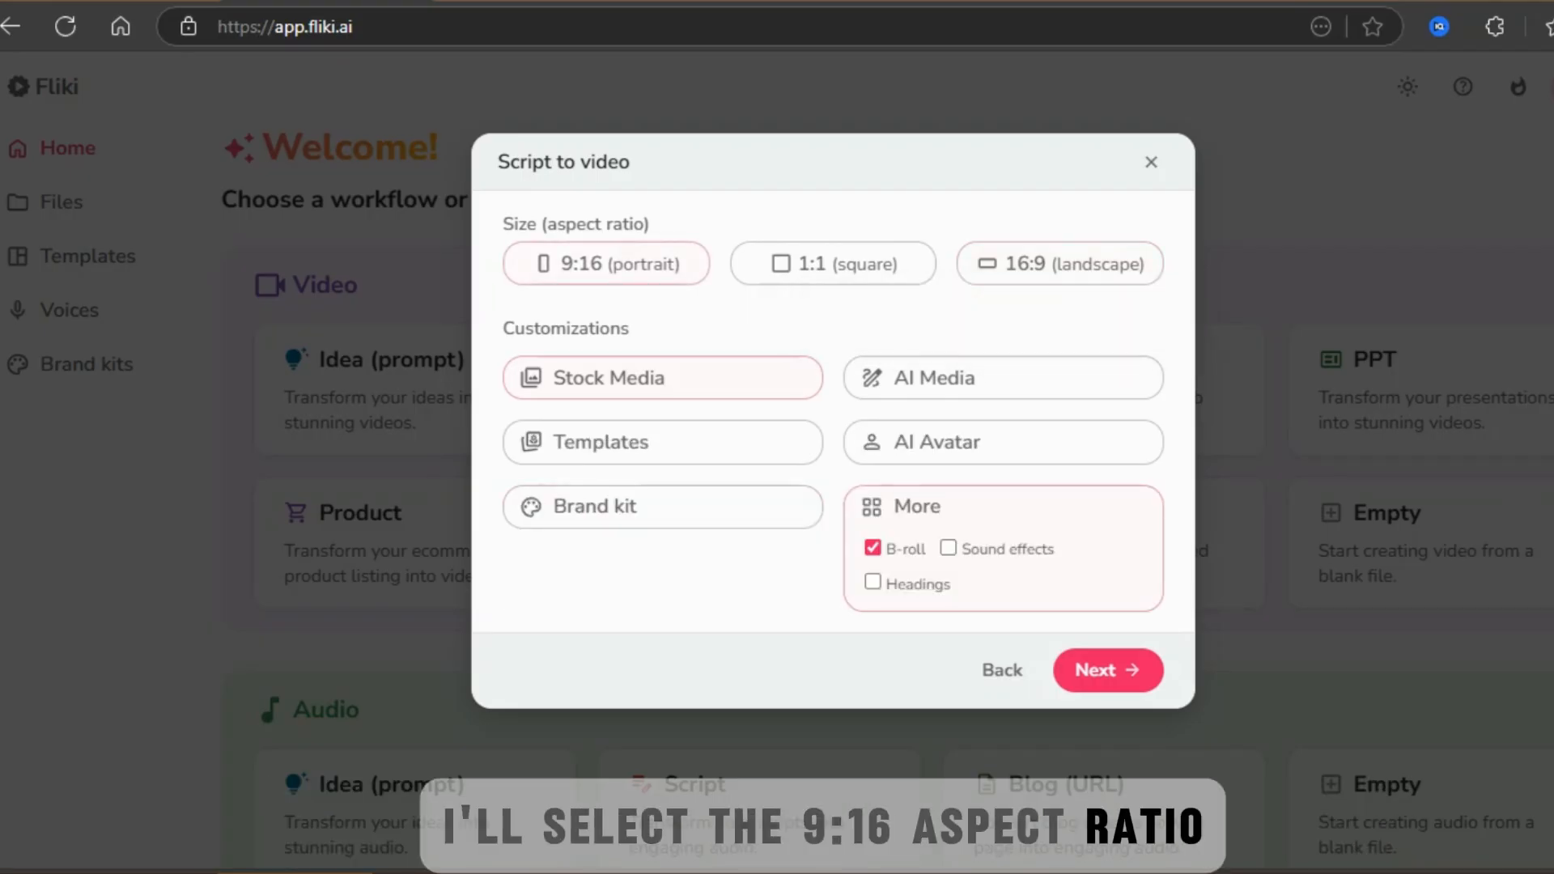
left_click(948, 548)
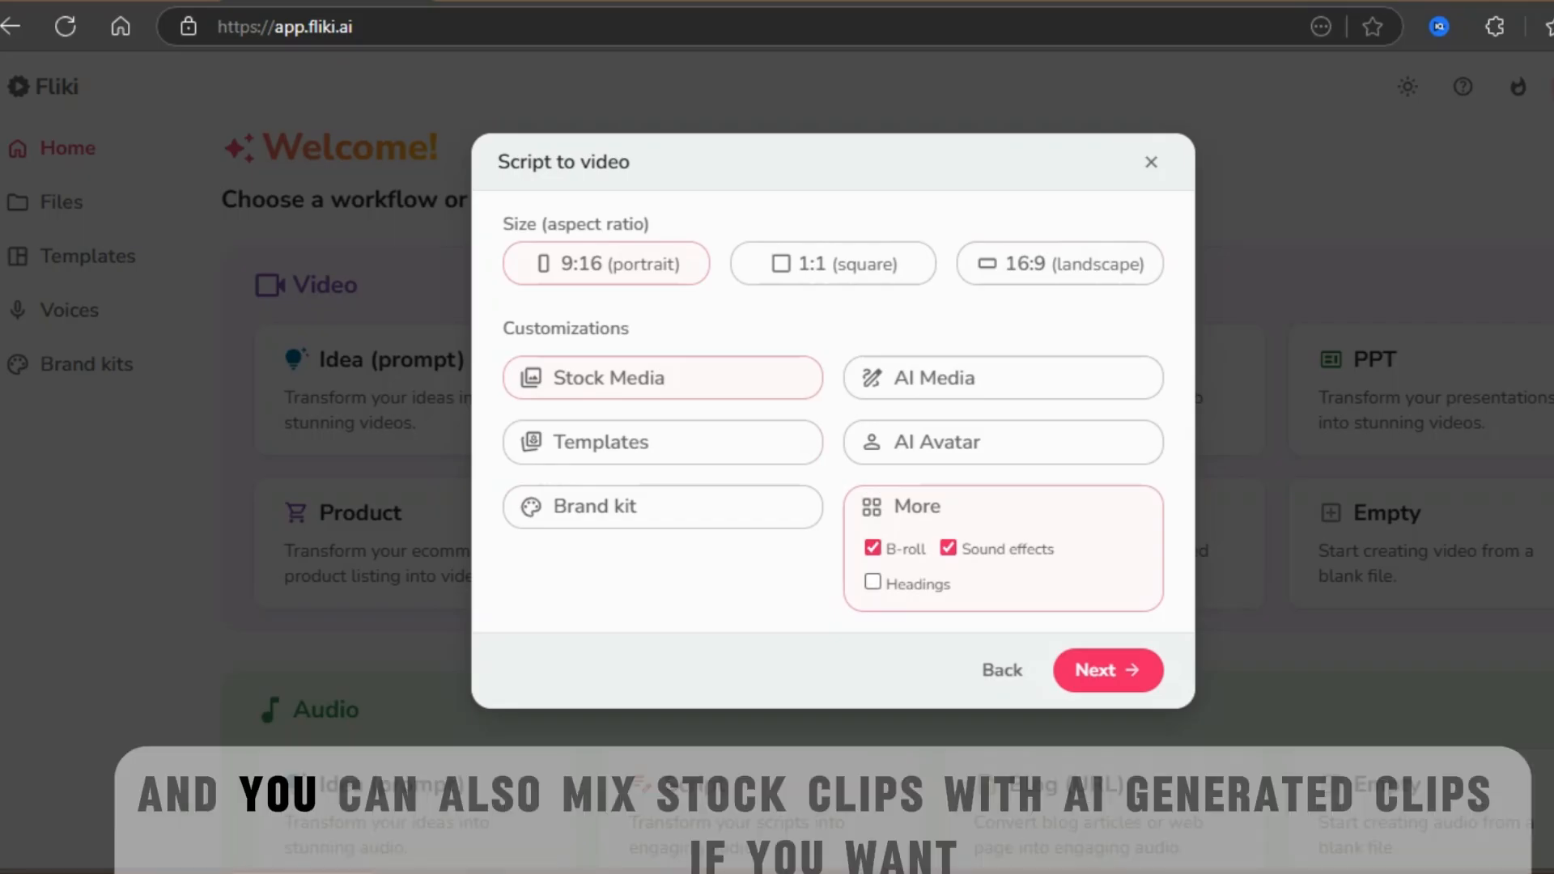
left_click(872, 584)
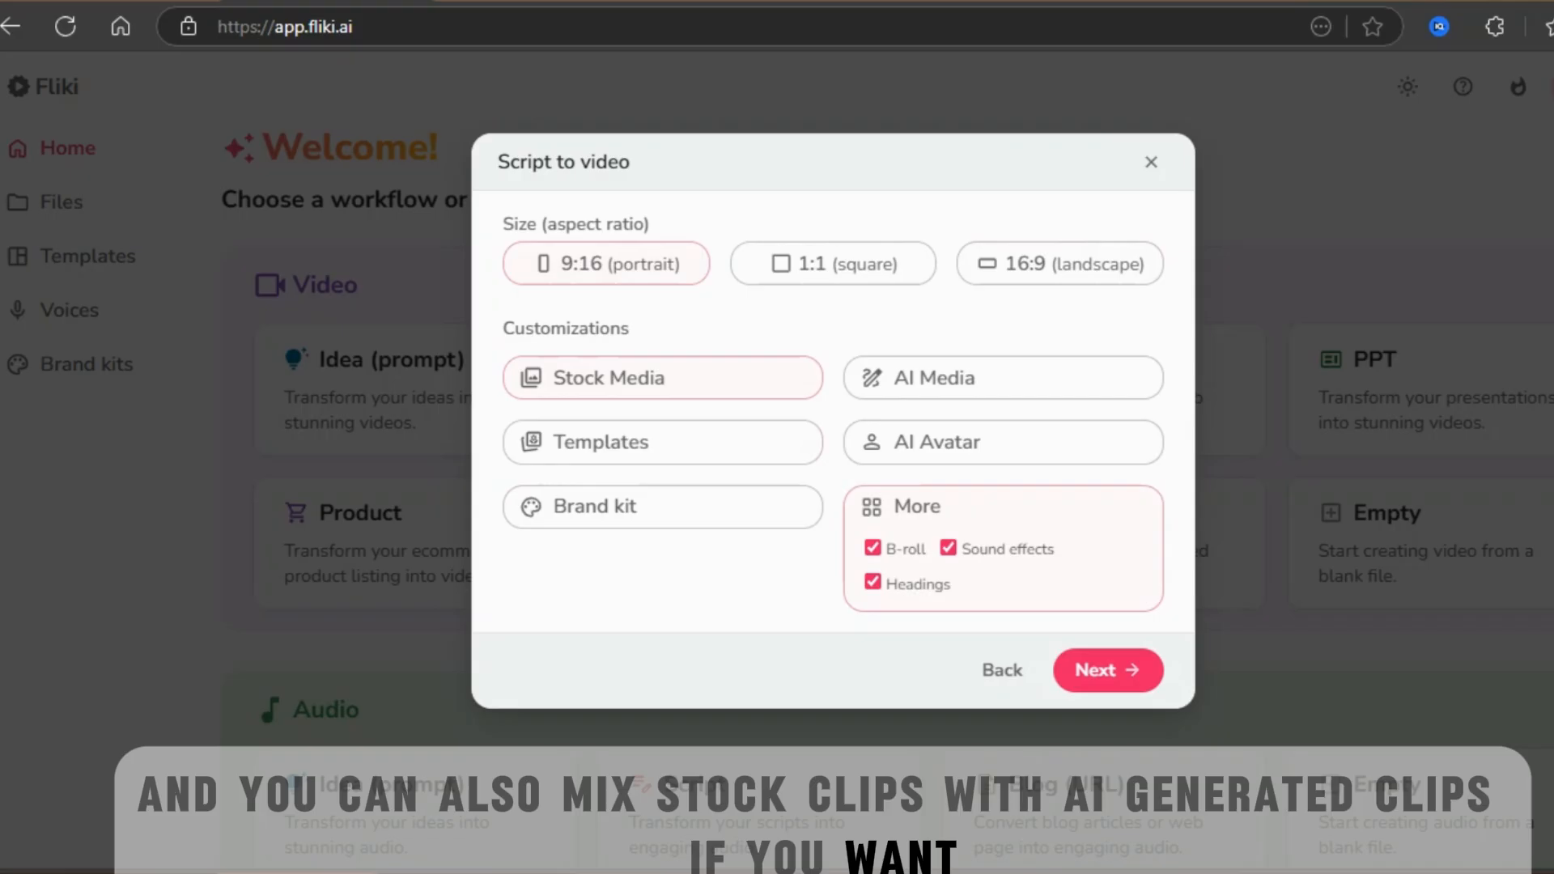
left_click(1107, 670)
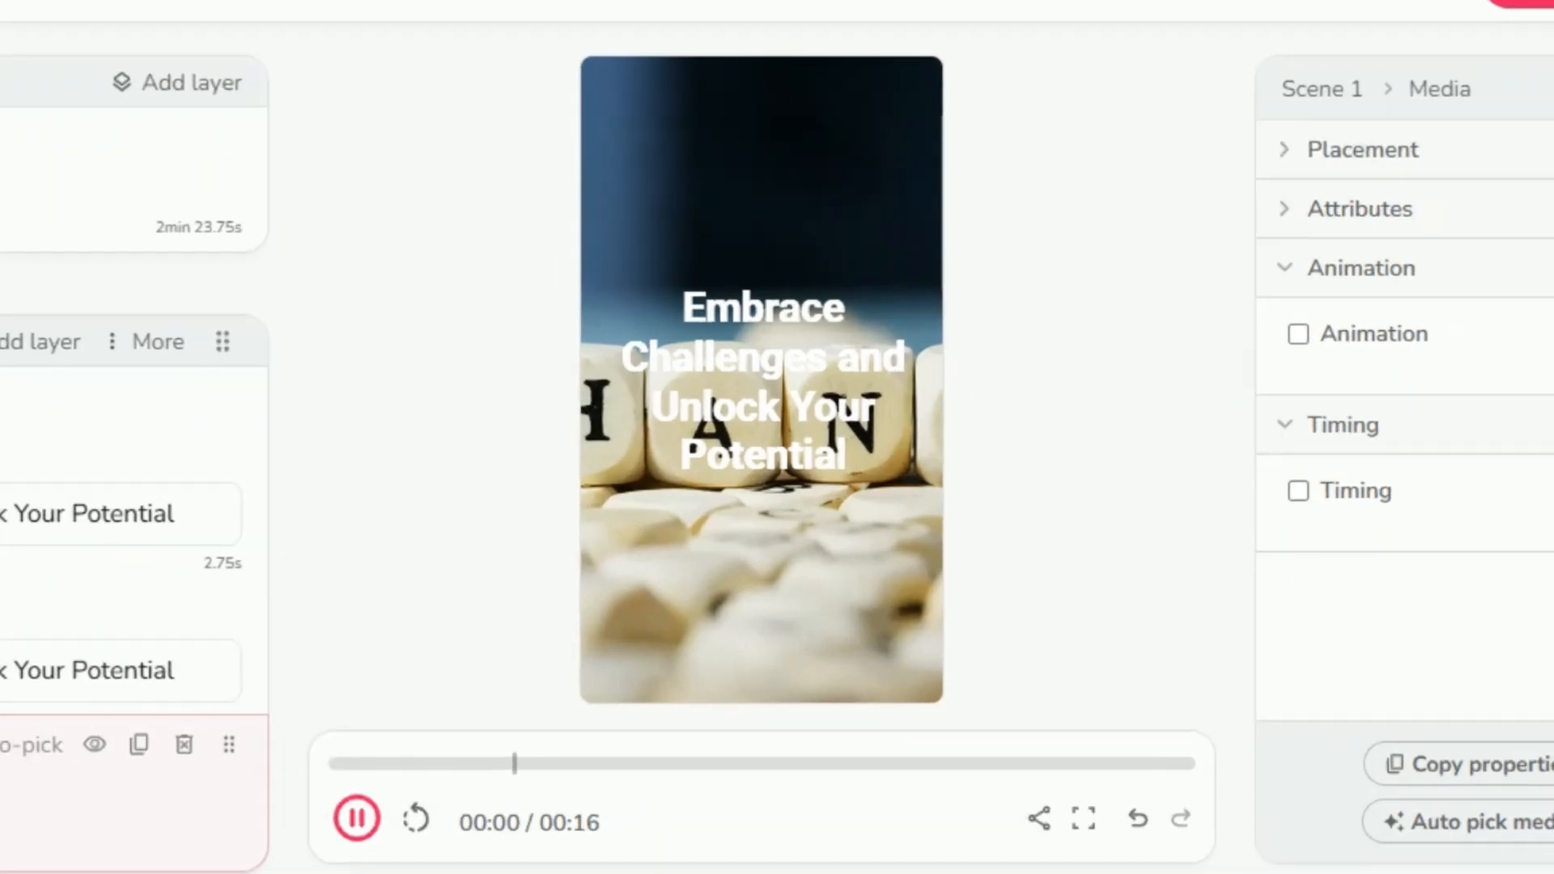
Expand scene 1 and bring up the voice choices from its Kai voiceover chip
left_click(355, 816)
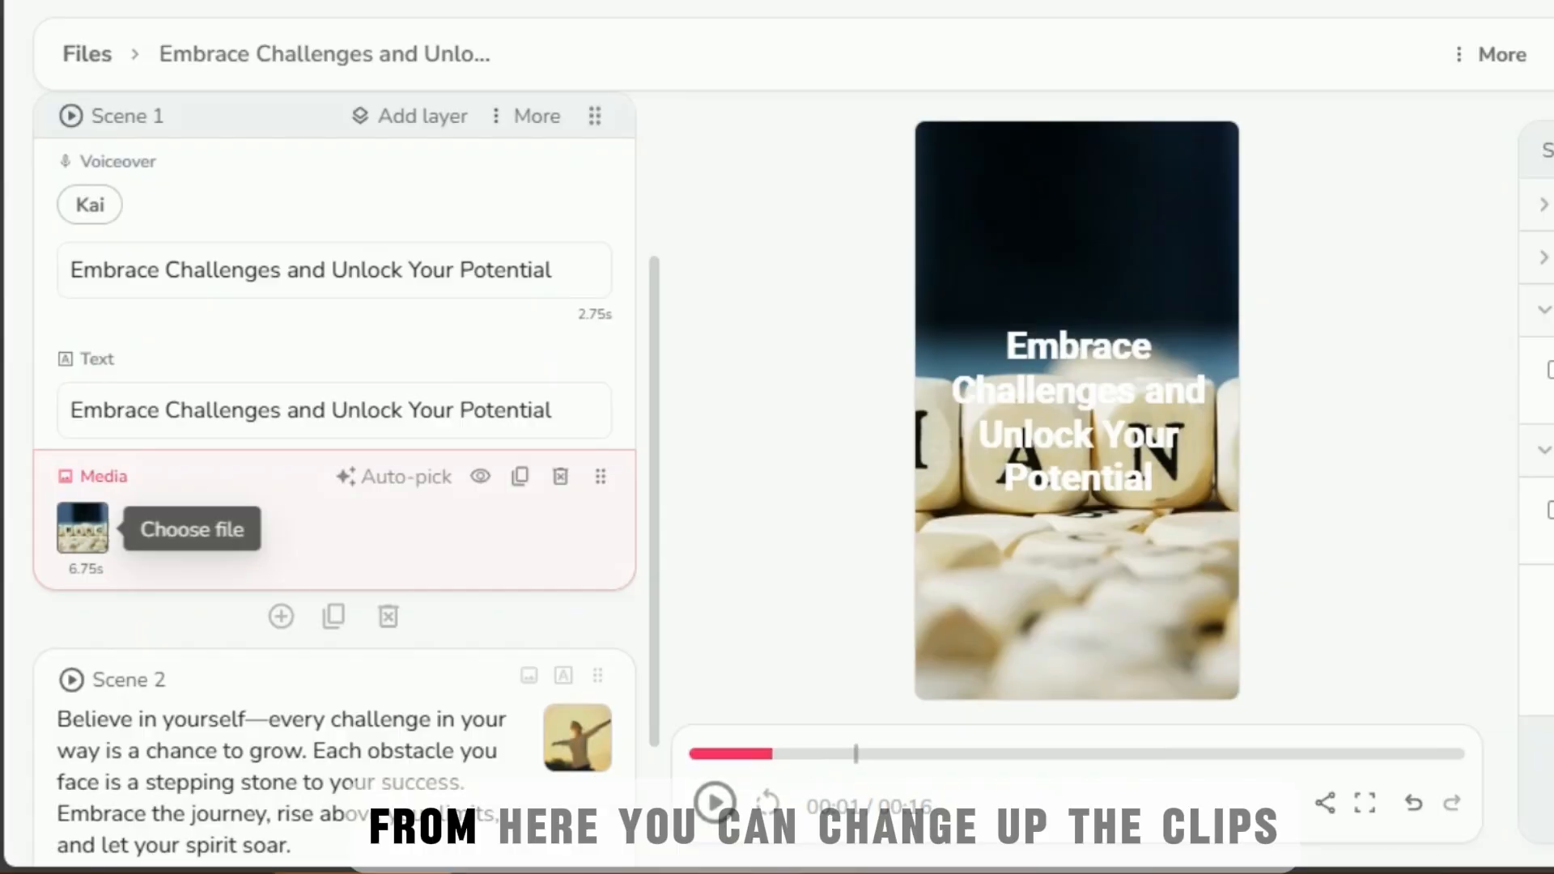
left_click(189, 527)
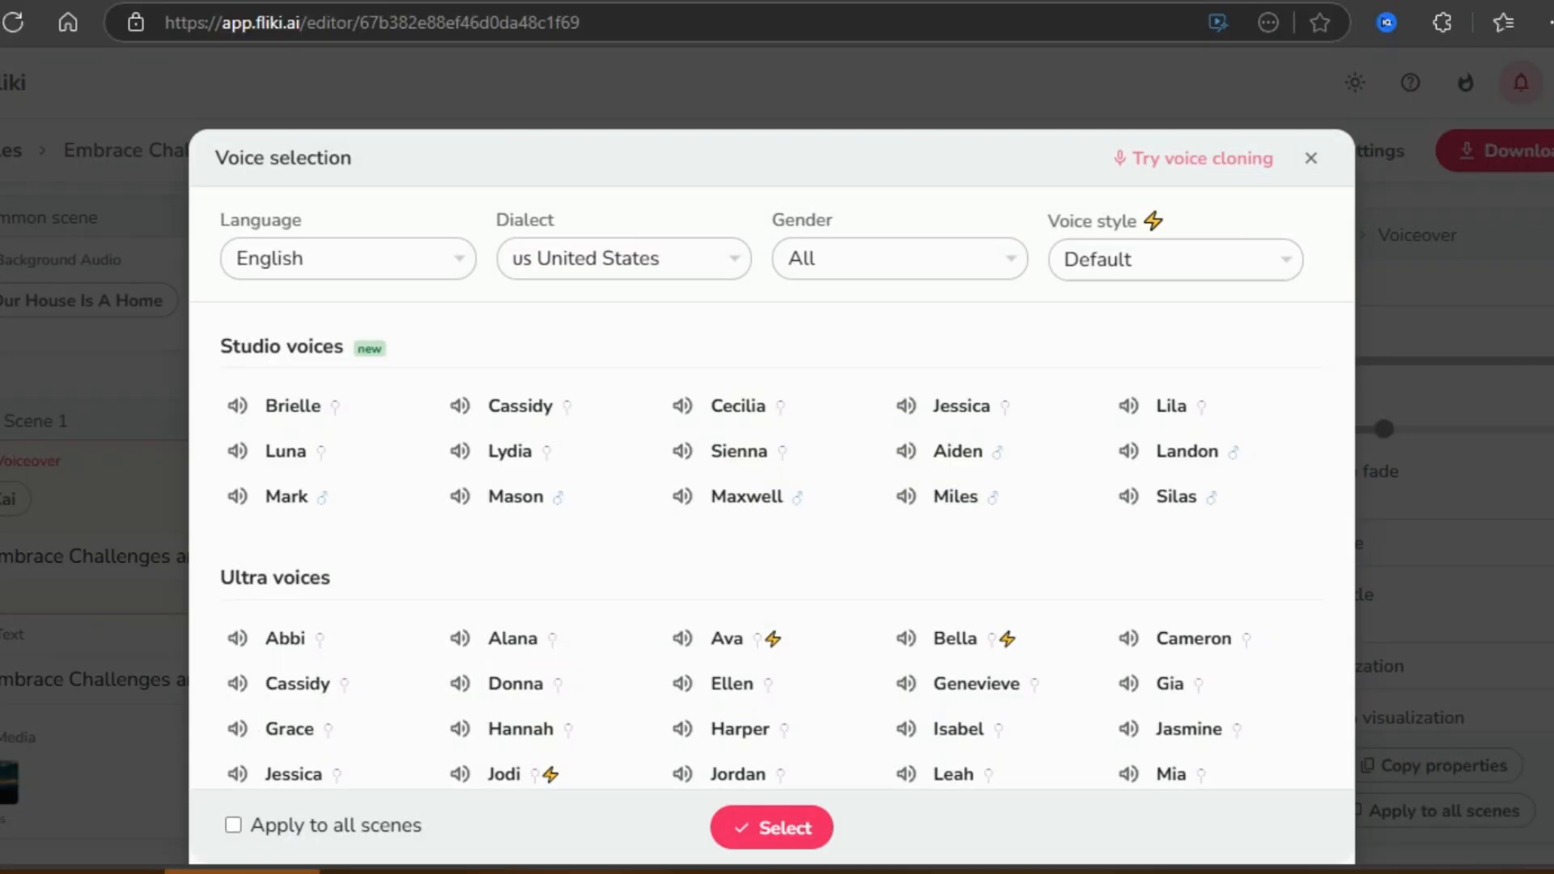
Filter voices to male and confirm Gavin as the voice for all scenes
left_click(288, 728)
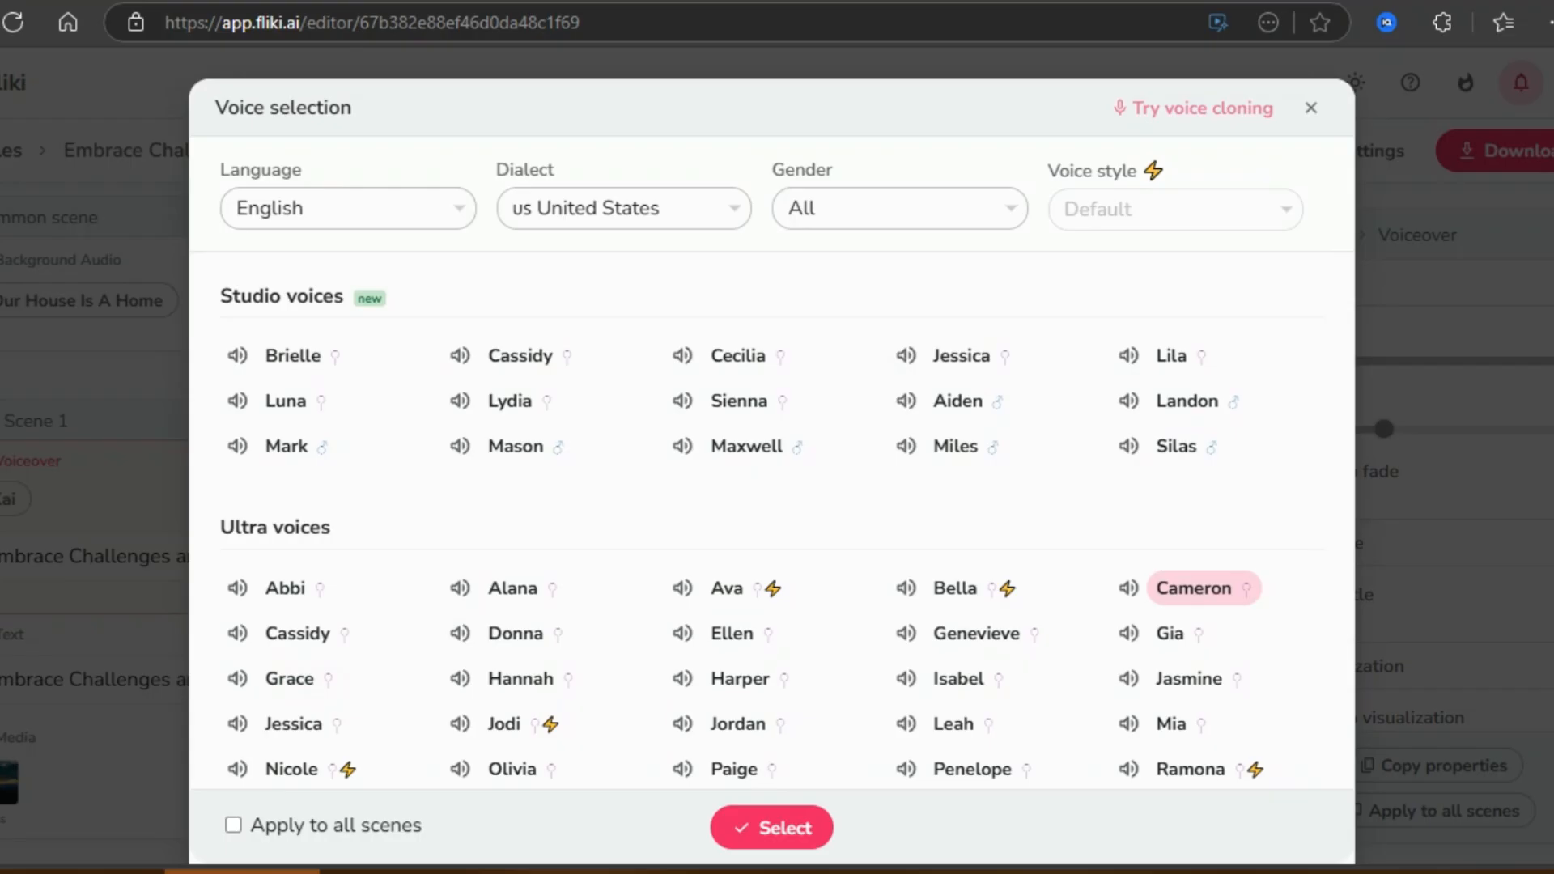
left_click(896, 209)
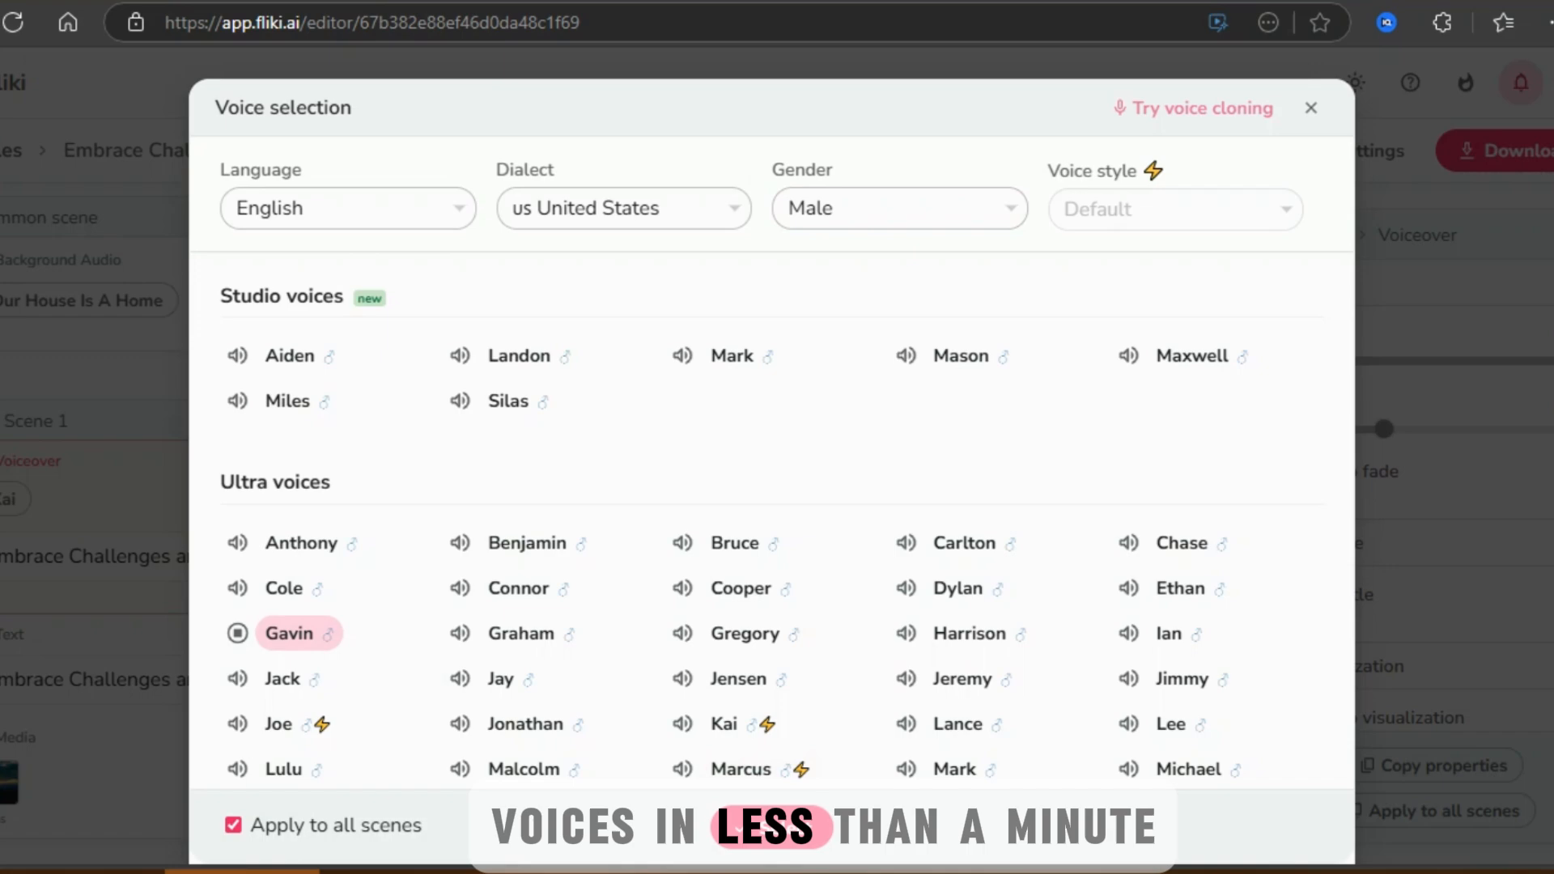
left_click(1309, 109)
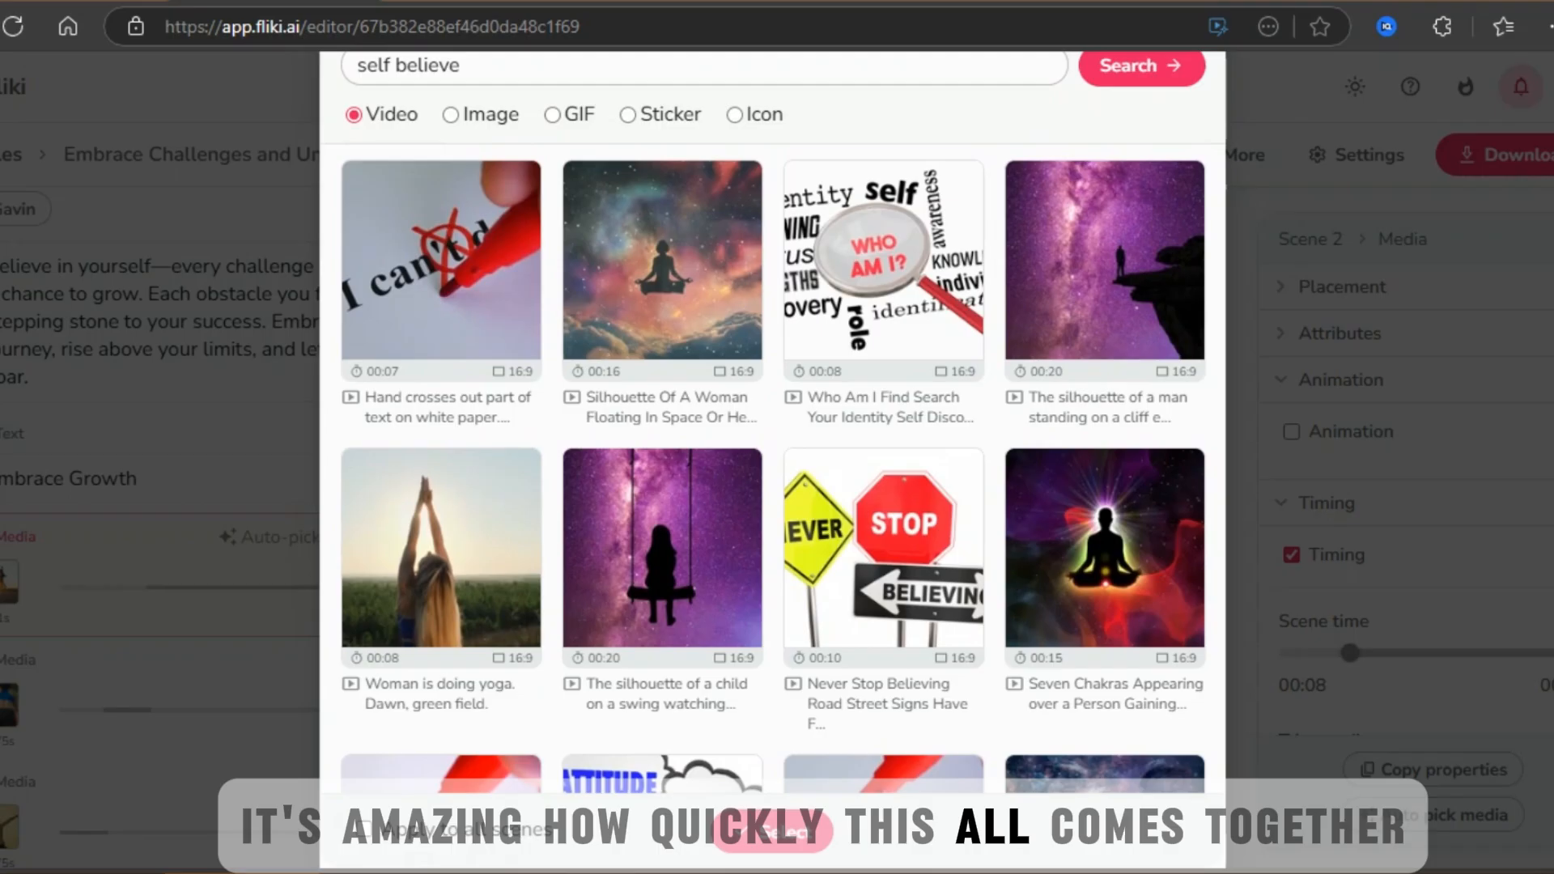
Swap scene 2's footage to the woman-doing-yoga clip and a mountain stock clip
scroll("down", 3)
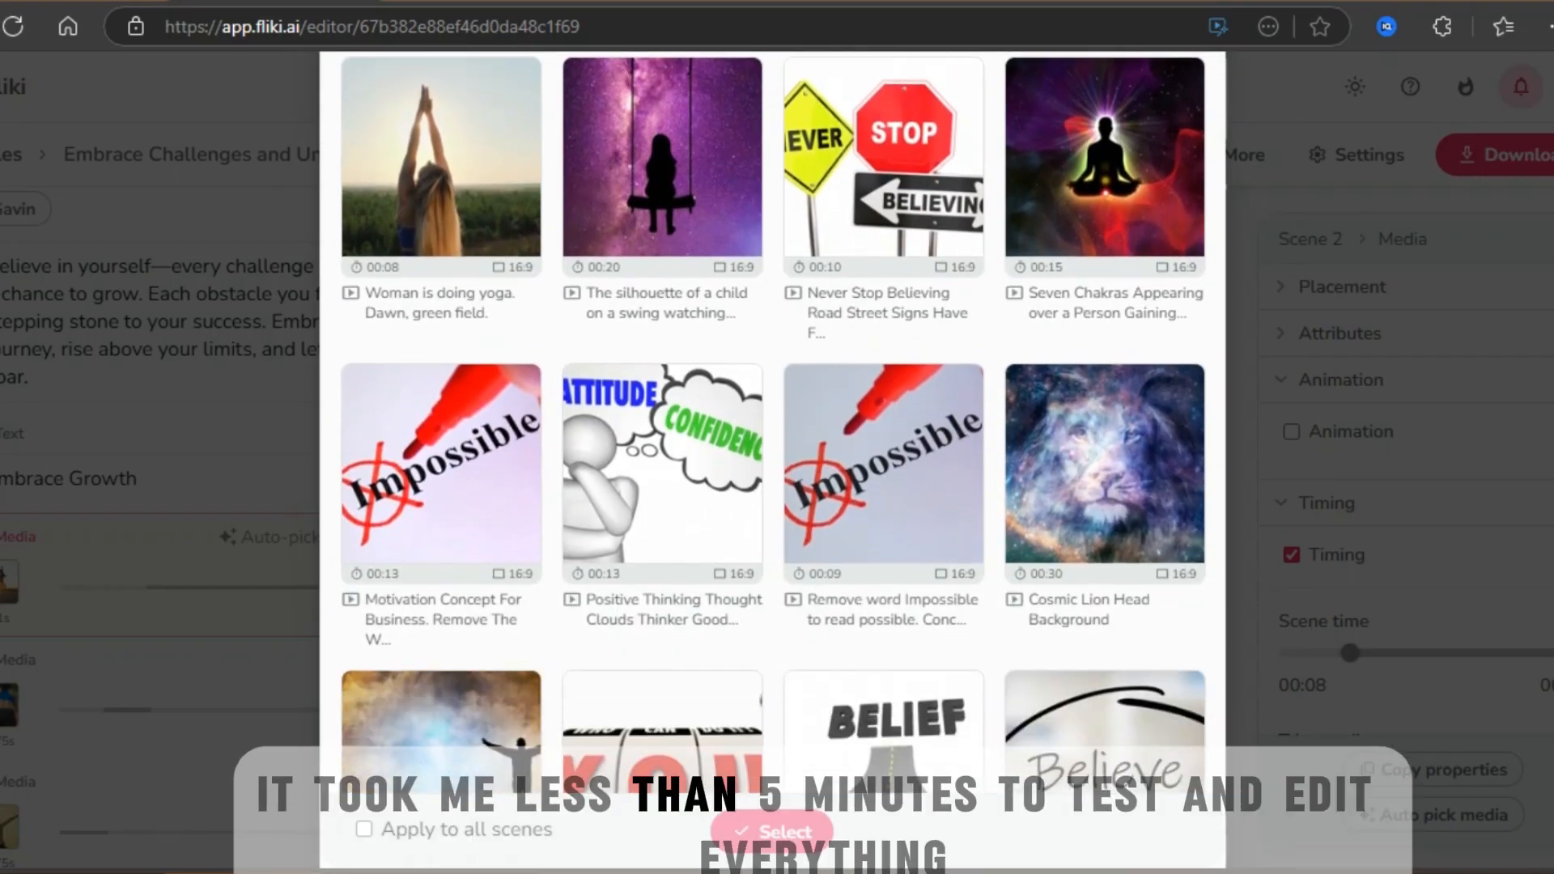
scroll("down", 3)
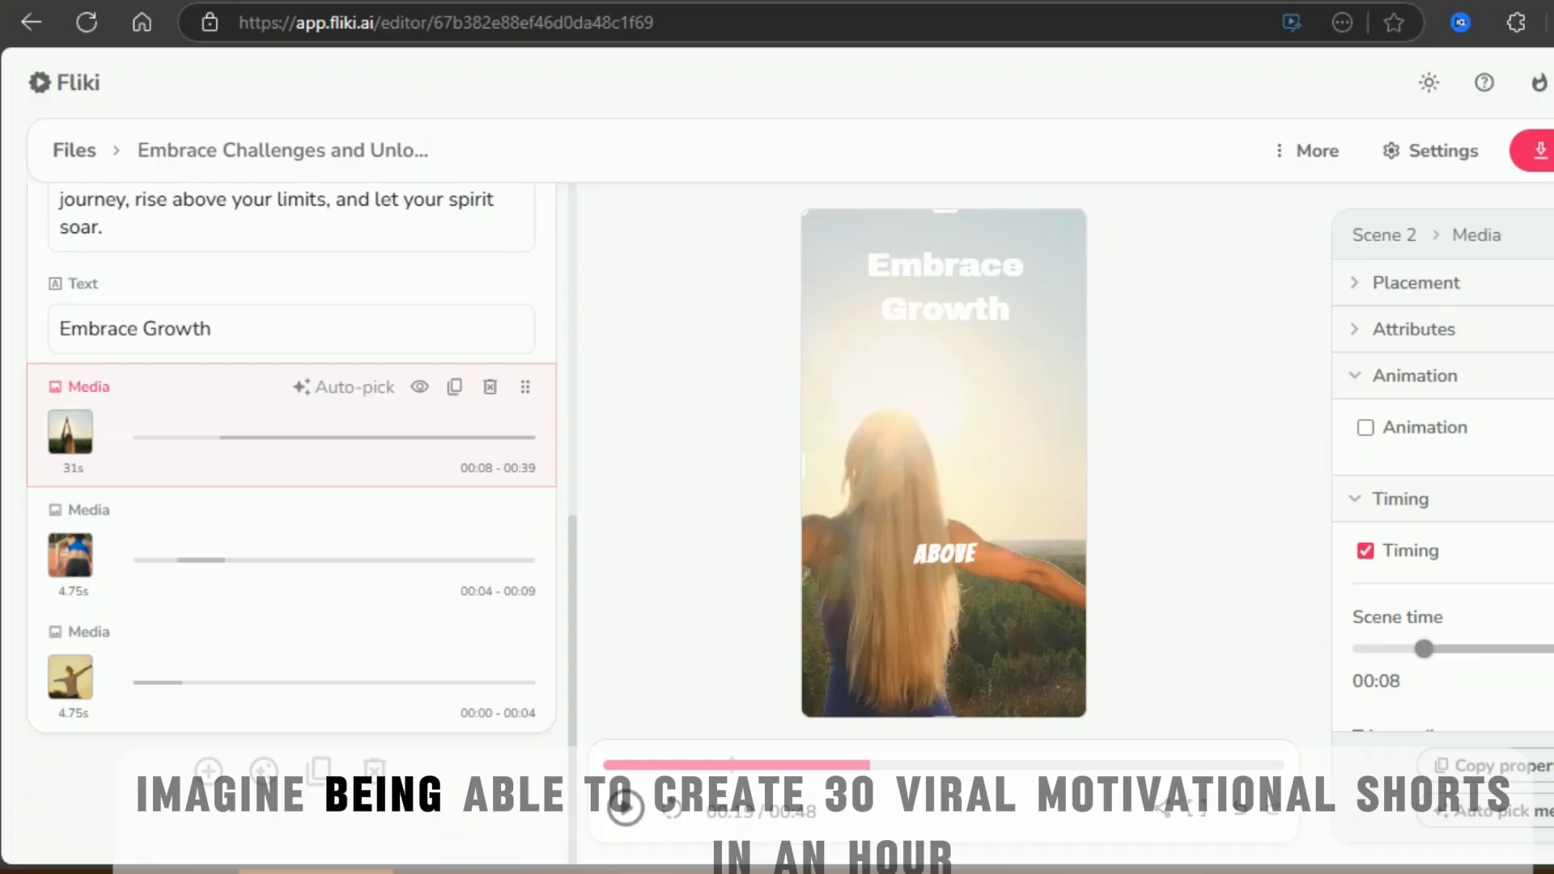
left_click(70, 439)
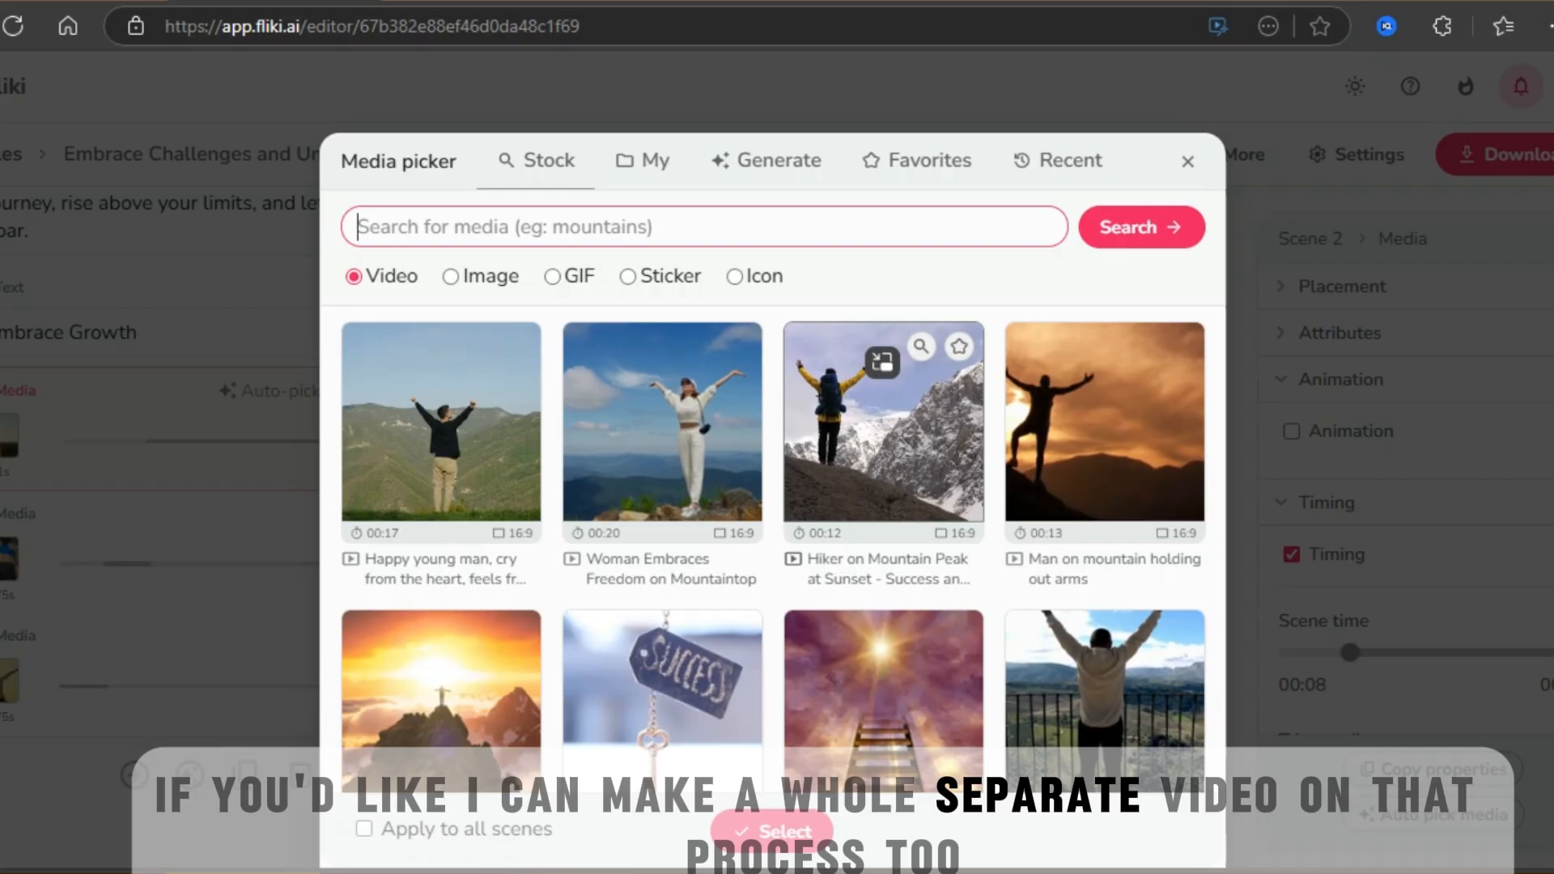
left_click(662, 426)
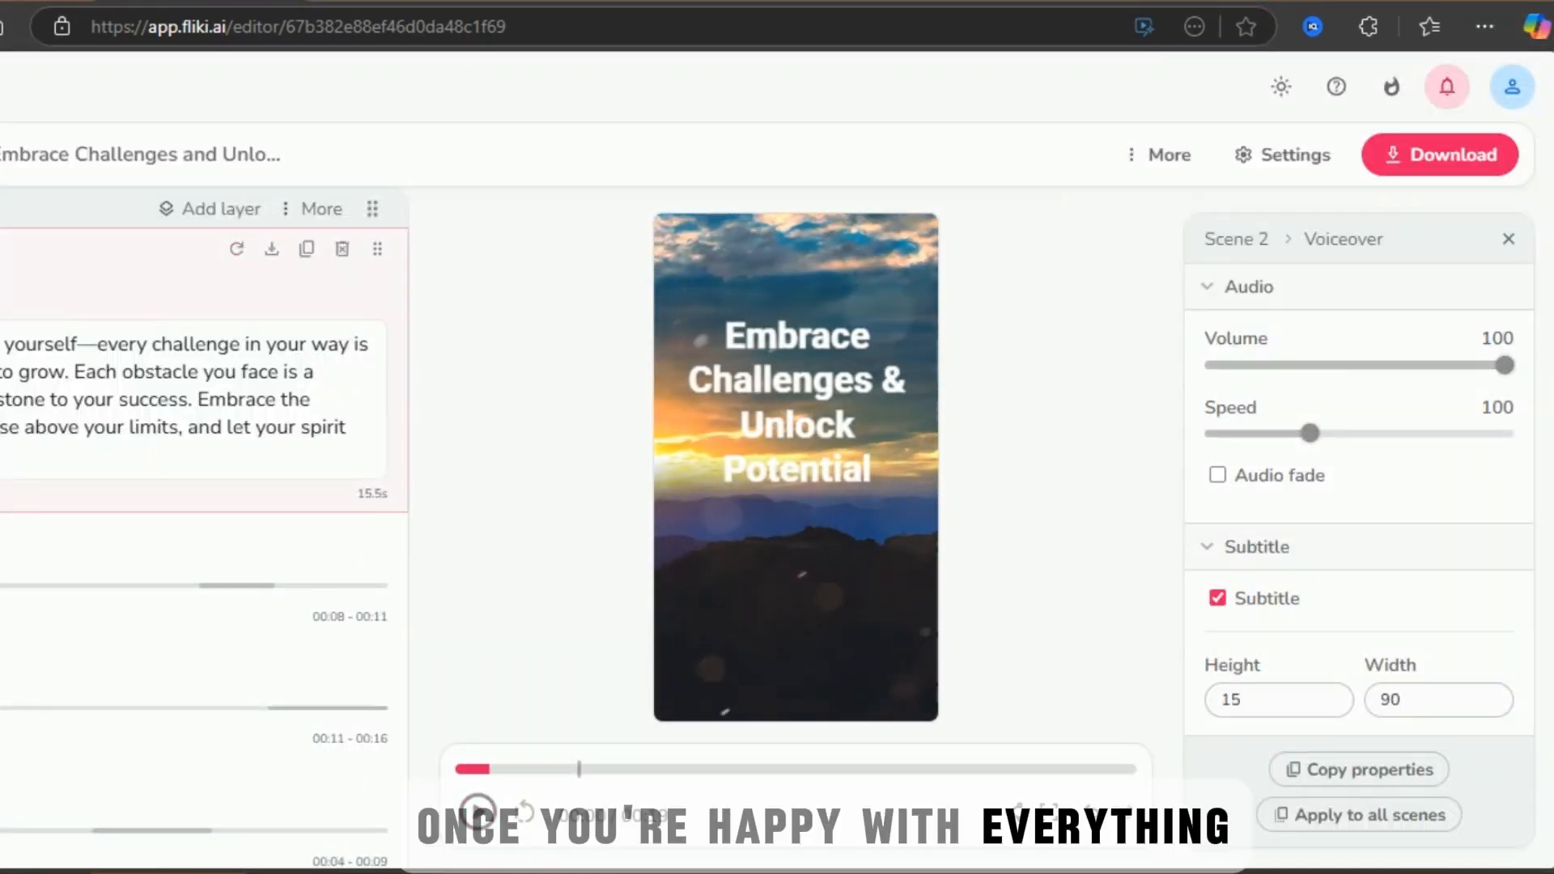
Export the motivational video and download it as an MP4 file
left_click(1439, 155)
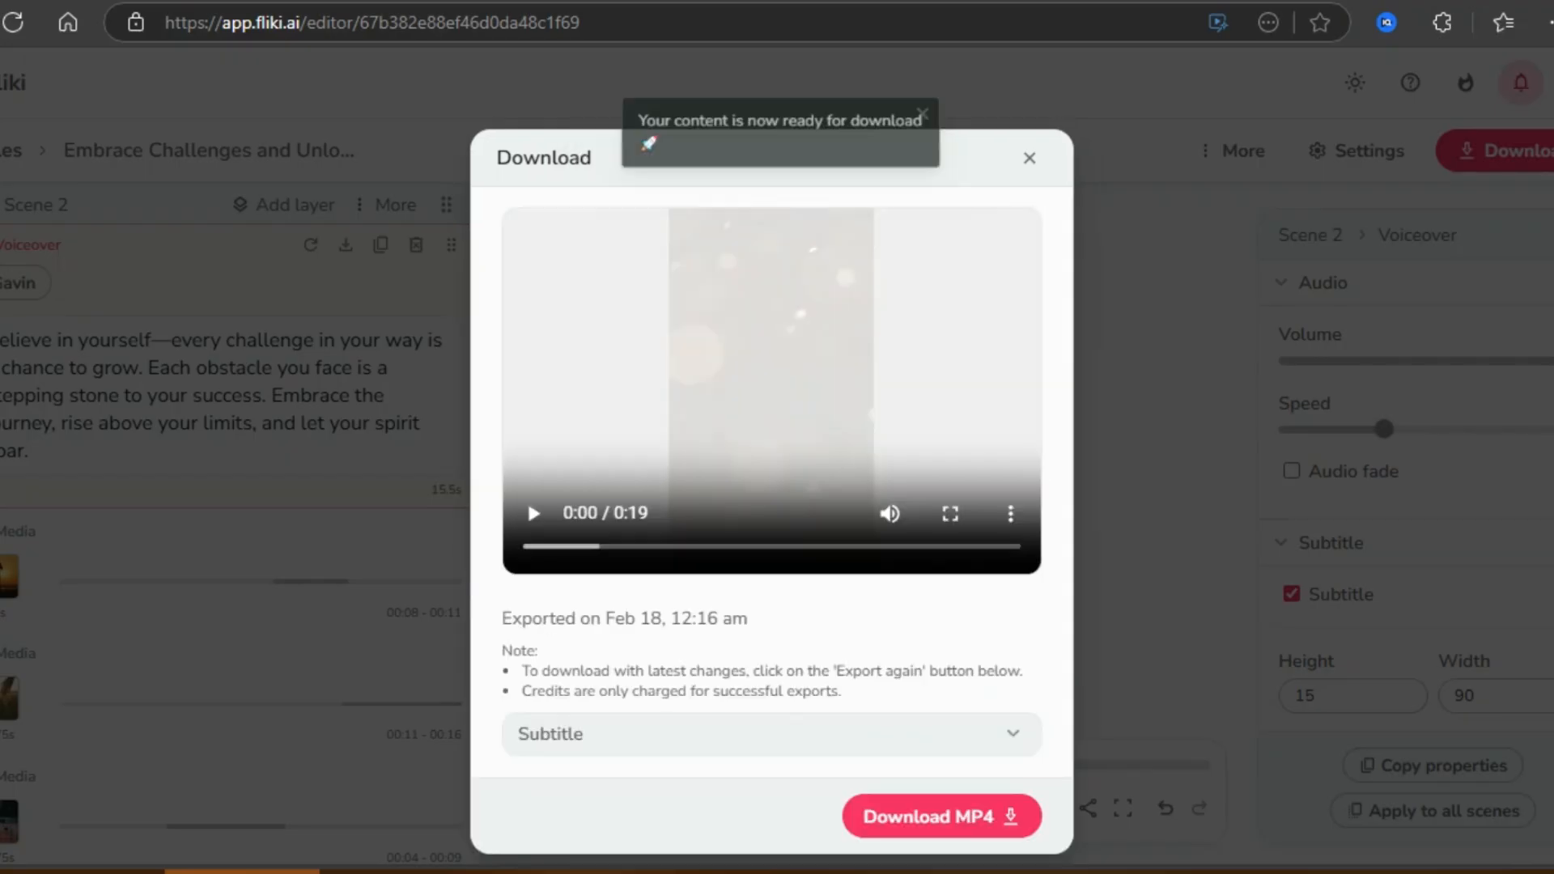
left_click(1029, 157)
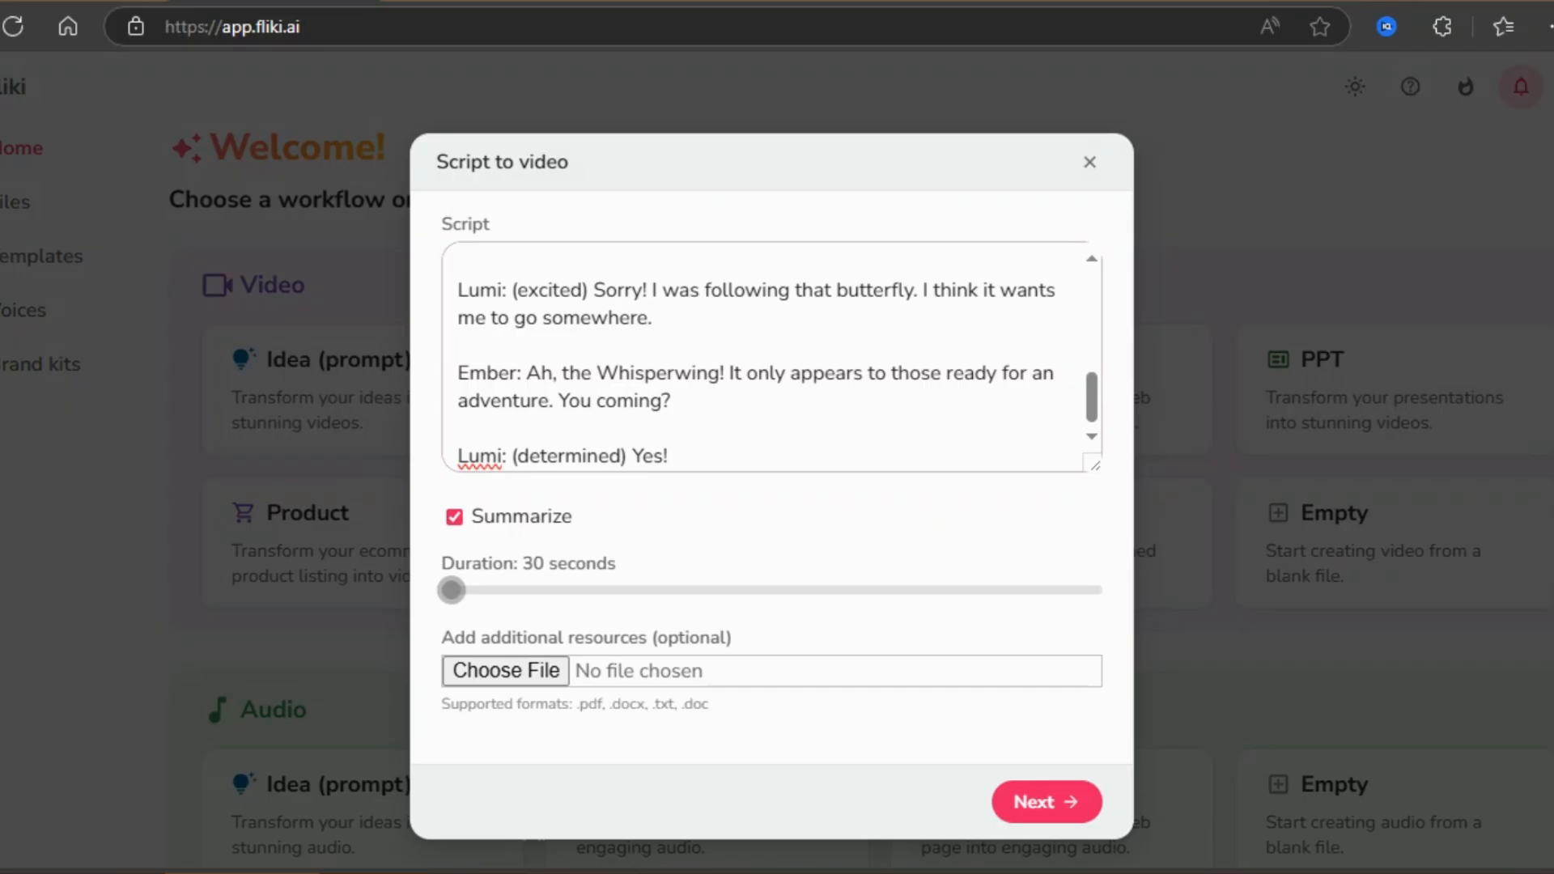
Generate the story video with Heartwarming tone, Short film purpose, 9:16, English, stock media
left_click(1045, 801)
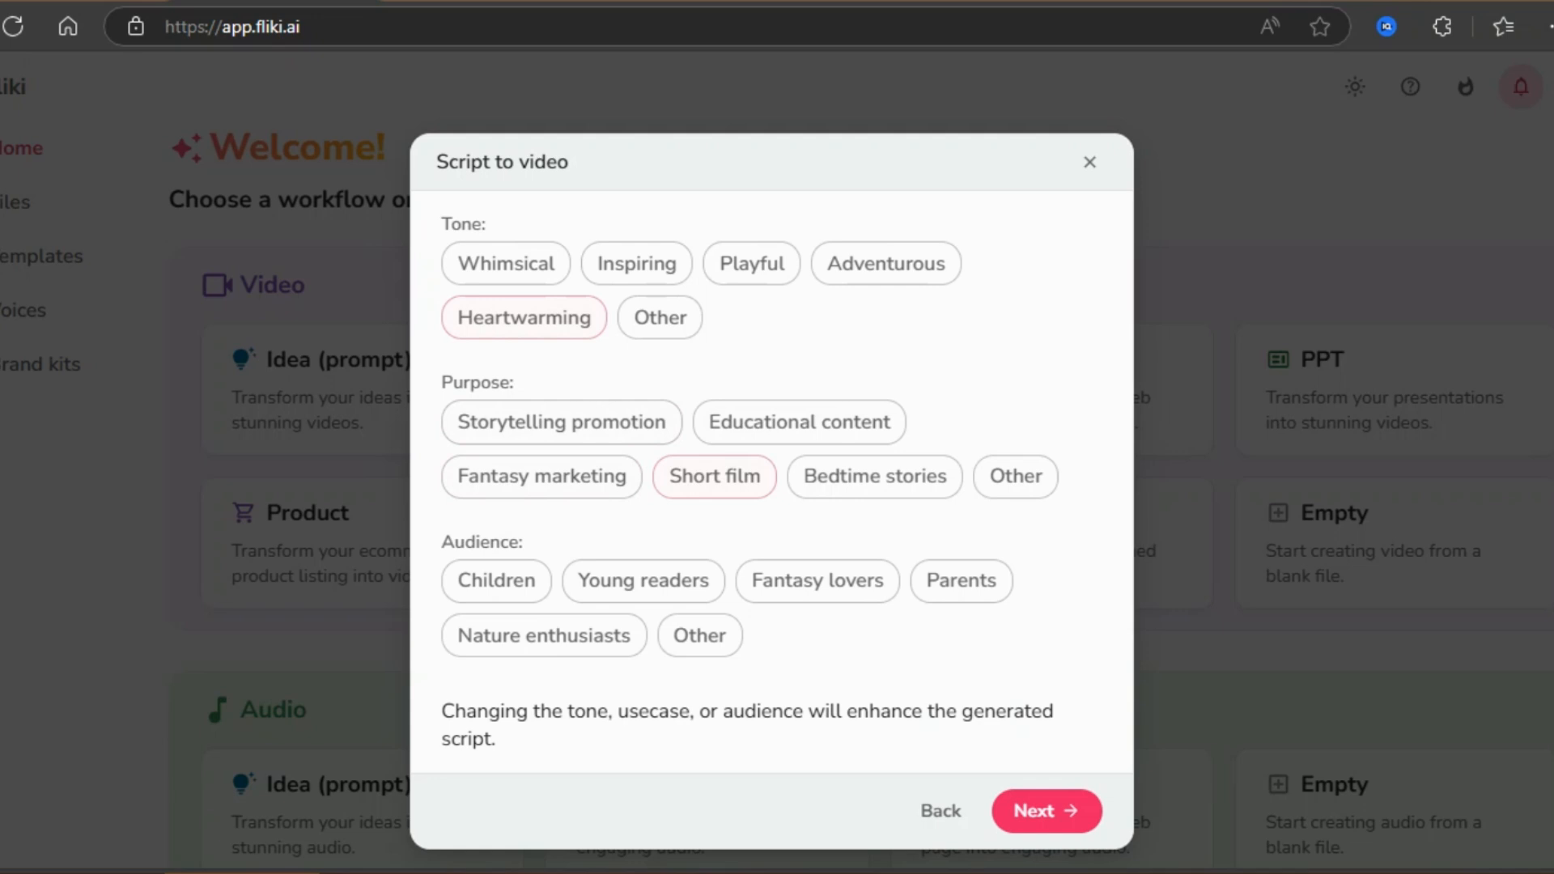
left_click(1045, 811)
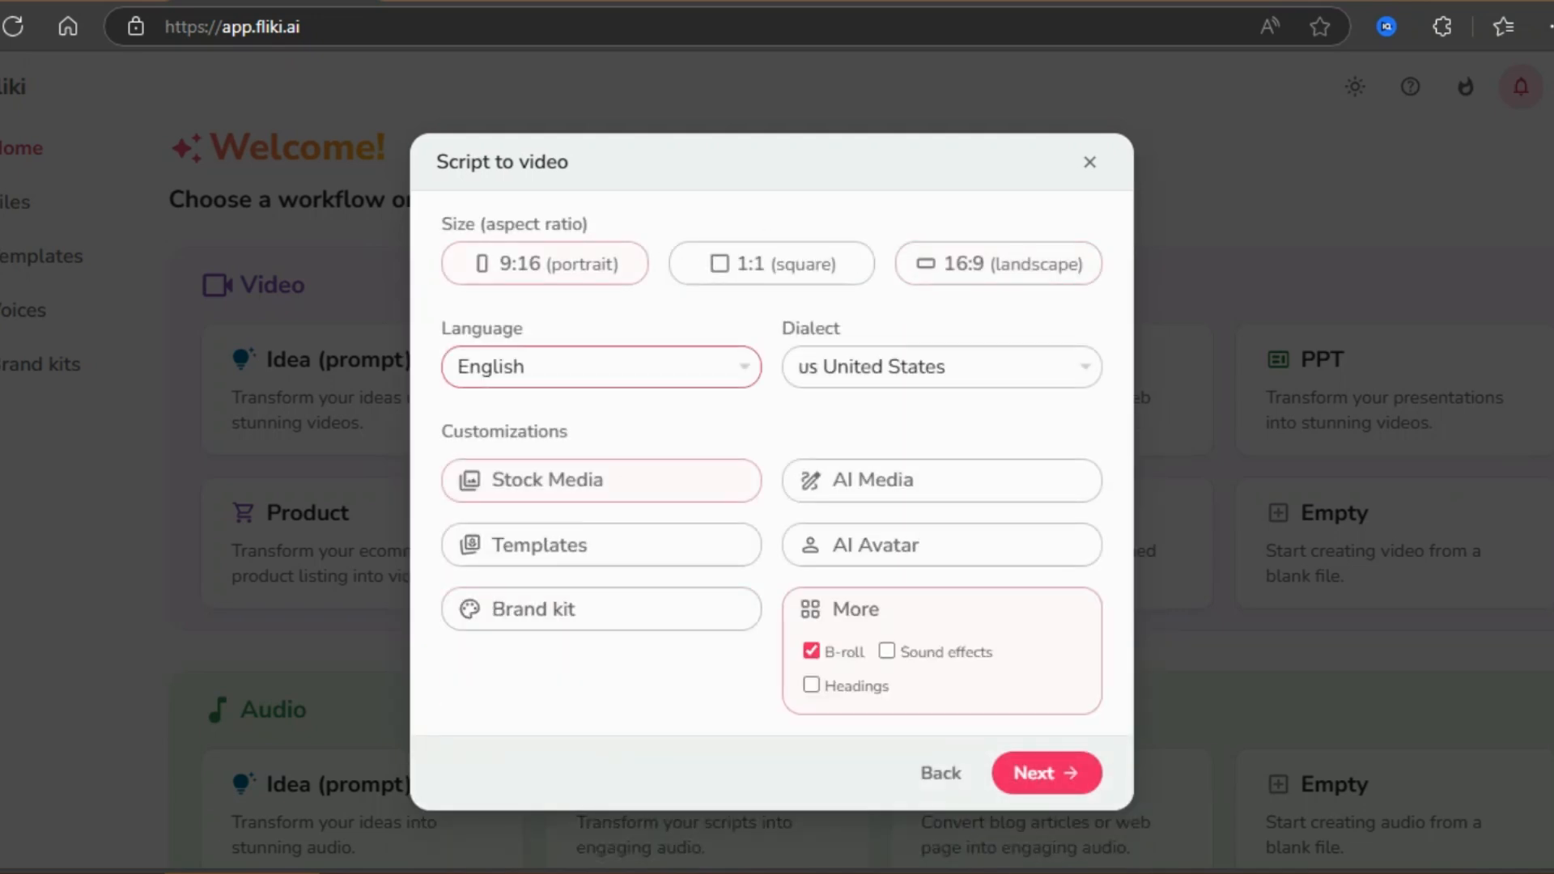
left_click(1044, 772)
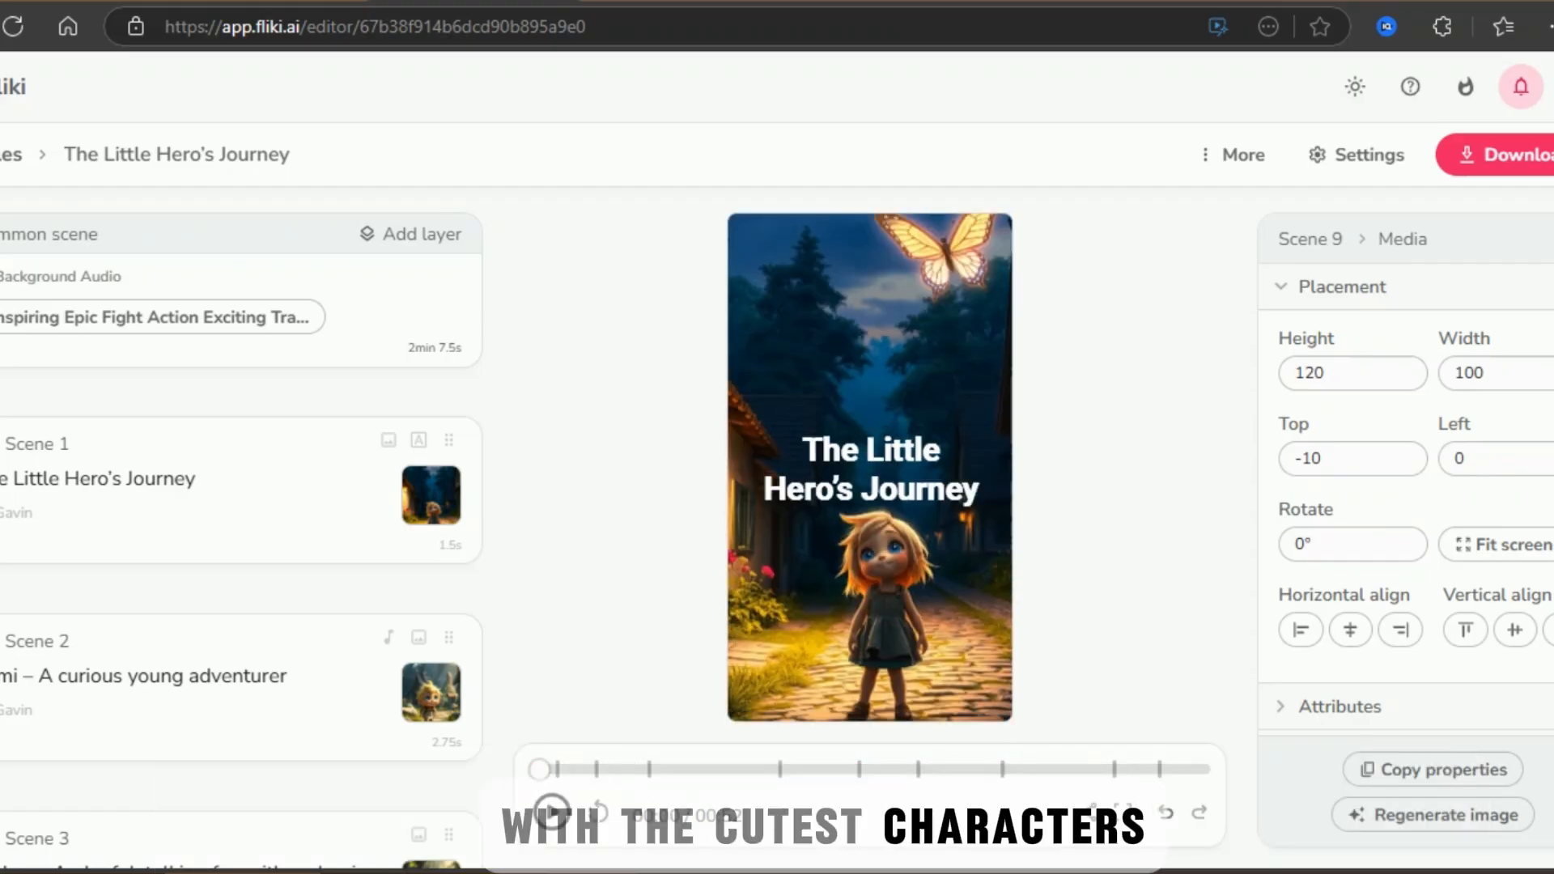
Assign the female Ana (child) standard voice to the child-dialogue scenes
scroll("down", 3)
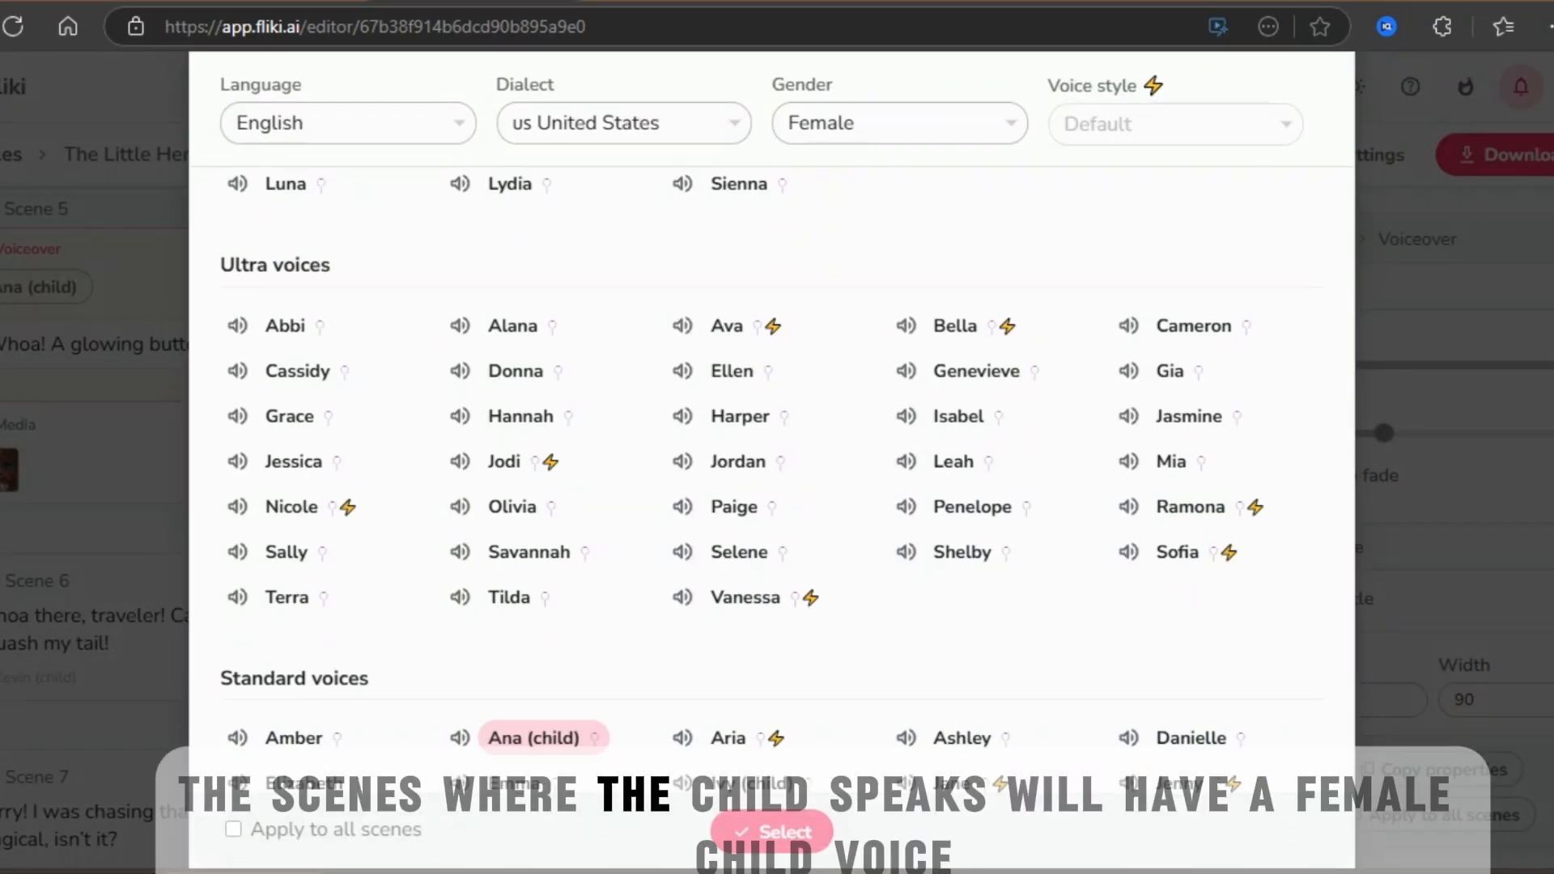
scroll("down", 3)
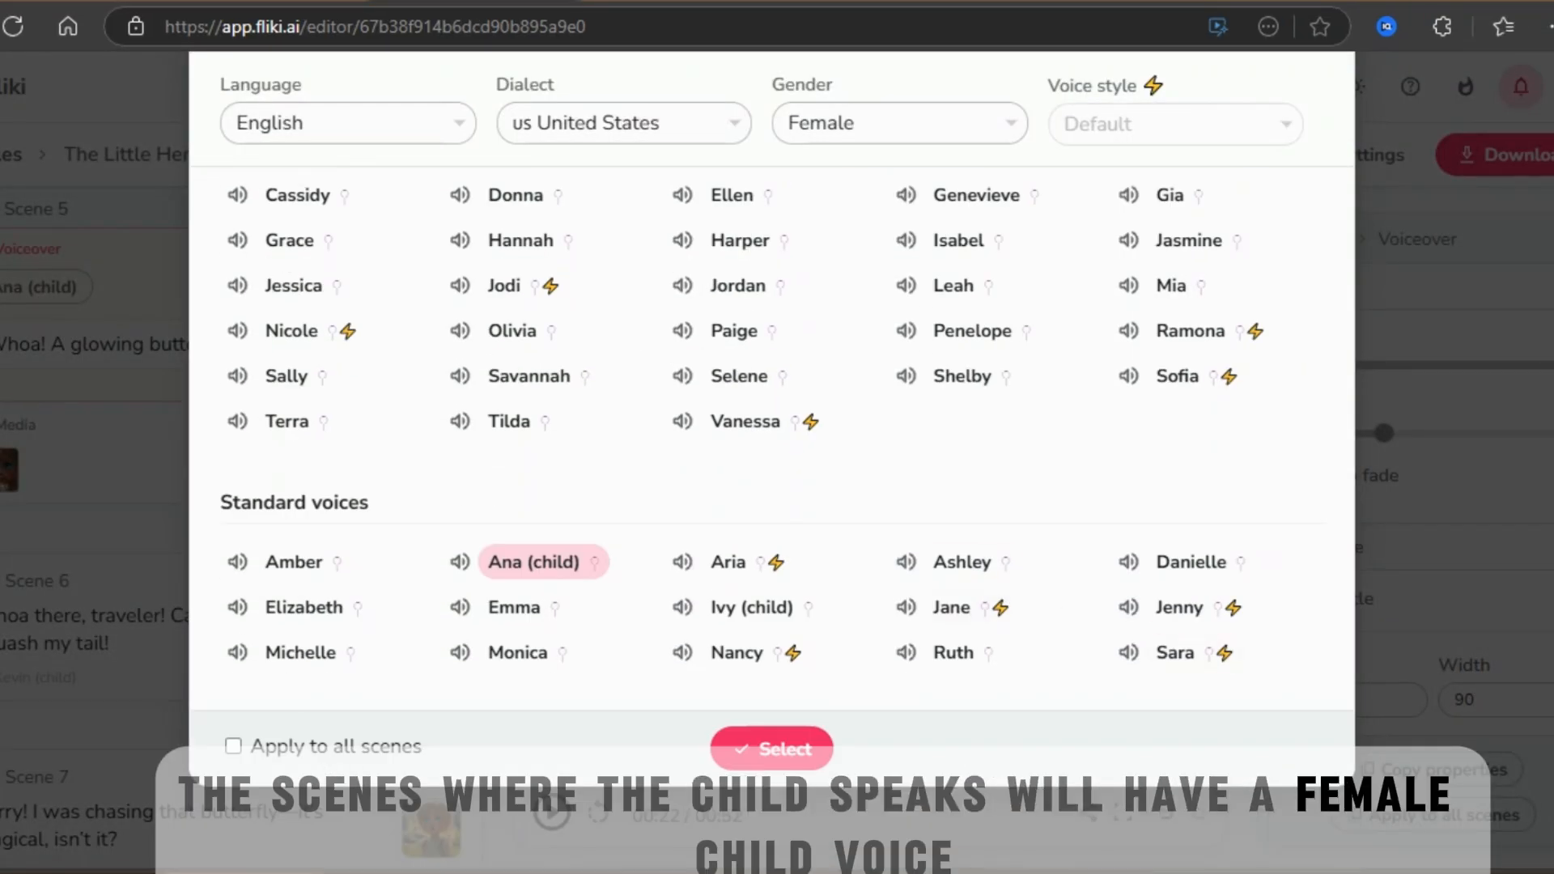
left_click(770, 748)
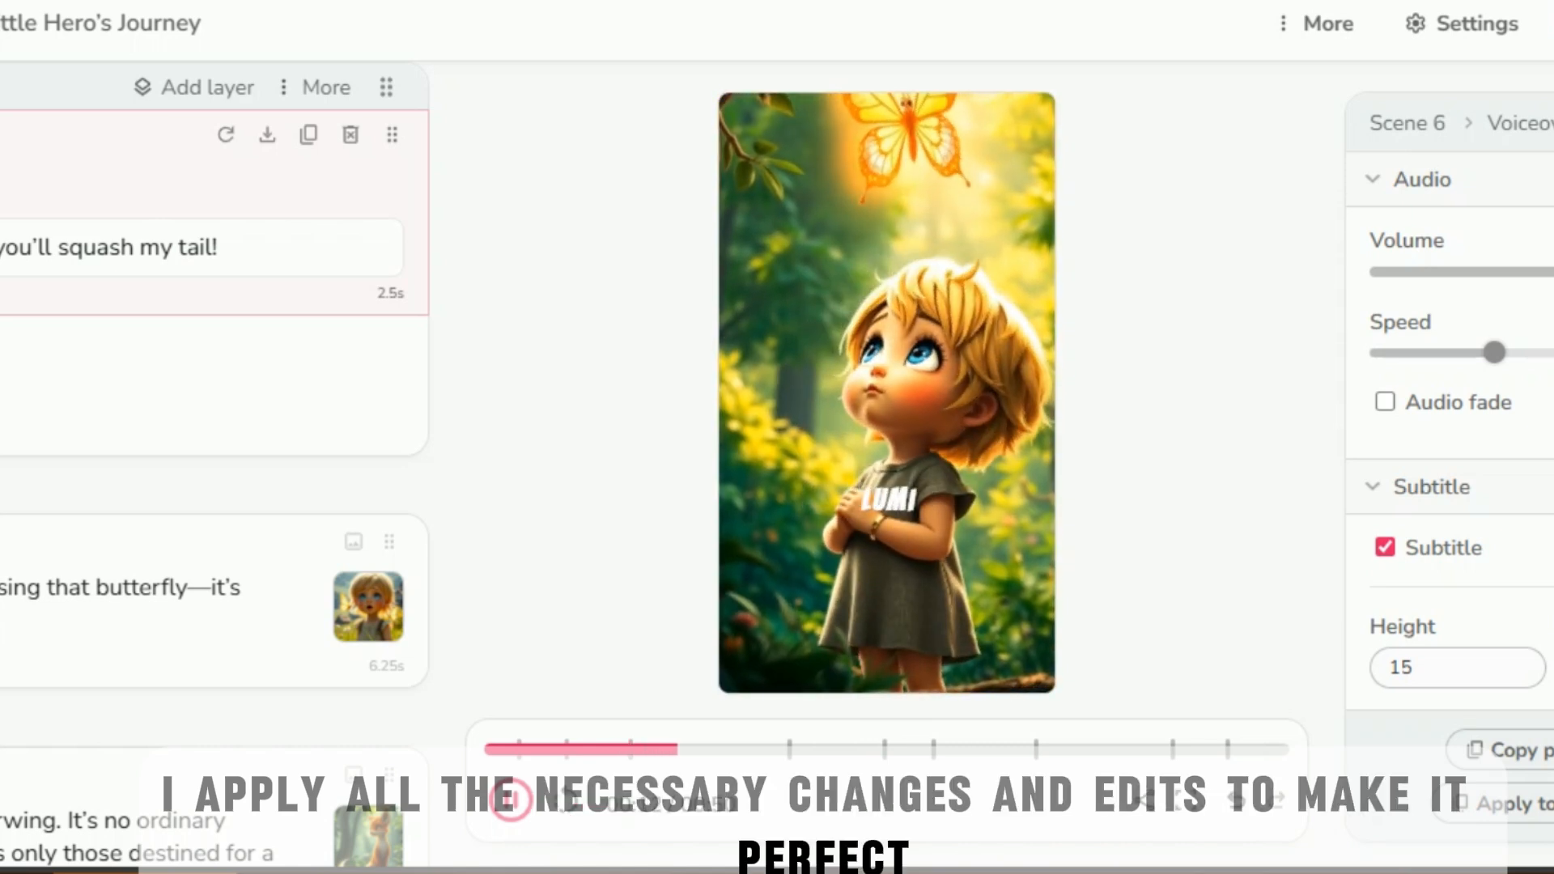
Start the high-resolution export of the Lumi story and dismiss the Processing notice
left_click(509, 799)
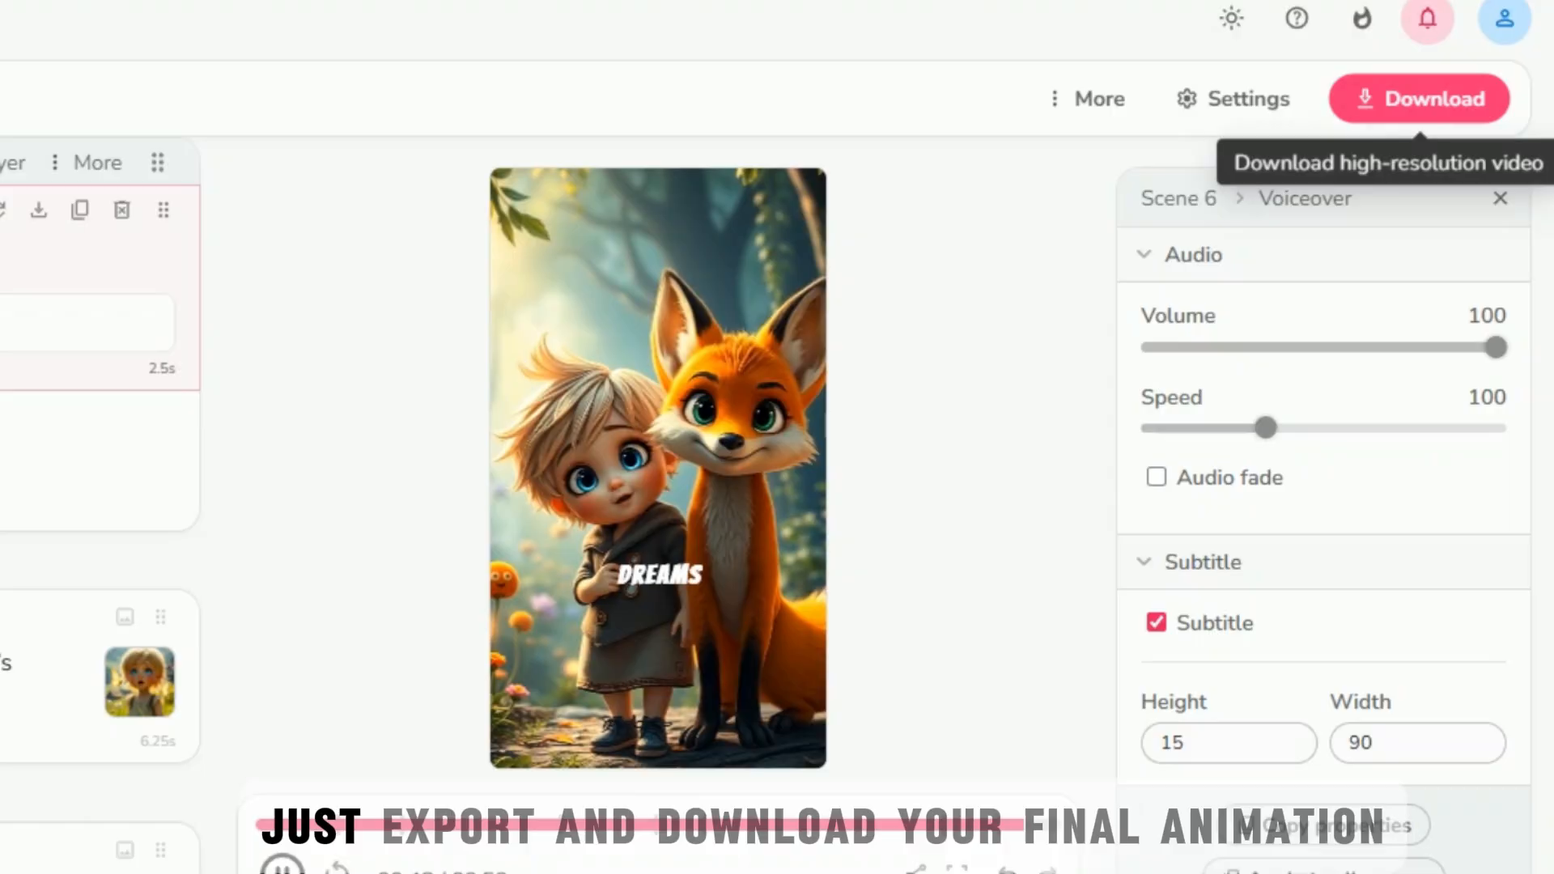
left_click(1418, 98)
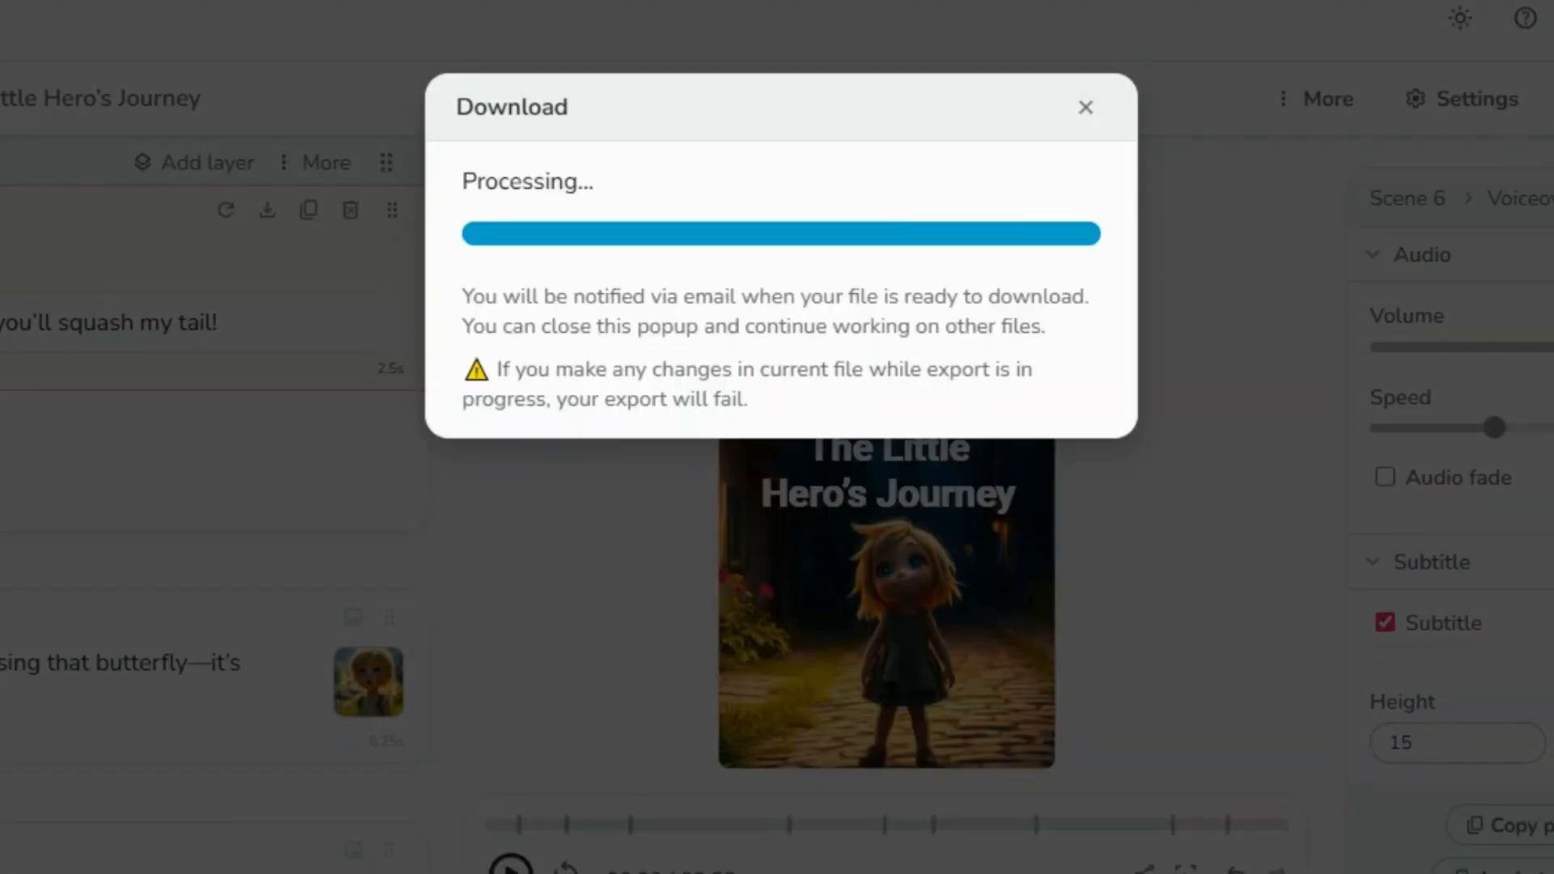
left_click(1085, 107)
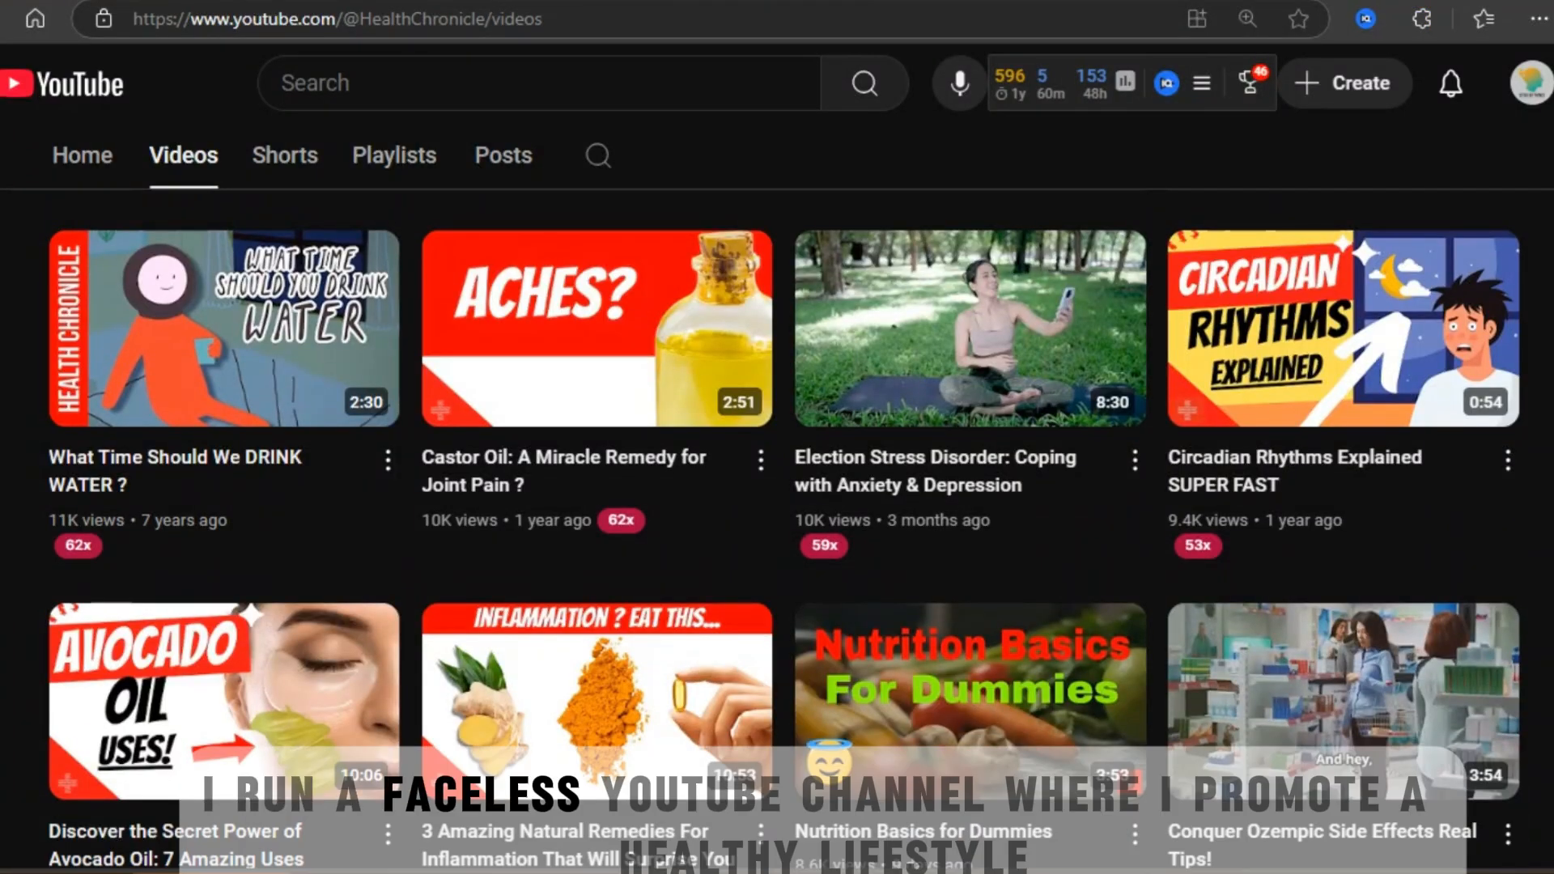
Scroll through Health Chronicle's videos and WorldTop100's shorts on YouTube
scroll("down", 3)
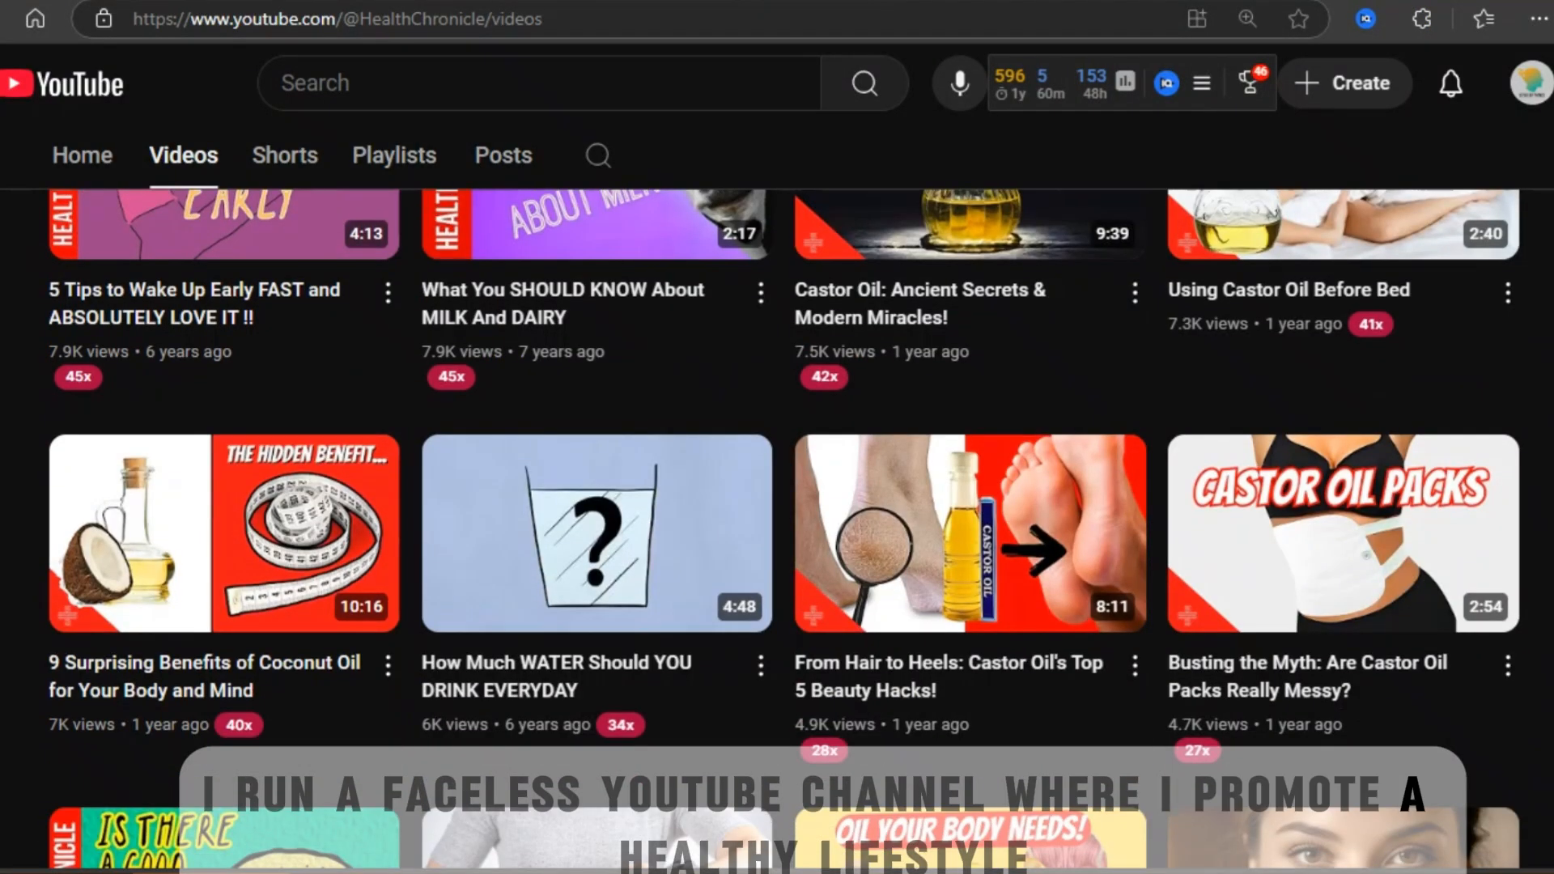
scroll("down", 3)
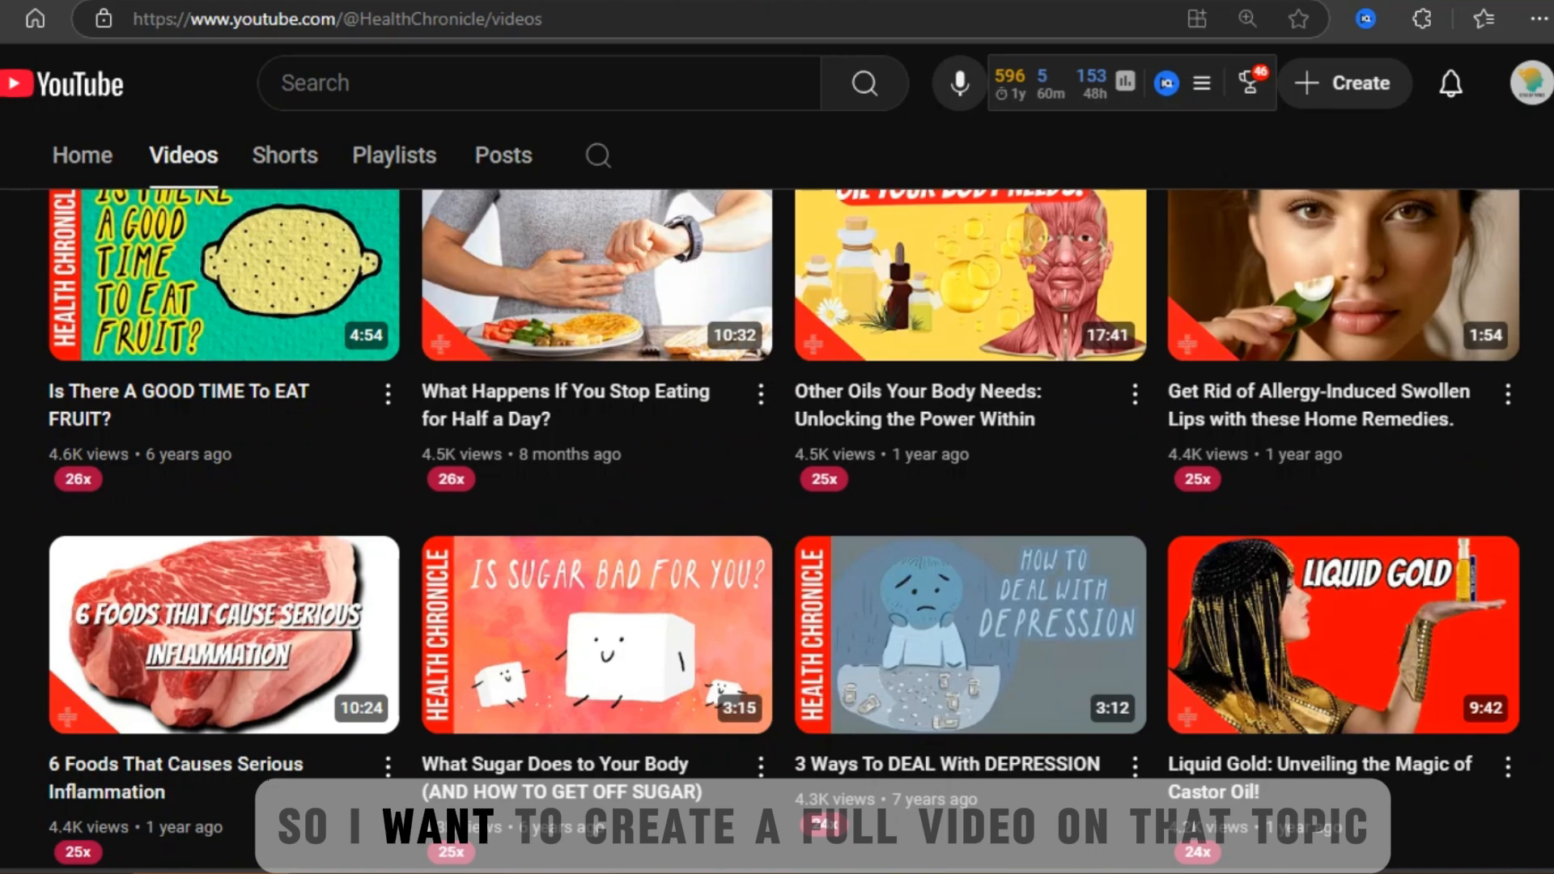
scroll("down", 3)
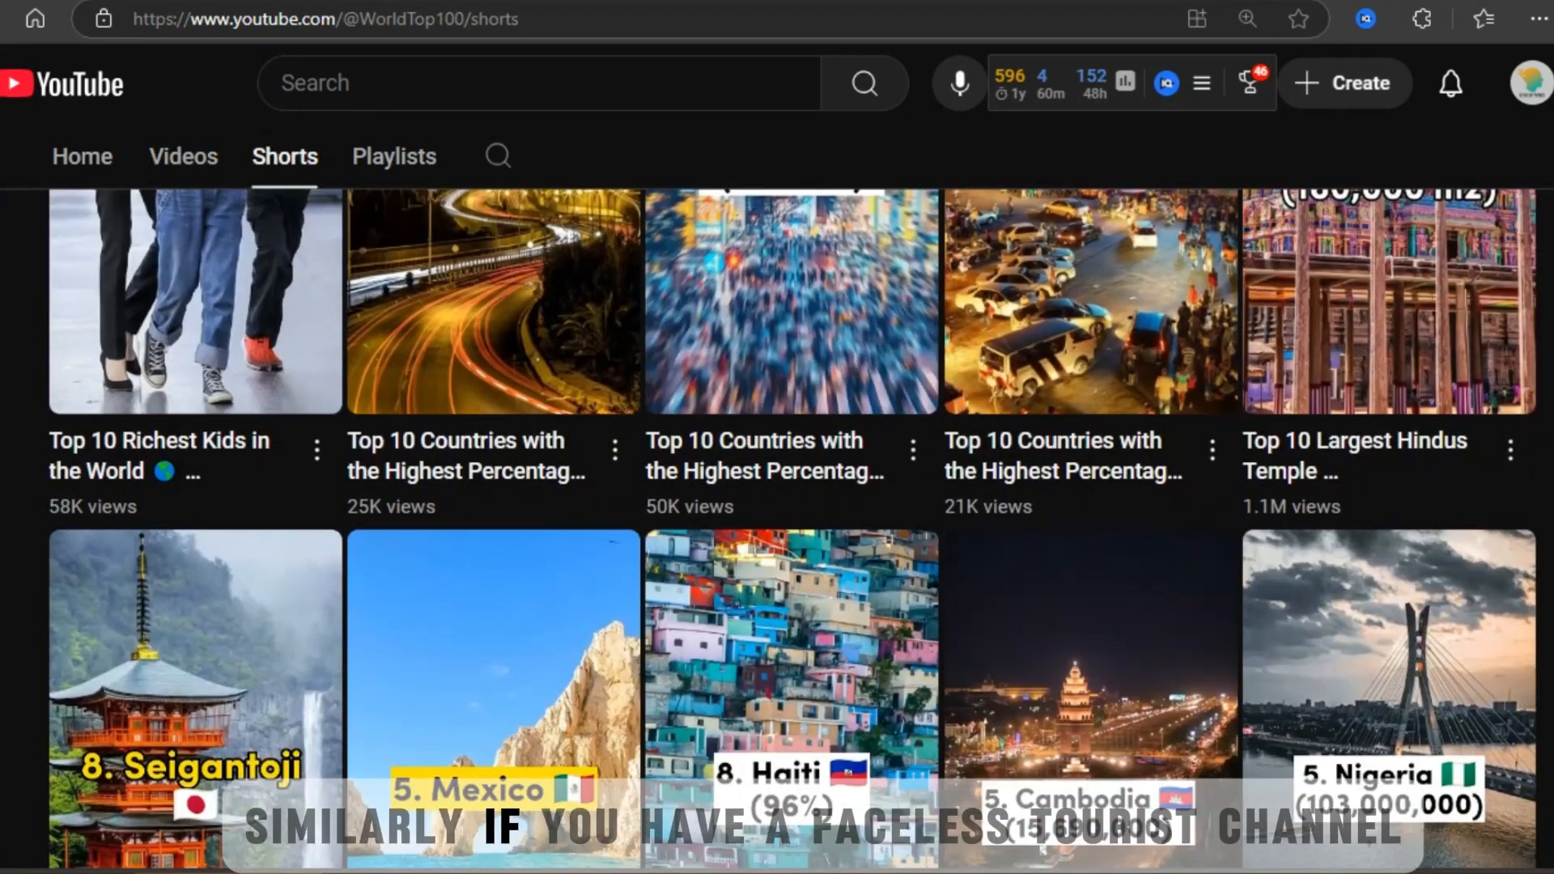
scroll("down", 3)
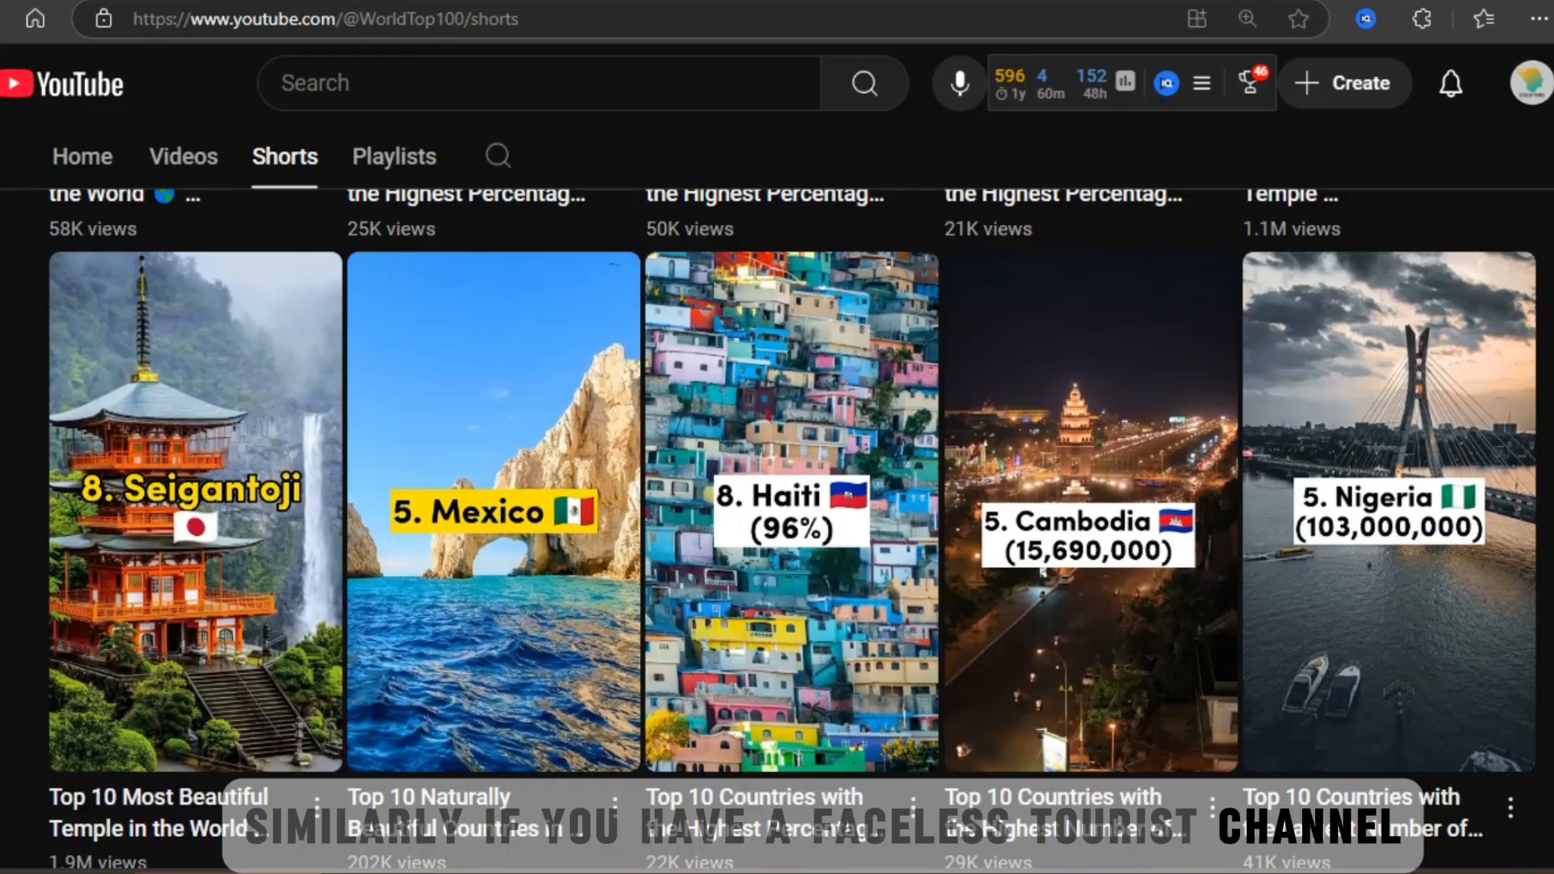
scroll("down", 3)
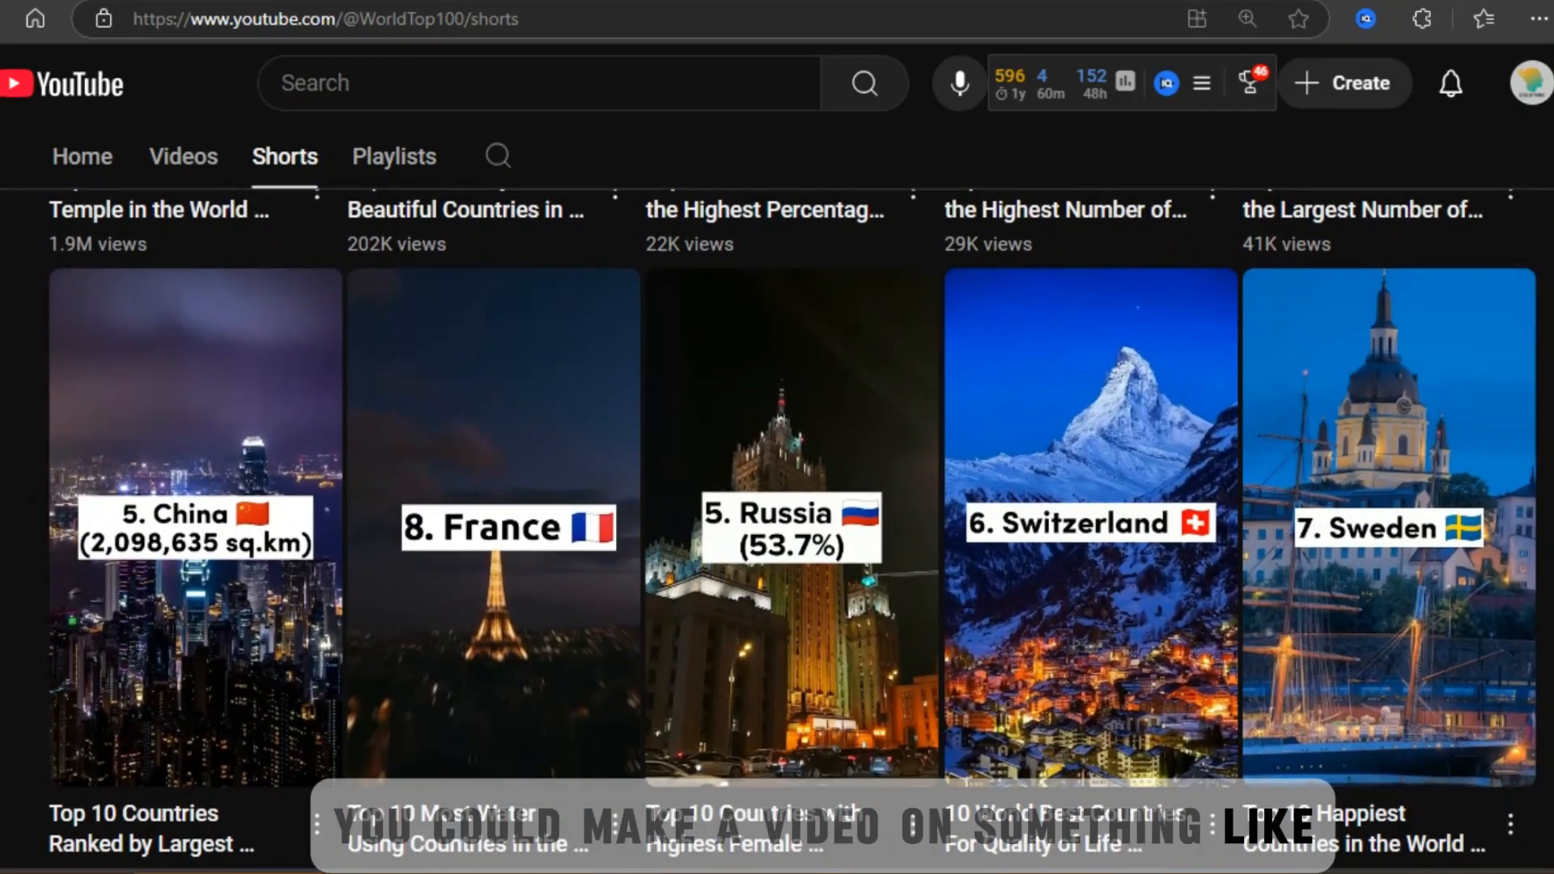
scroll("down", 3)
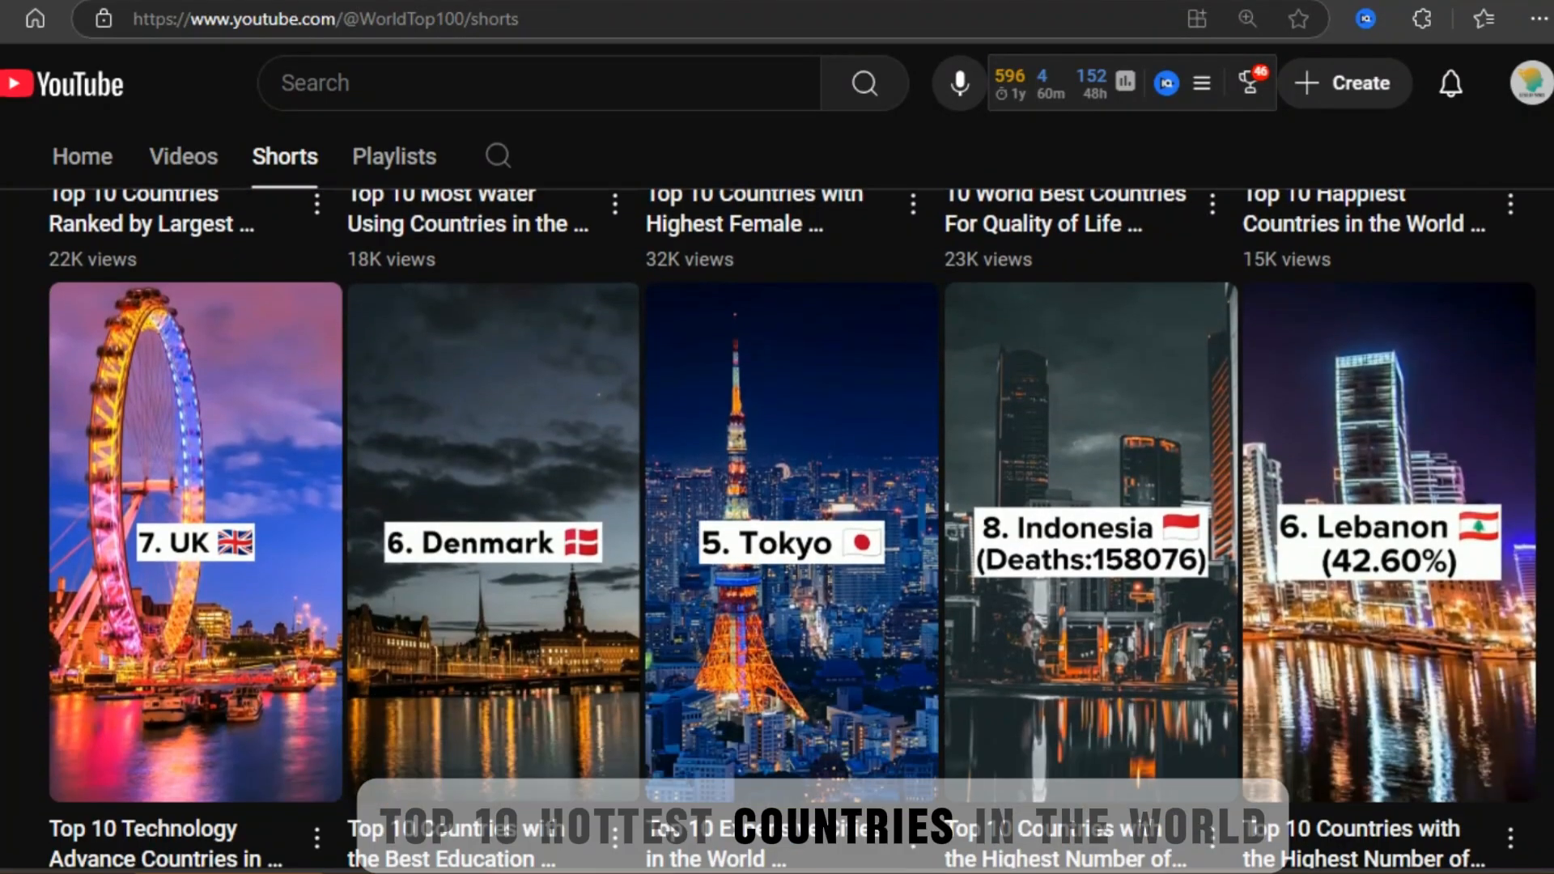
scroll("down", 3)
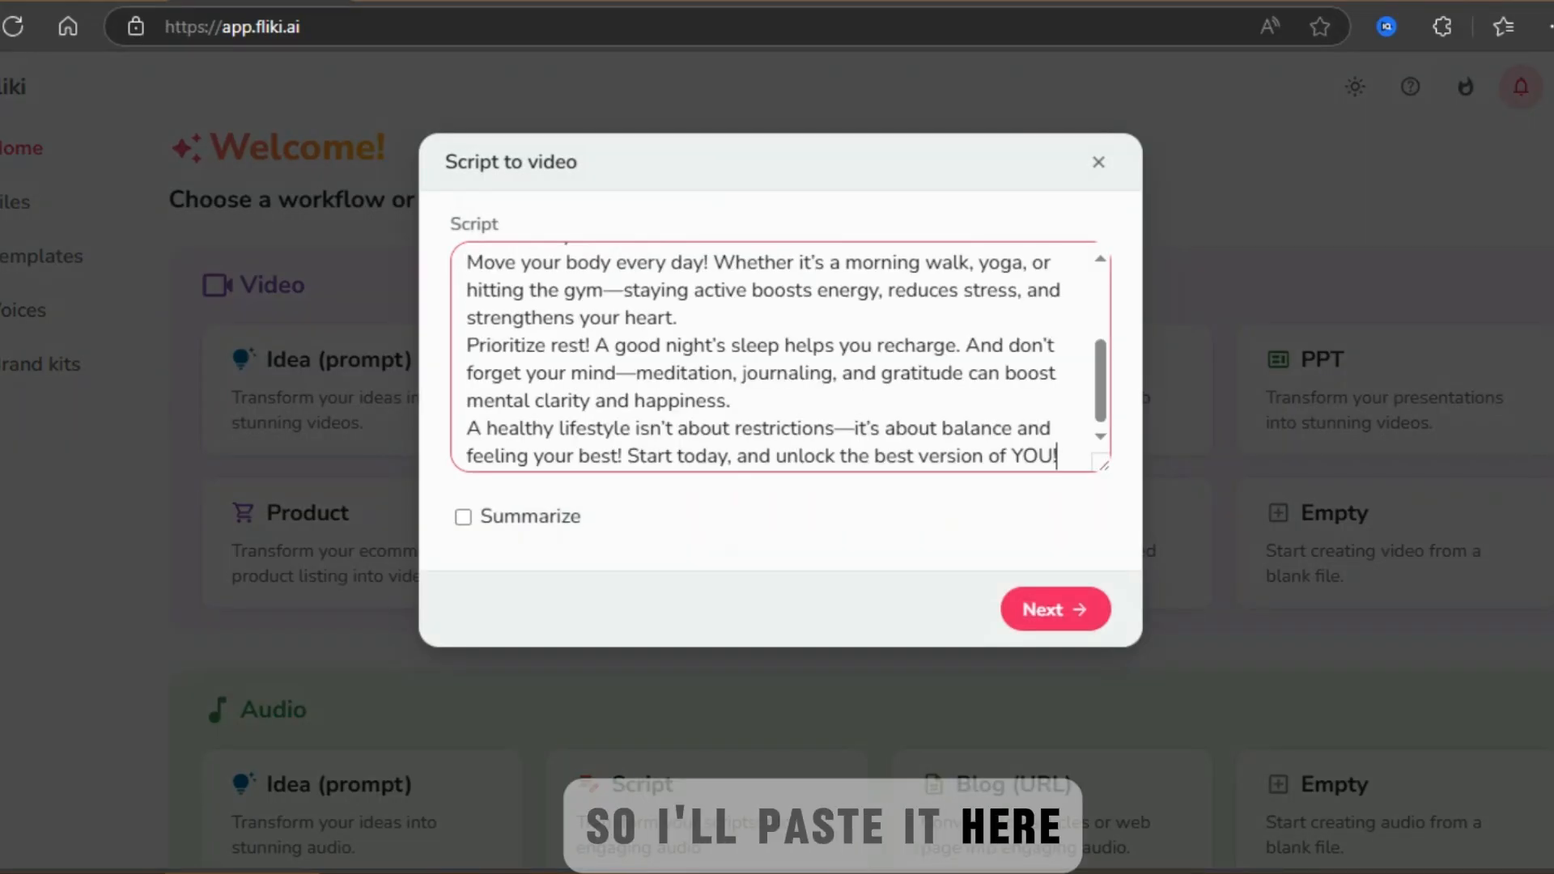
Submit the healthy-lifestyle script as a landscape stock-media video project
left_click(1052, 609)
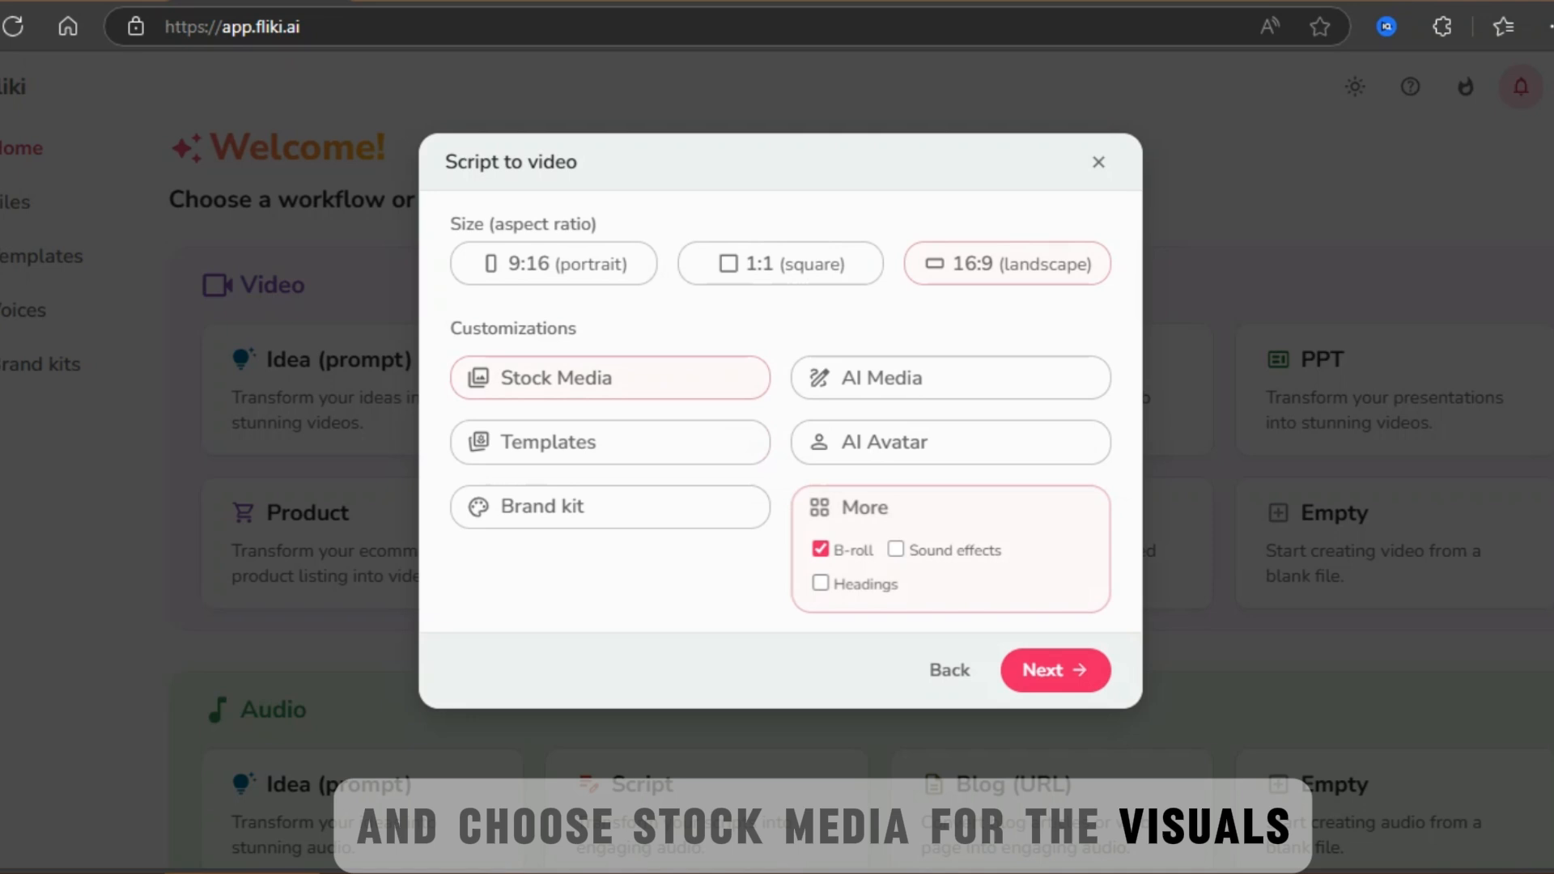
left_click(1053, 670)
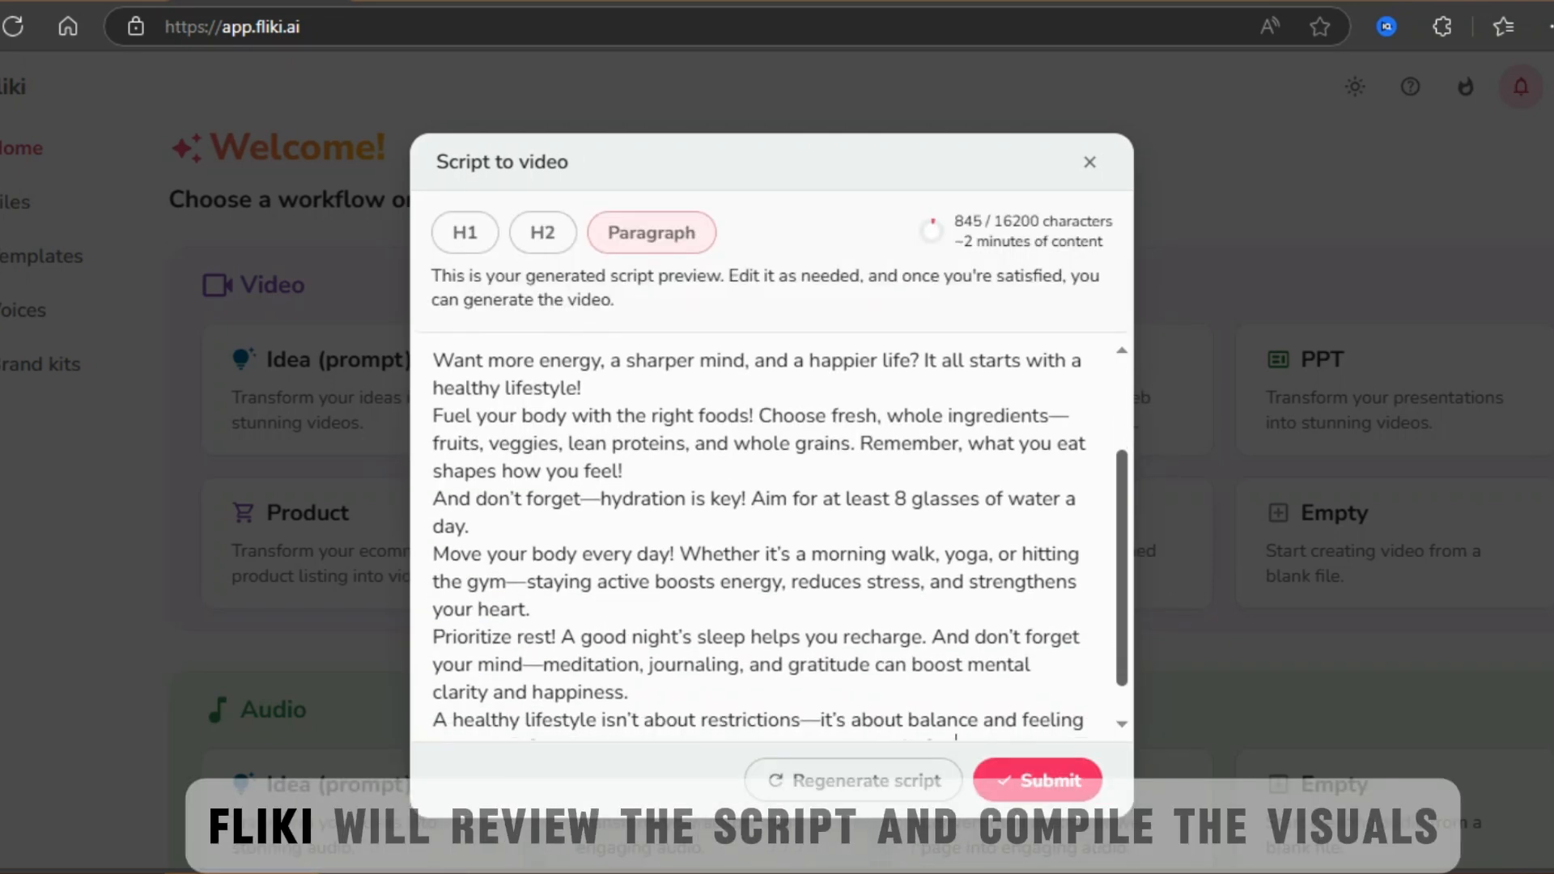
left_click(1036, 780)
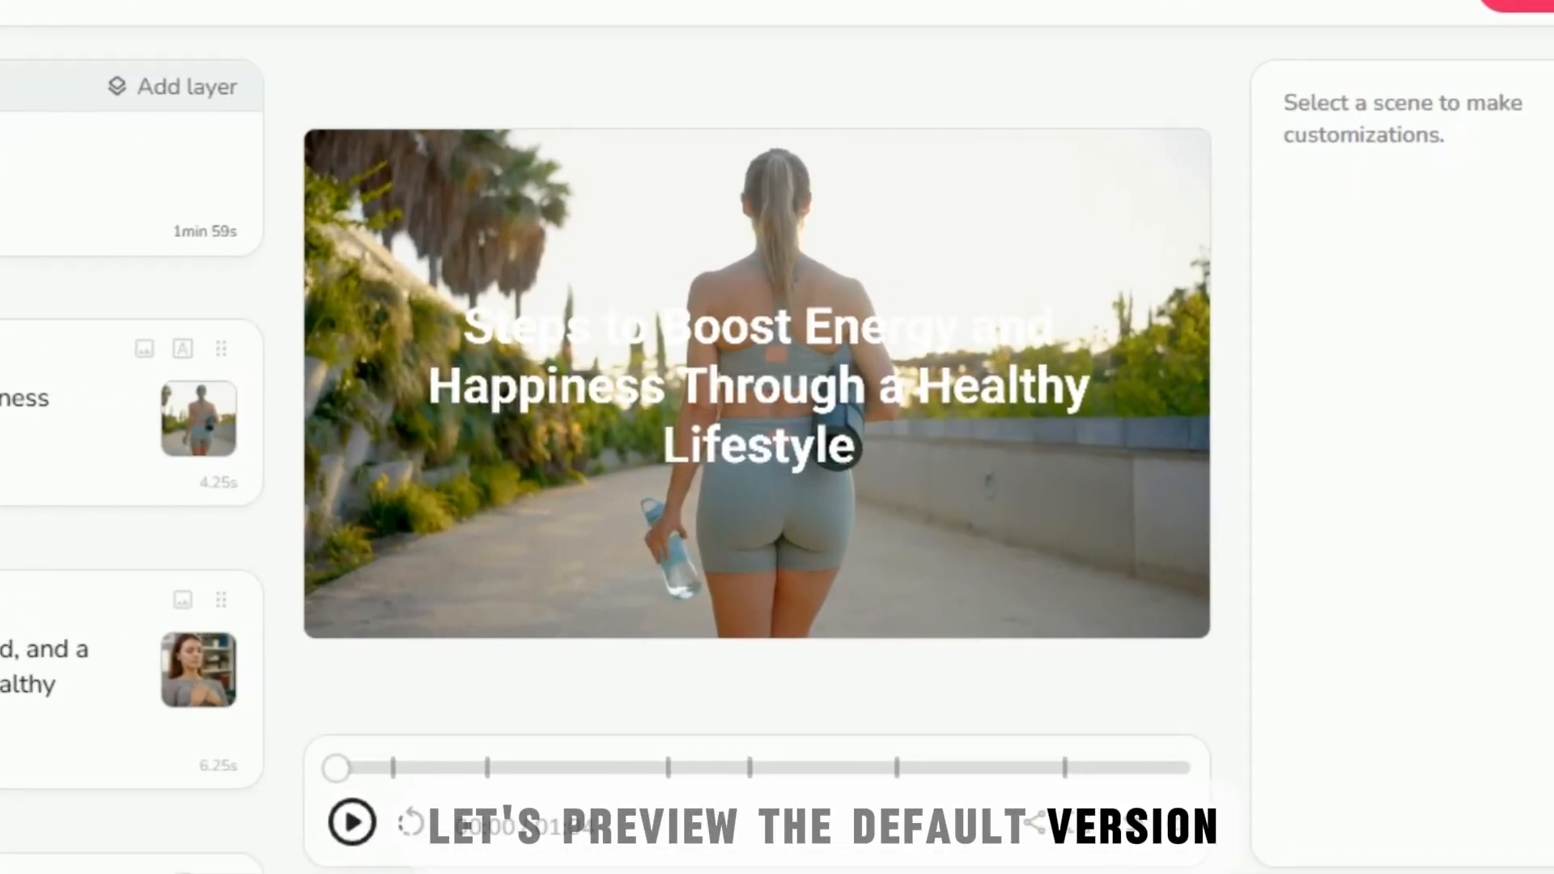
Play the default healthy-lifestyle video, then bring up its project settings
left_click(351, 821)
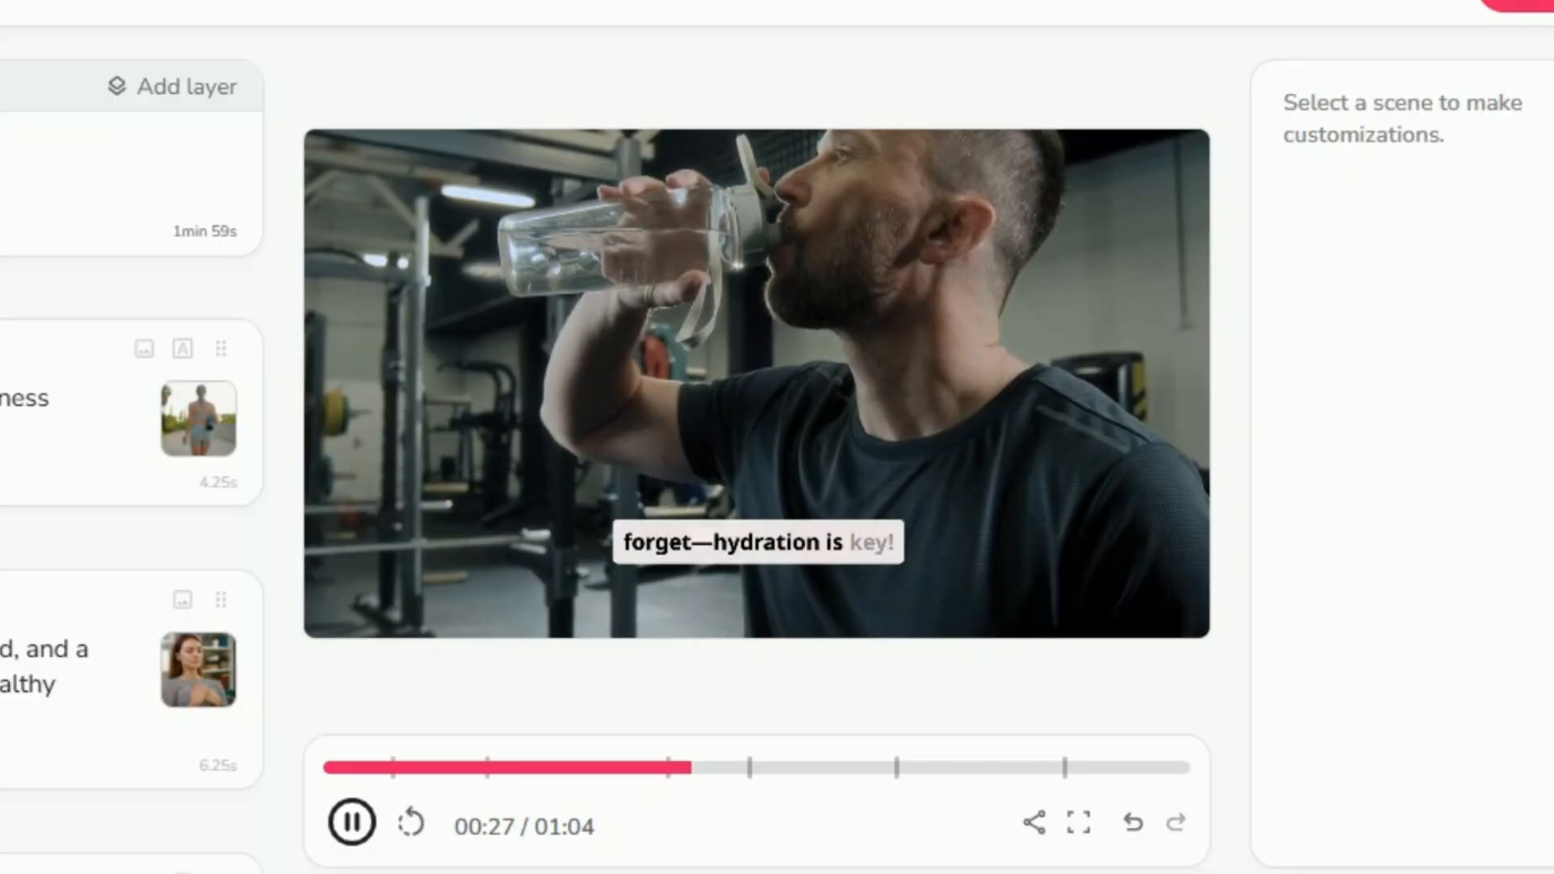
left_click(1410, 156)
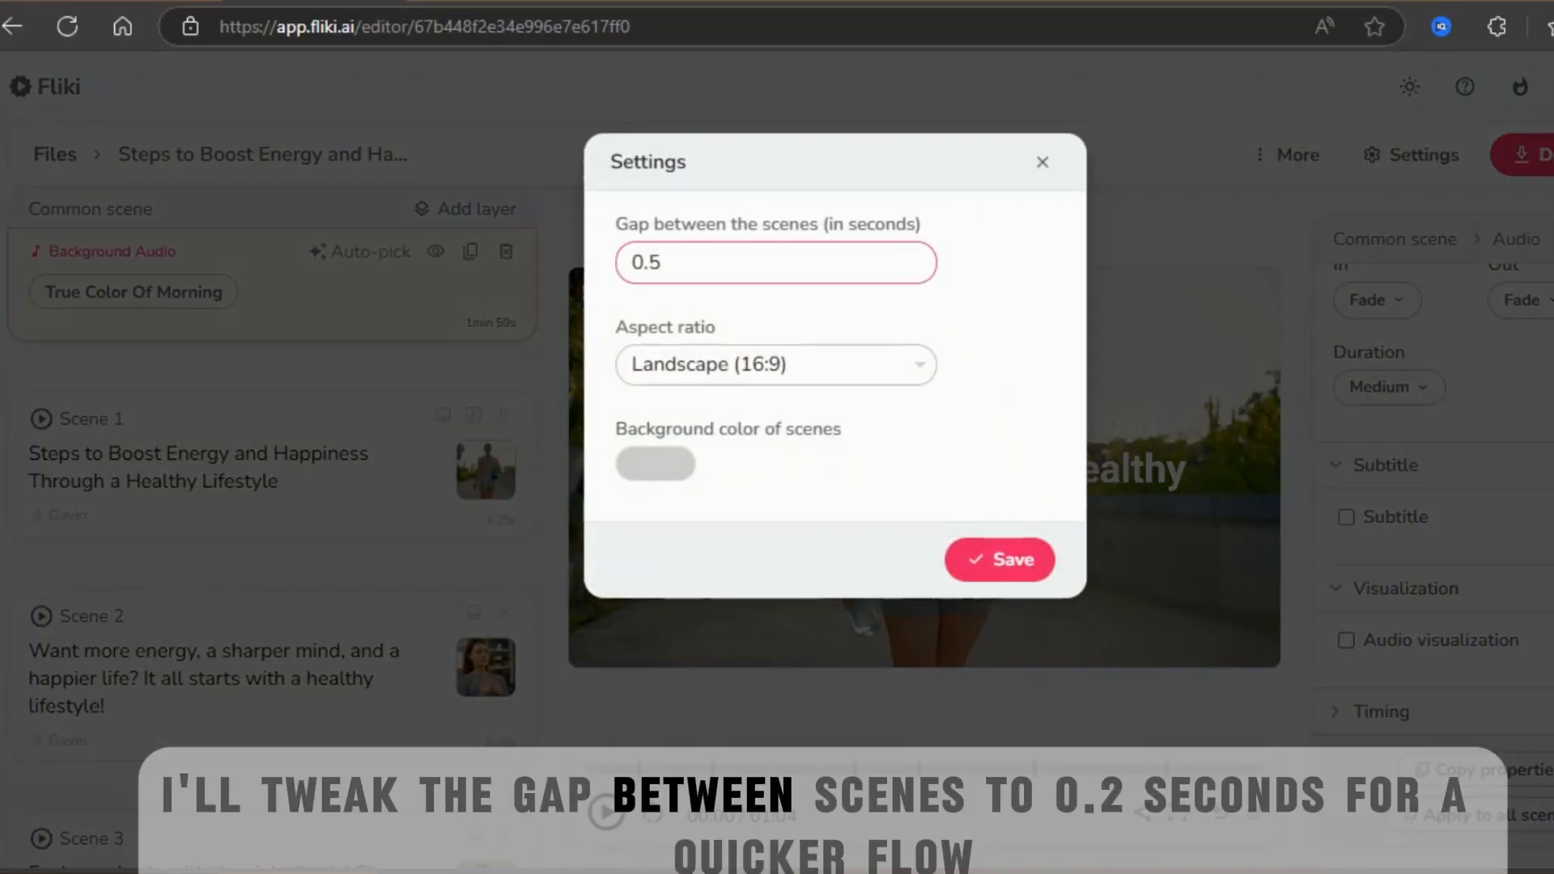
Adjust the scene gap and switch the voiceover to the female voice Jodi
key("Backspace")
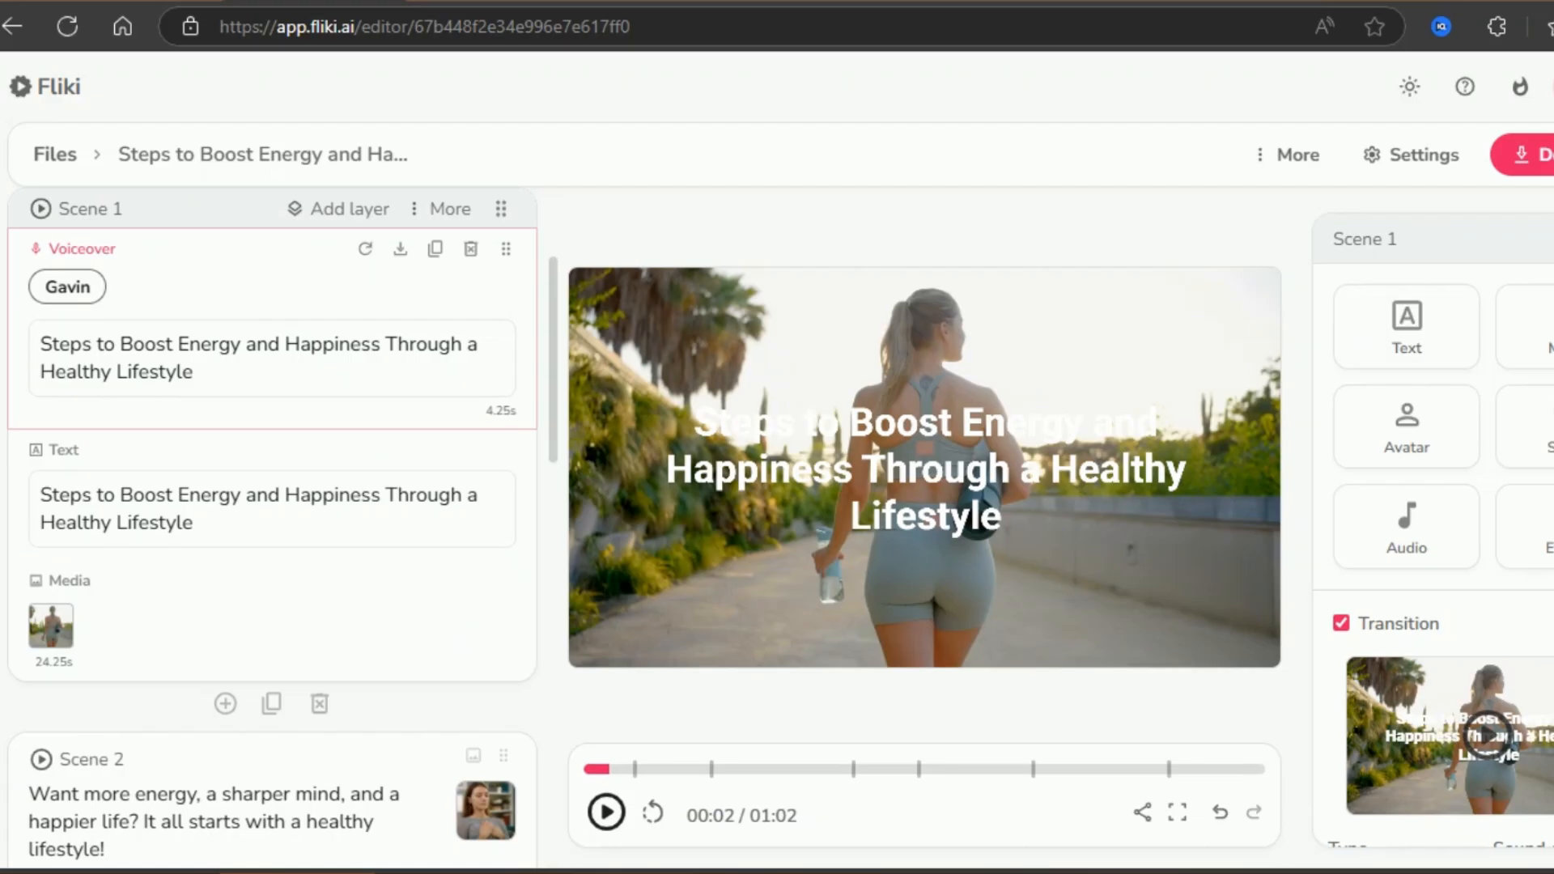
left_click(951, 262)
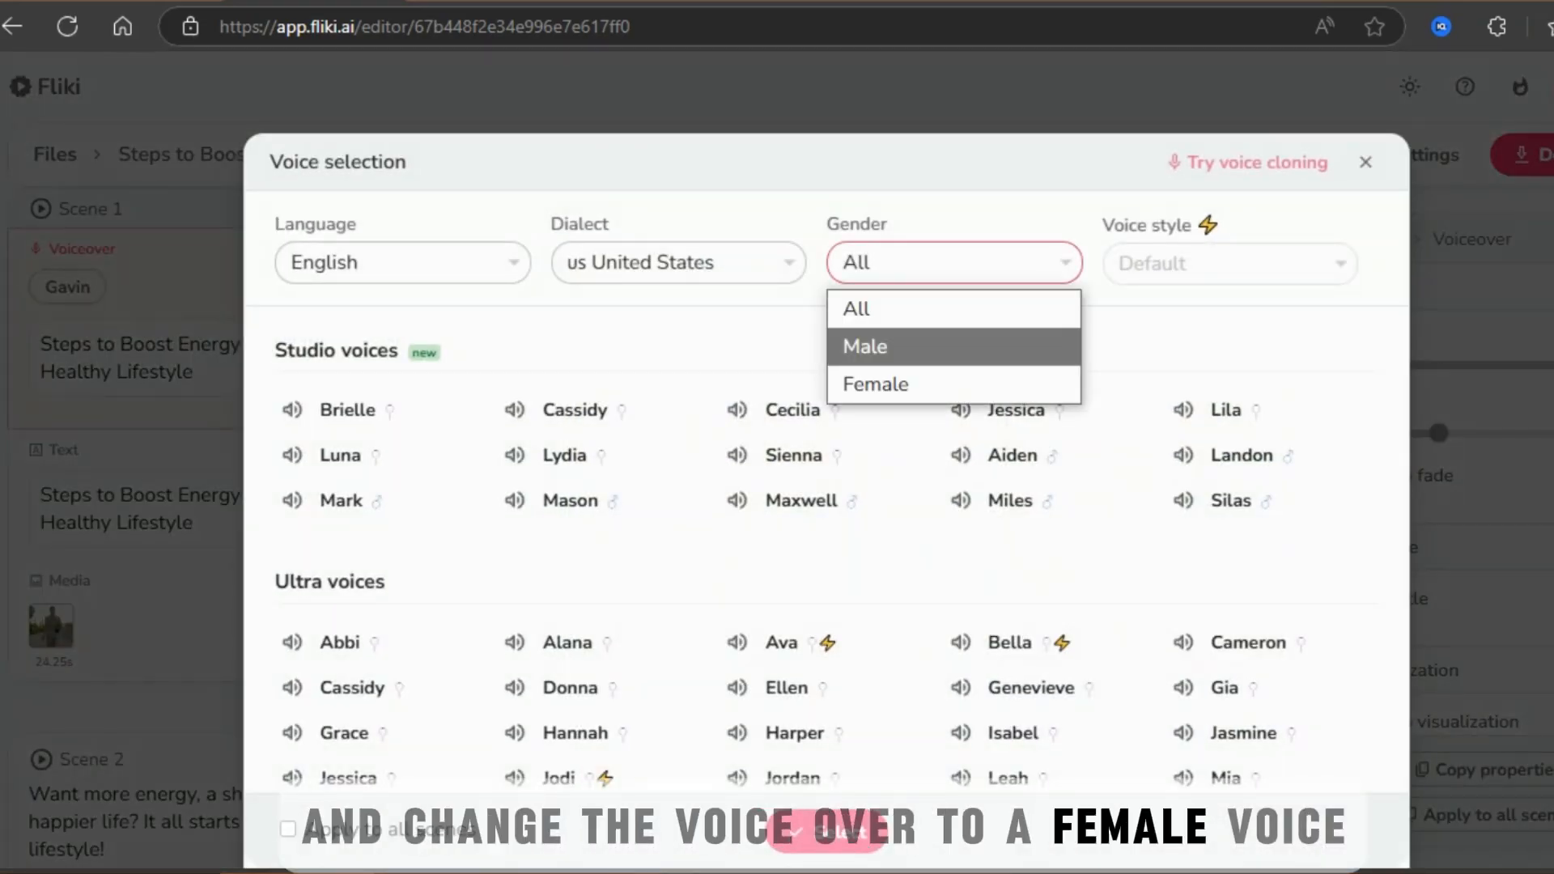
left_click(873, 383)
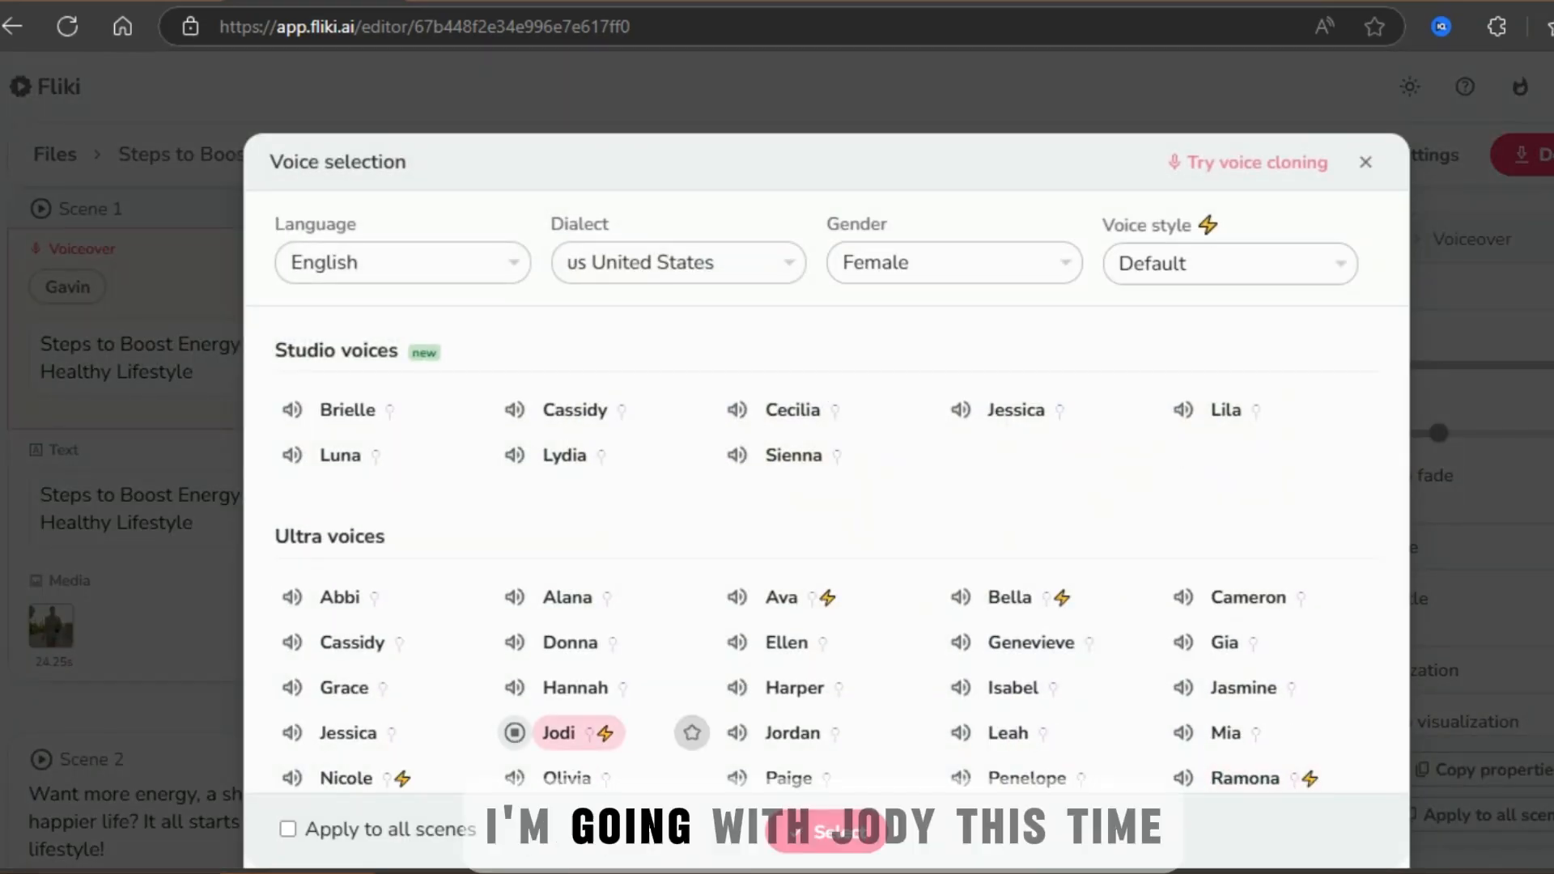
left_click(824, 830)
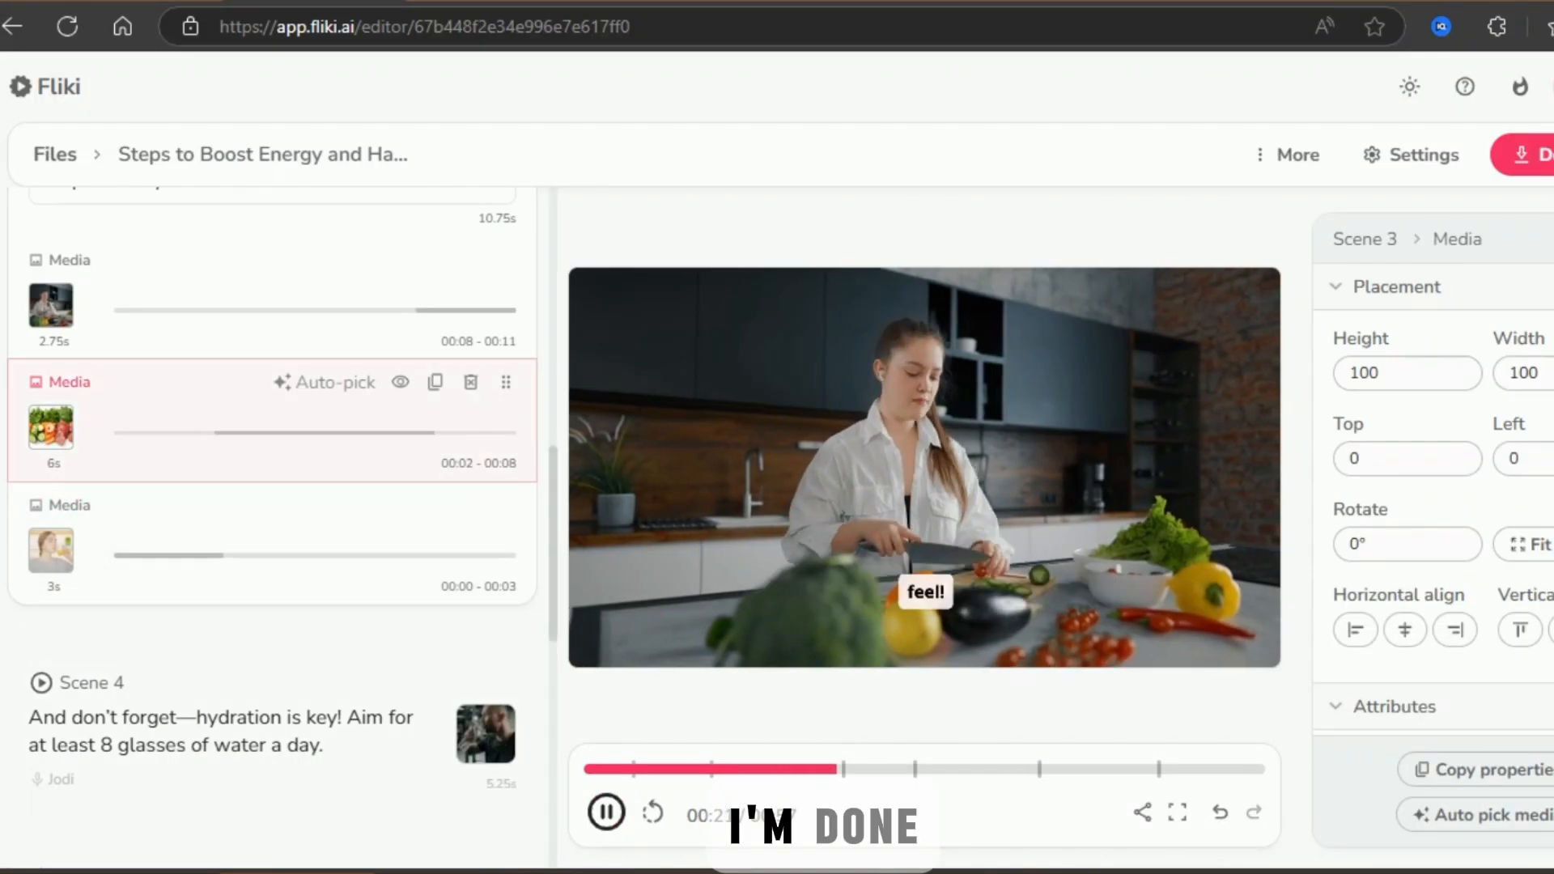
Export the healthy-lifestyle video at 1080p in mp4 format
left_click(1542, 155)
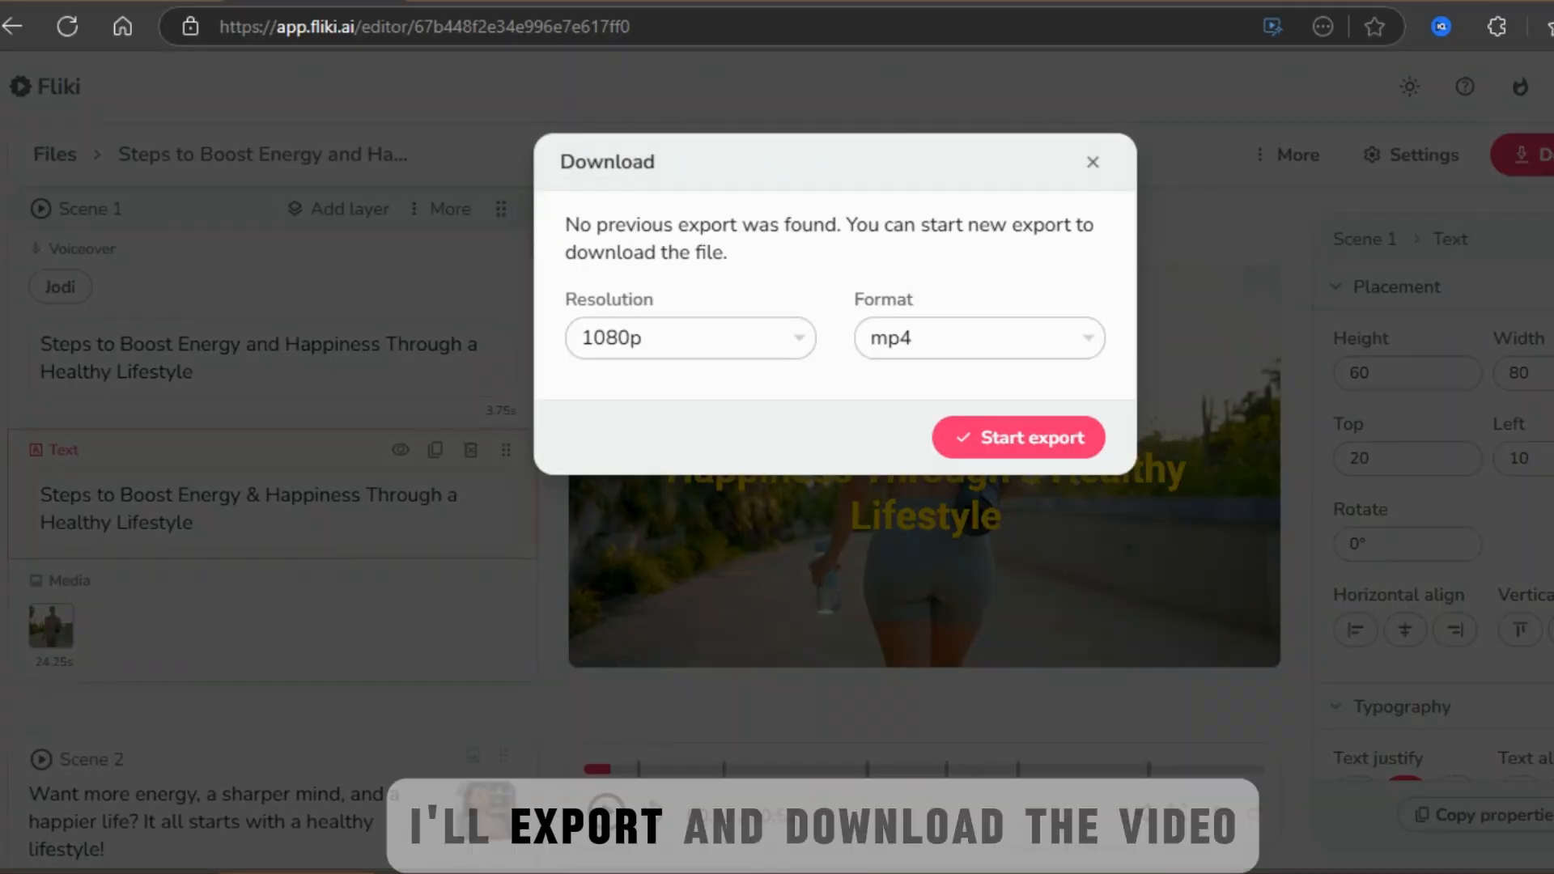
left_click(1018, 437)
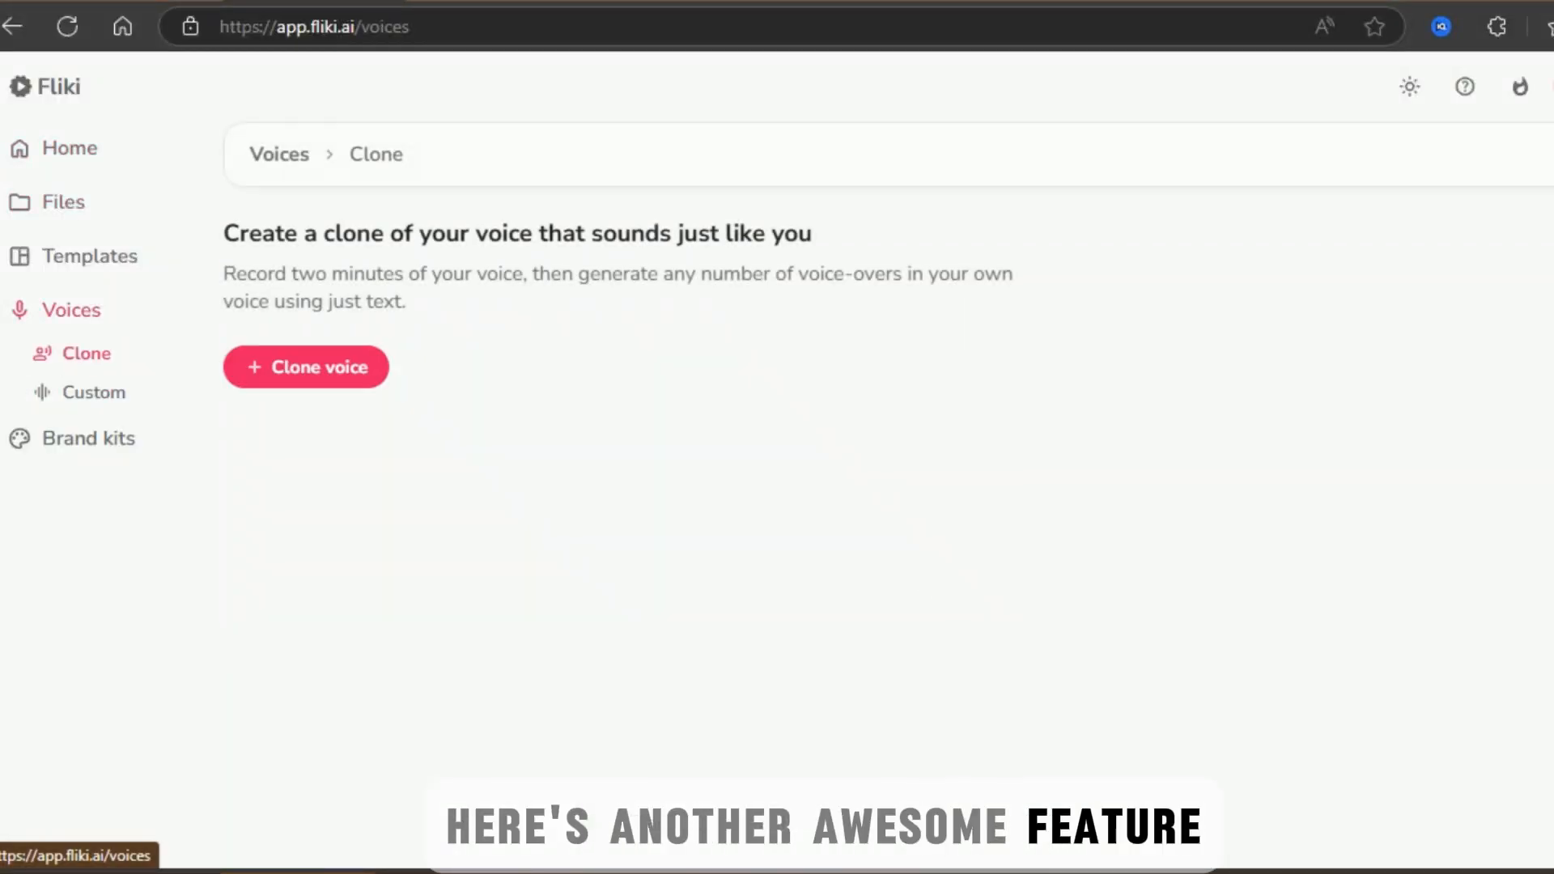
Start a voice clone named 'test', set its gender and record the sample statement
left_click(306, 367)
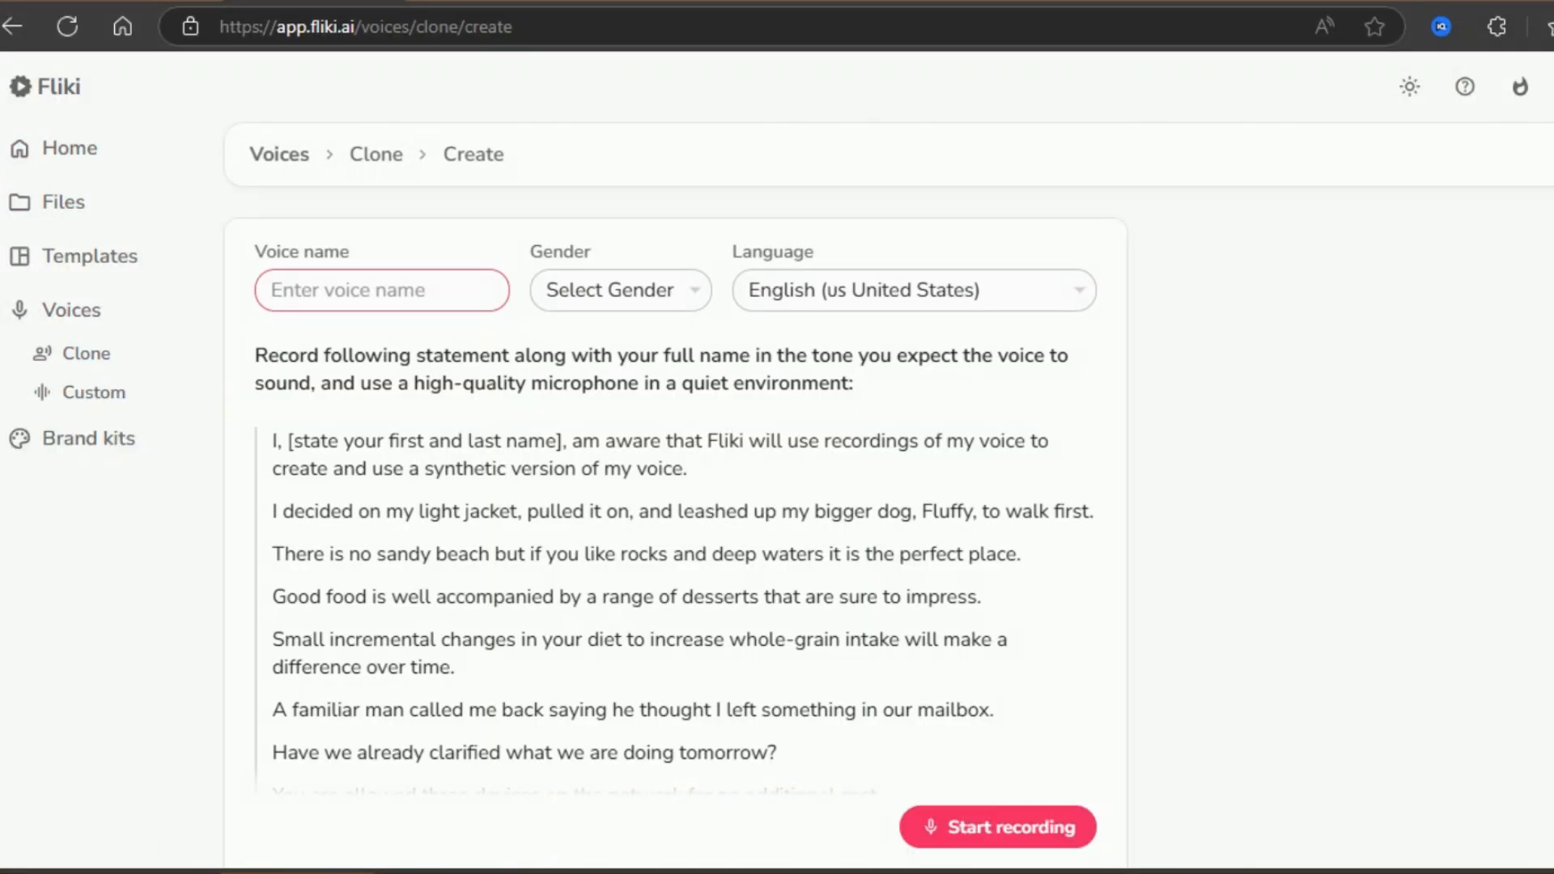
type("test")
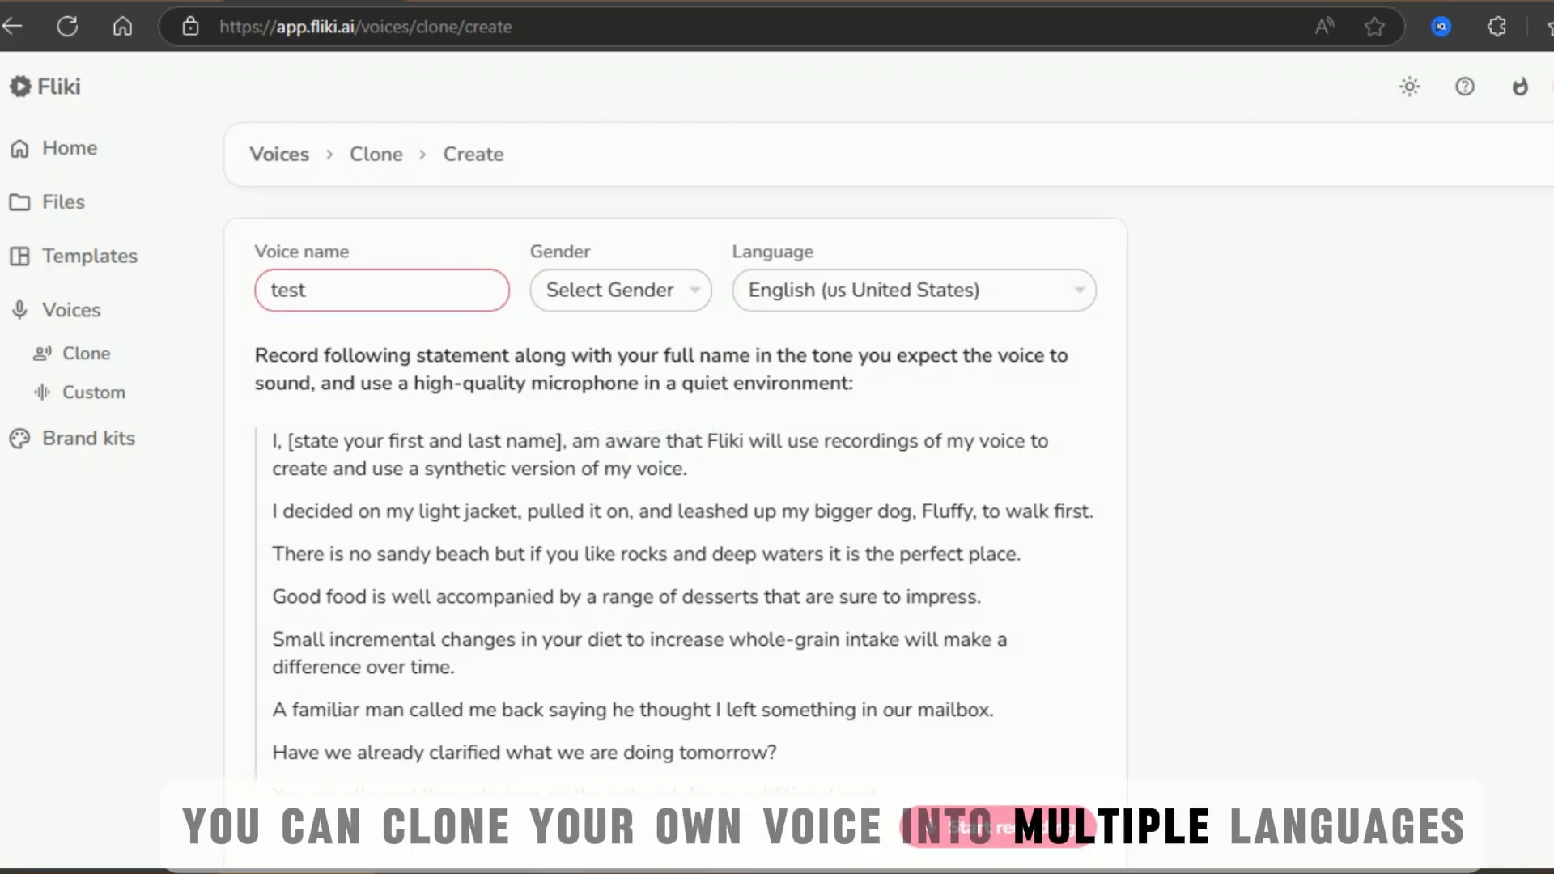
left_click(910, 290)
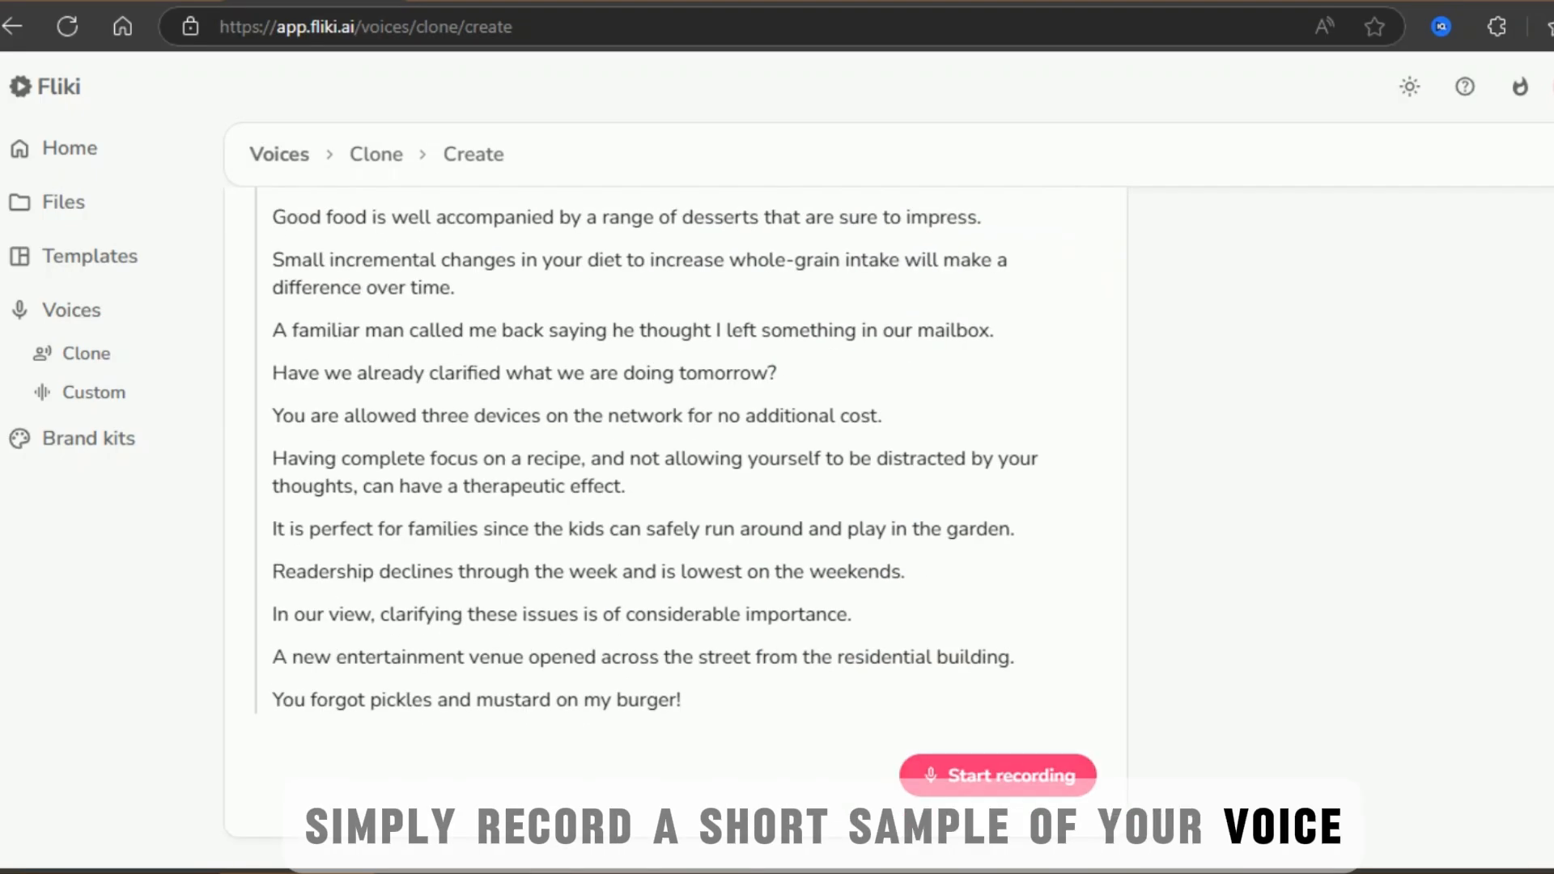
left_click(997, 775)
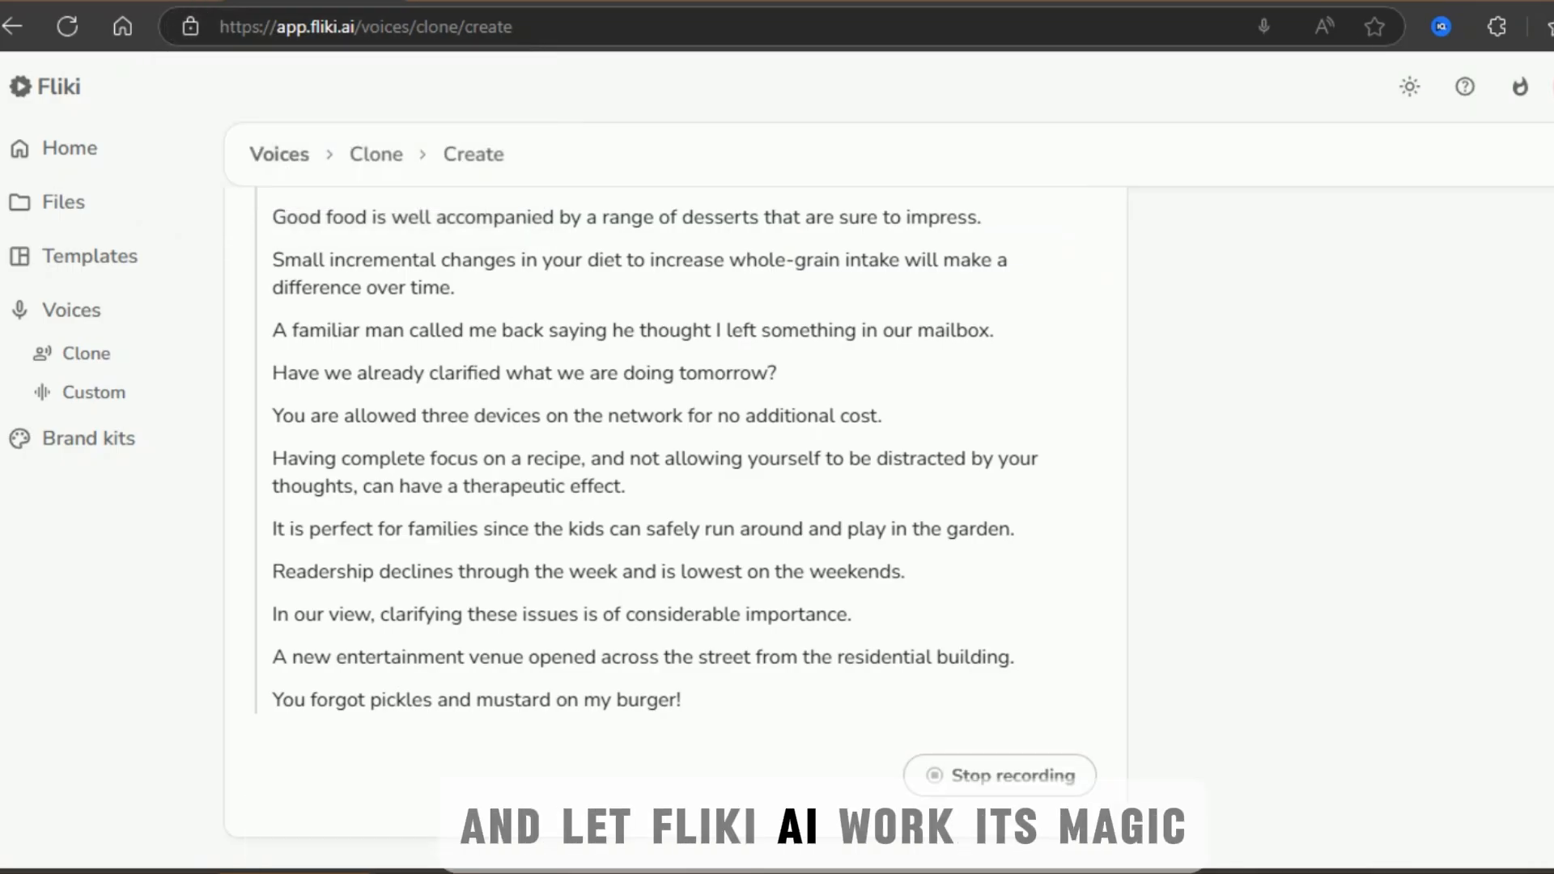
left_click(997, 775)
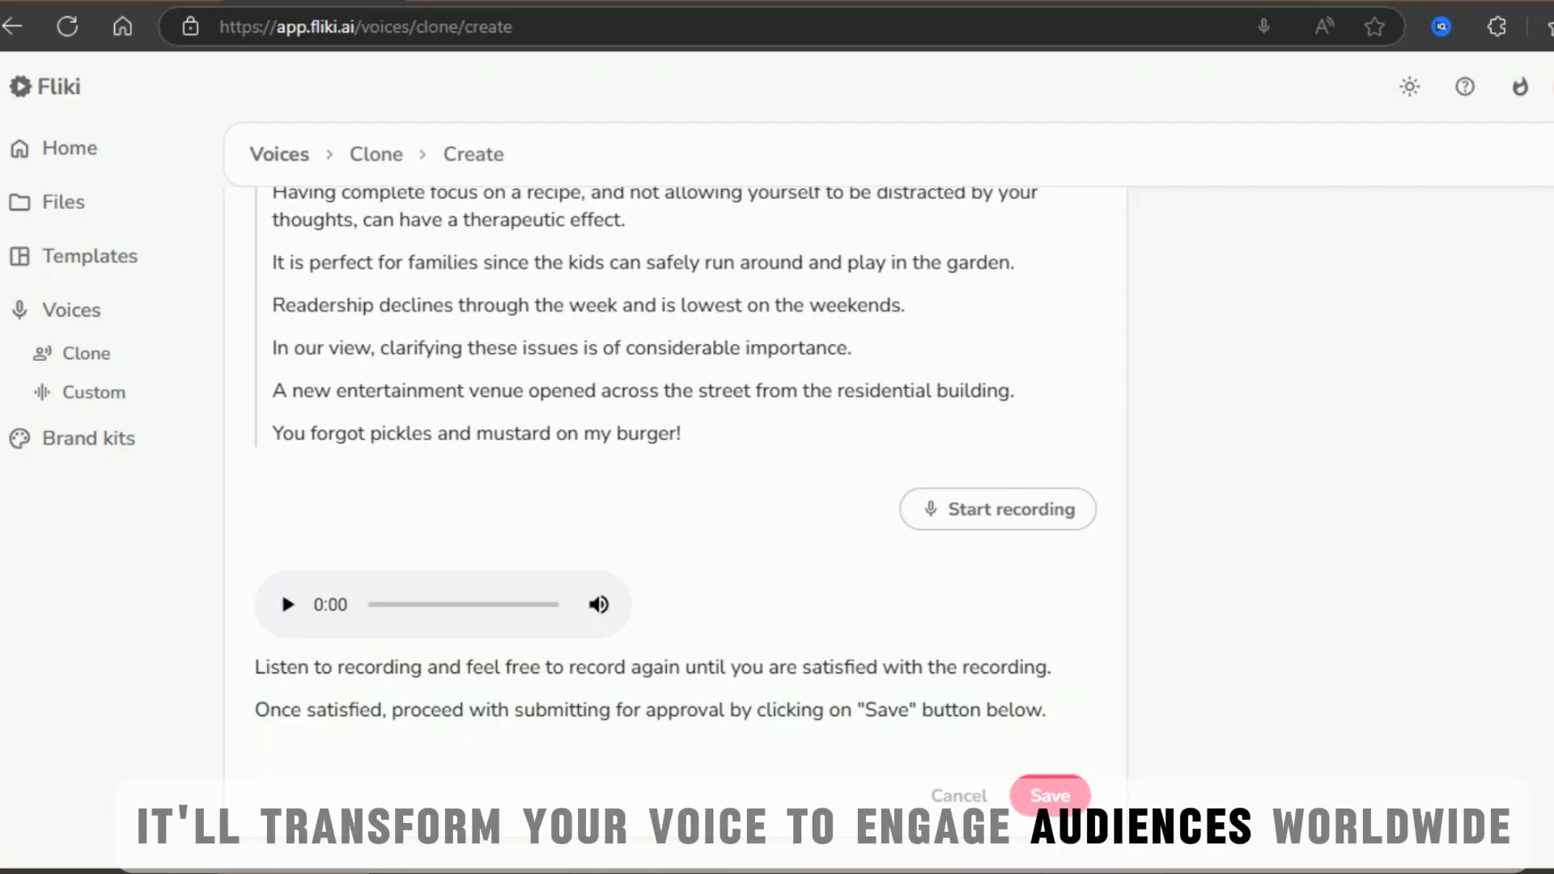
Save the recorded sample for approval and return to the home dashboard
left_click(1048, 794)
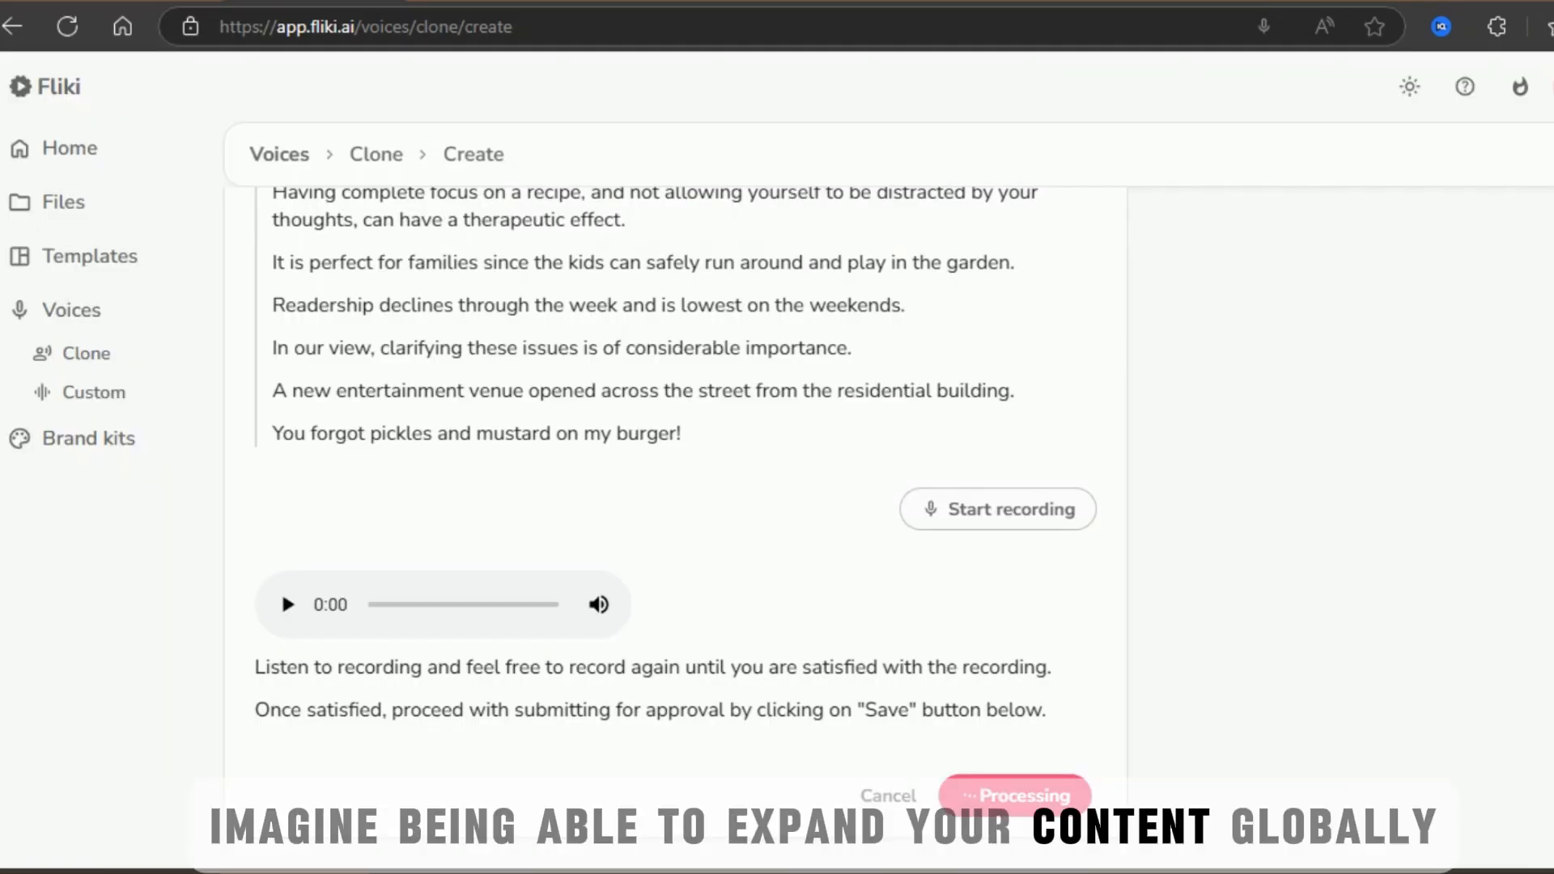
left_click(1013, 794)
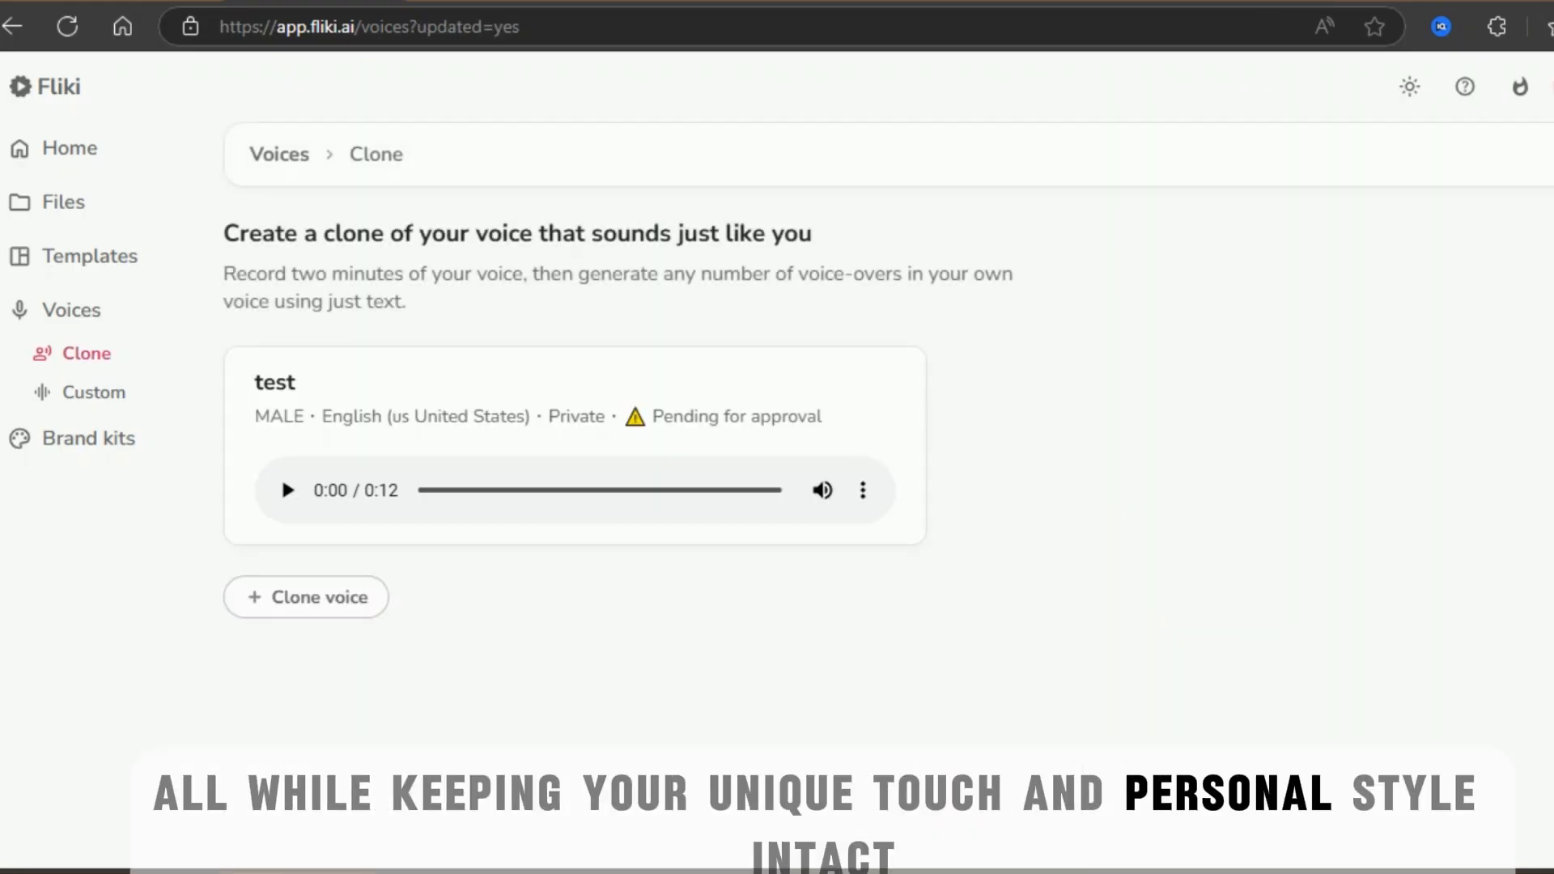
left_click(861, 489)
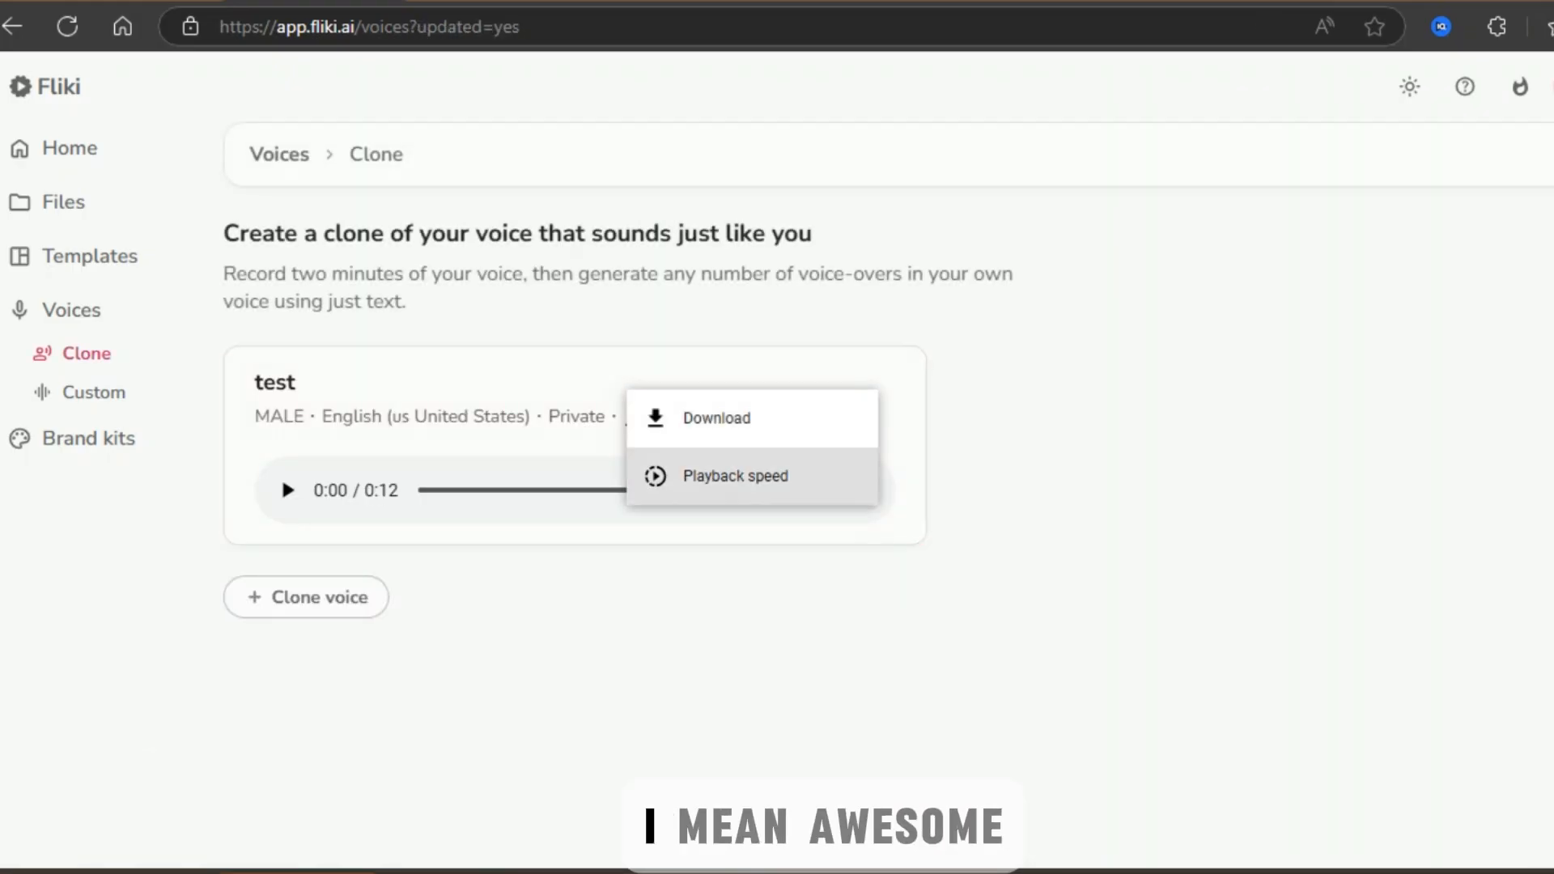
left_click(66, 147)
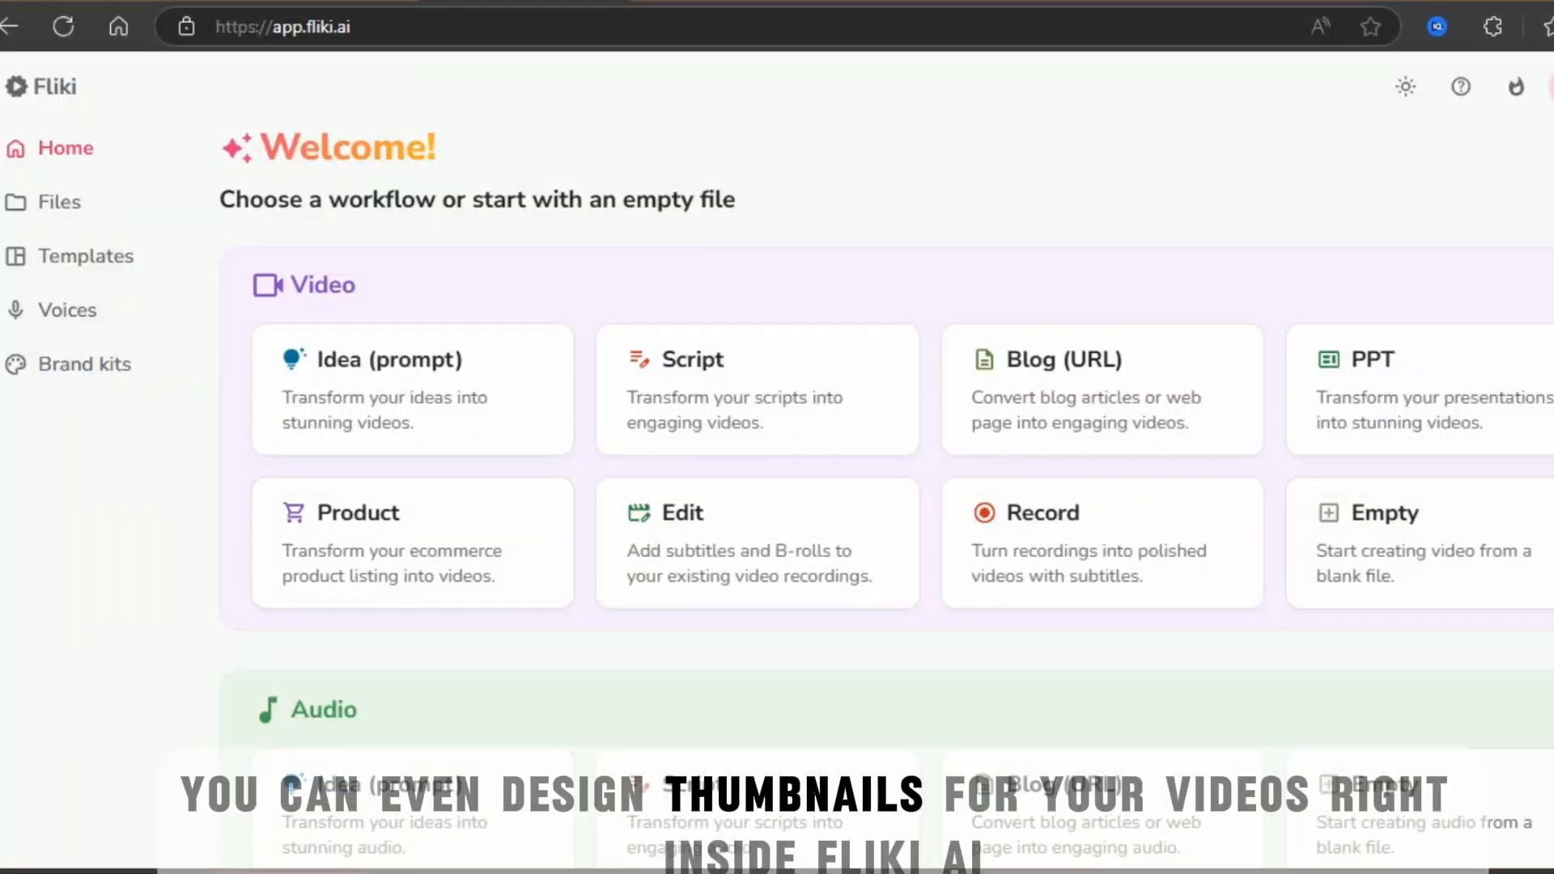
Create an empty design file named 'healthy lifestyle' in 16:9 landscape format
scroll("down", 3)
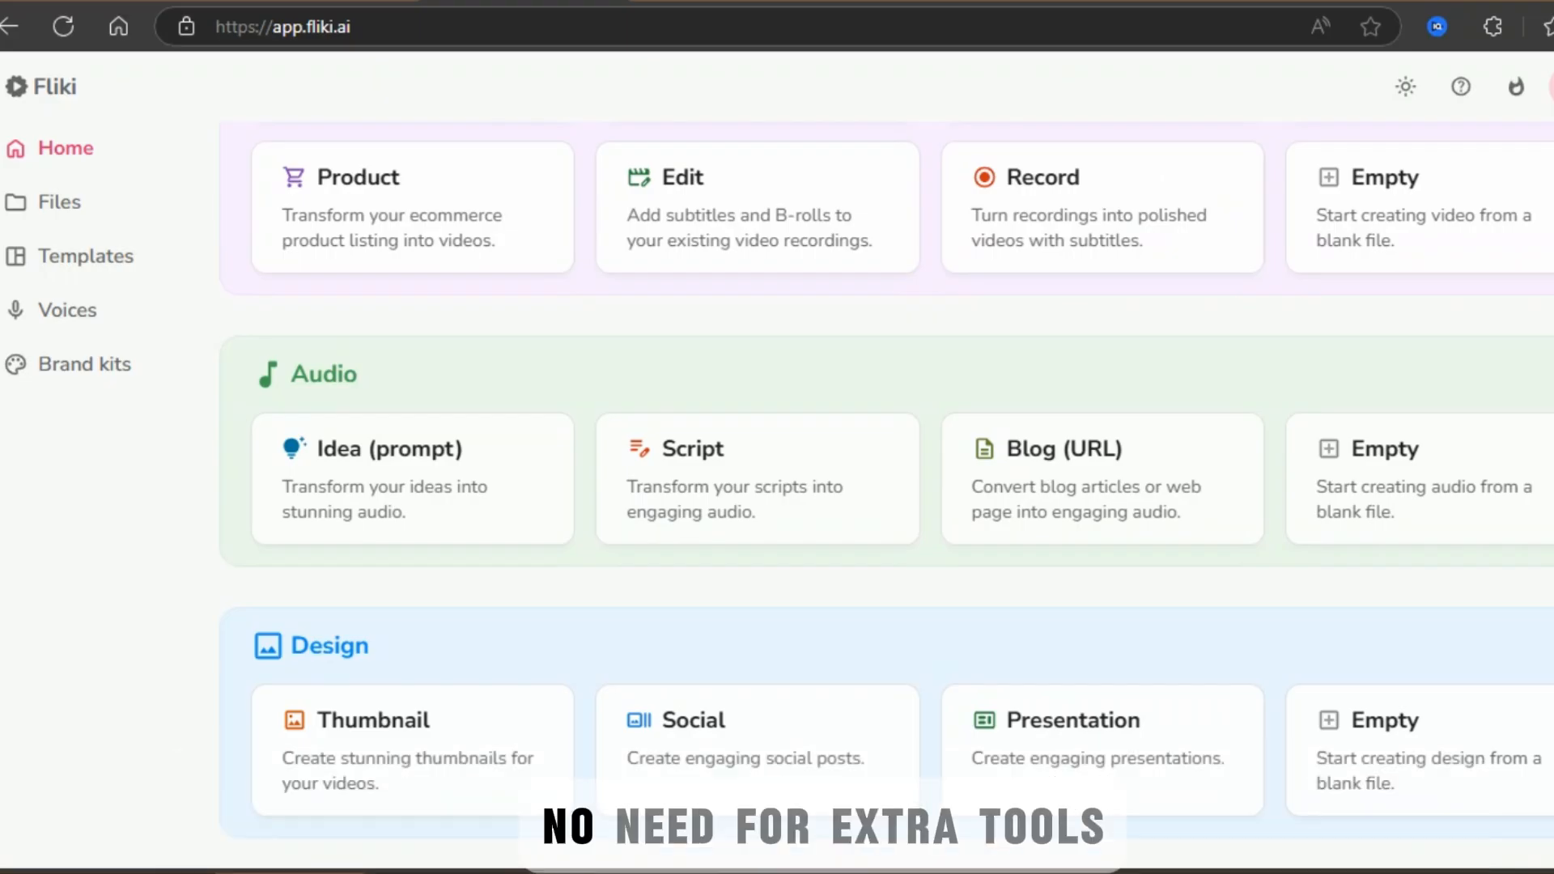
mouse_move(1406, 747)
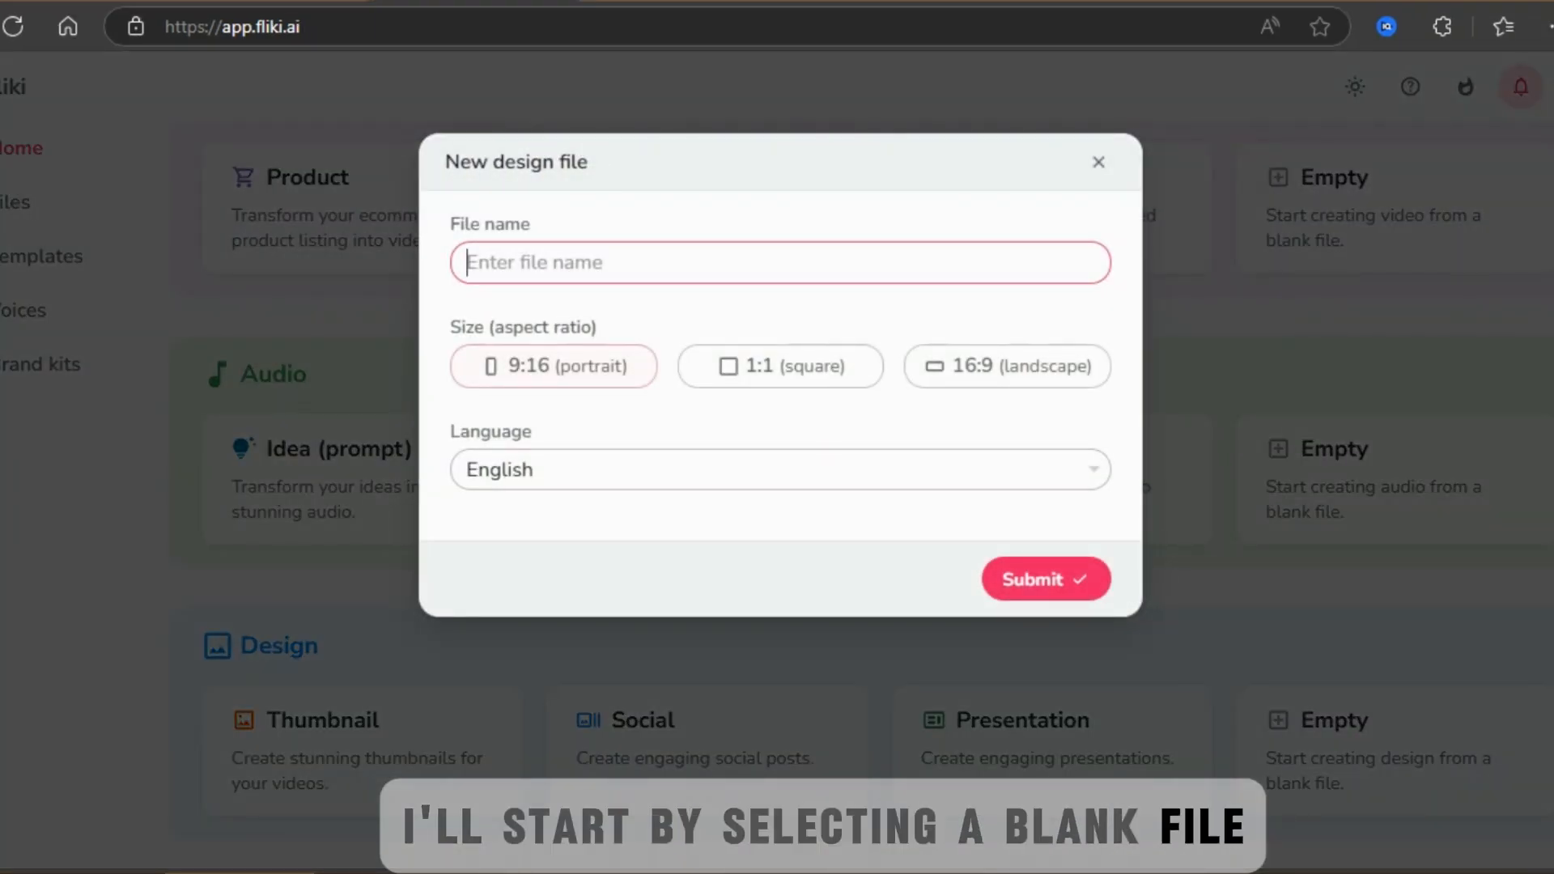
type("healthy l")
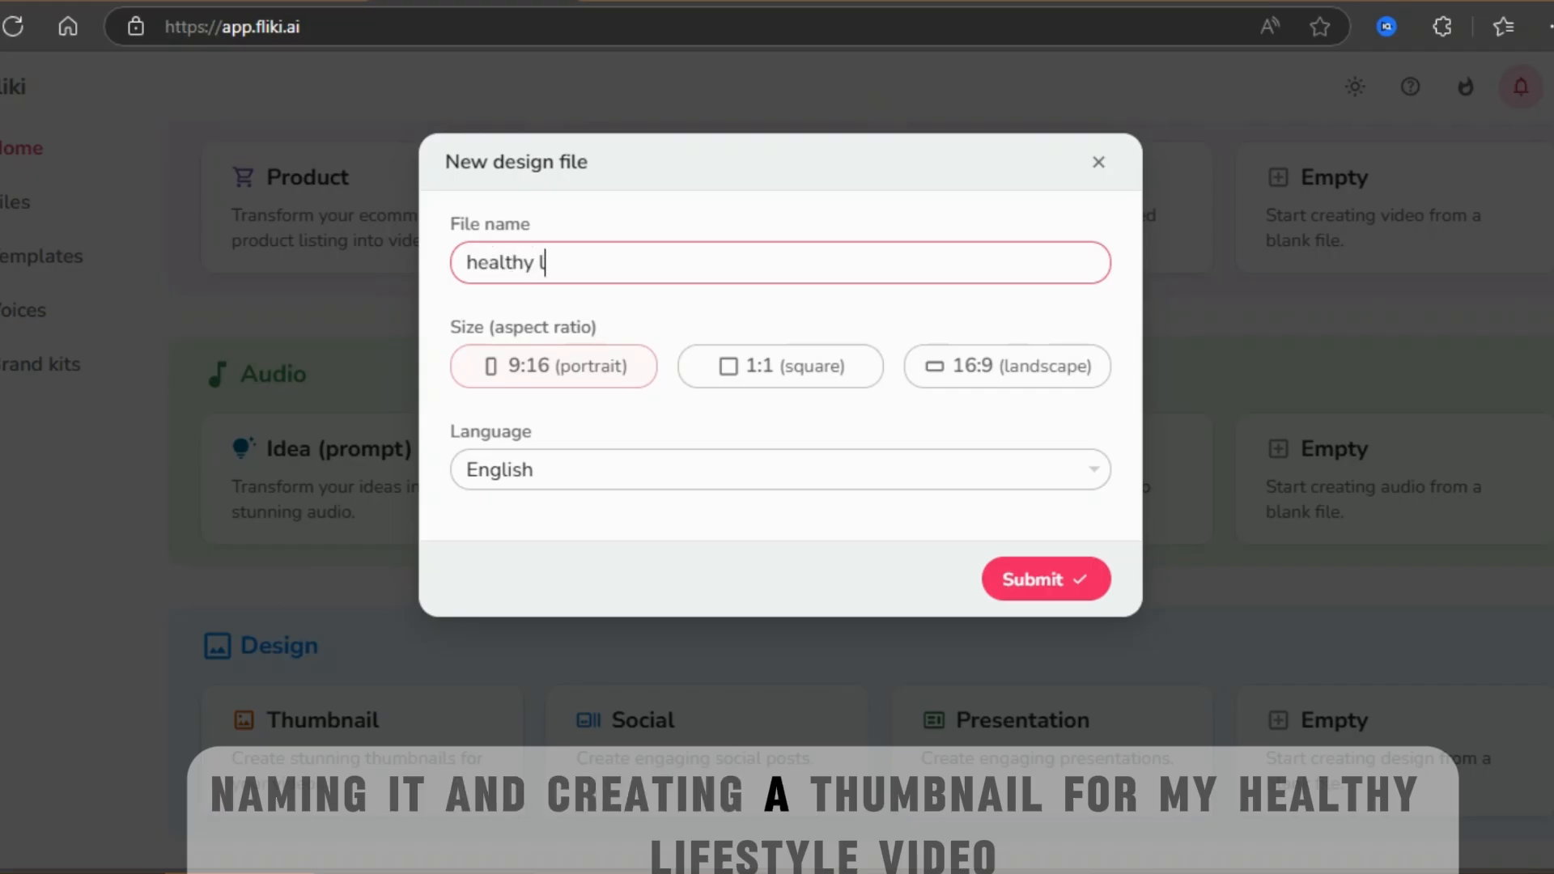
type("ifestyle")
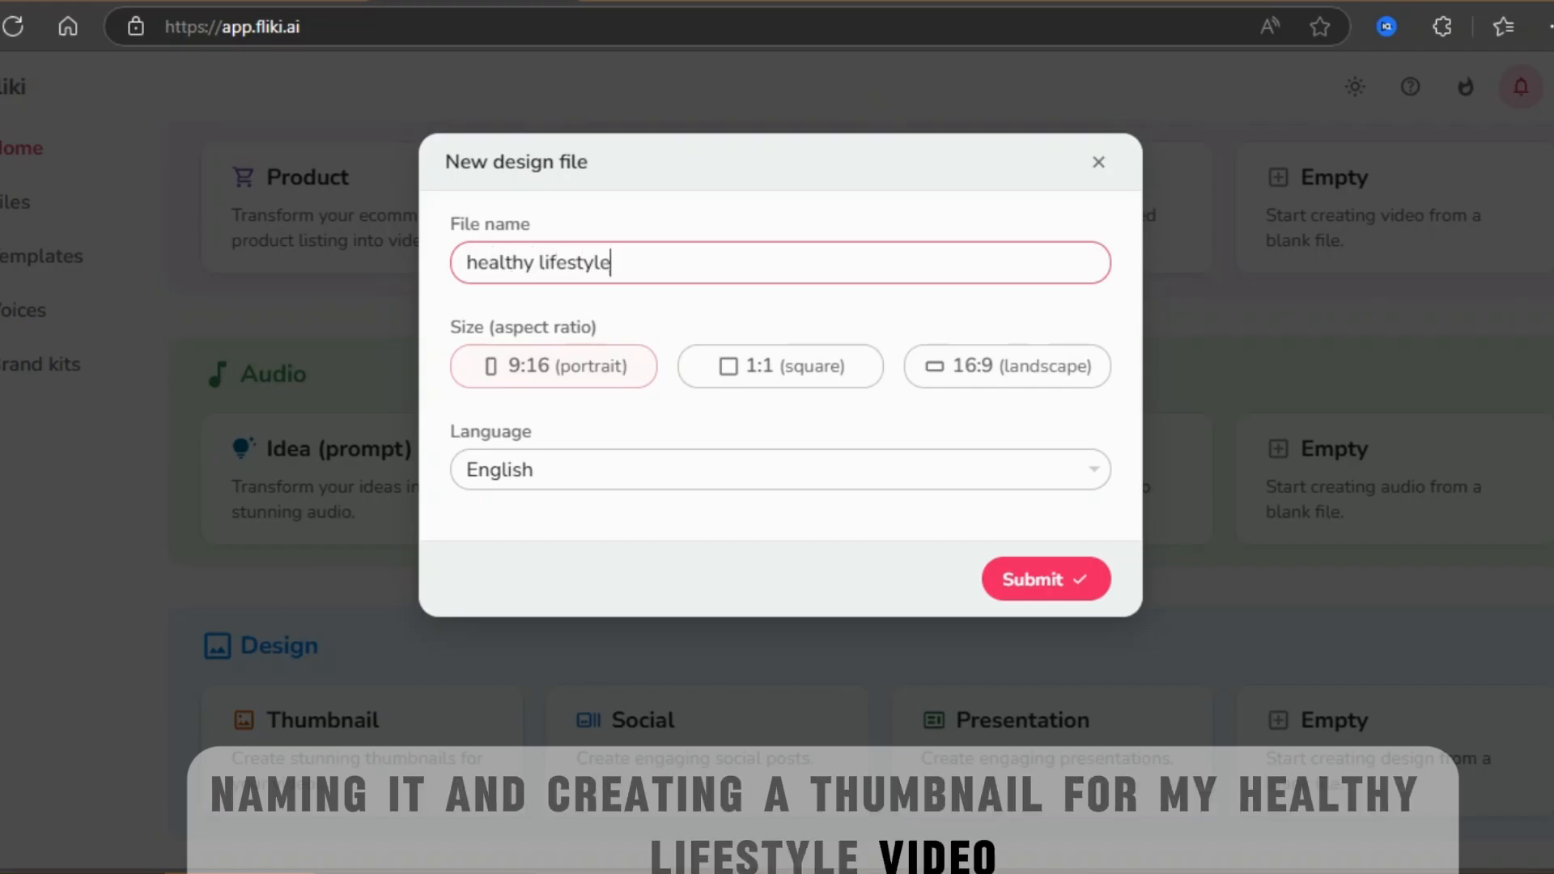
left_click(1005, 366)
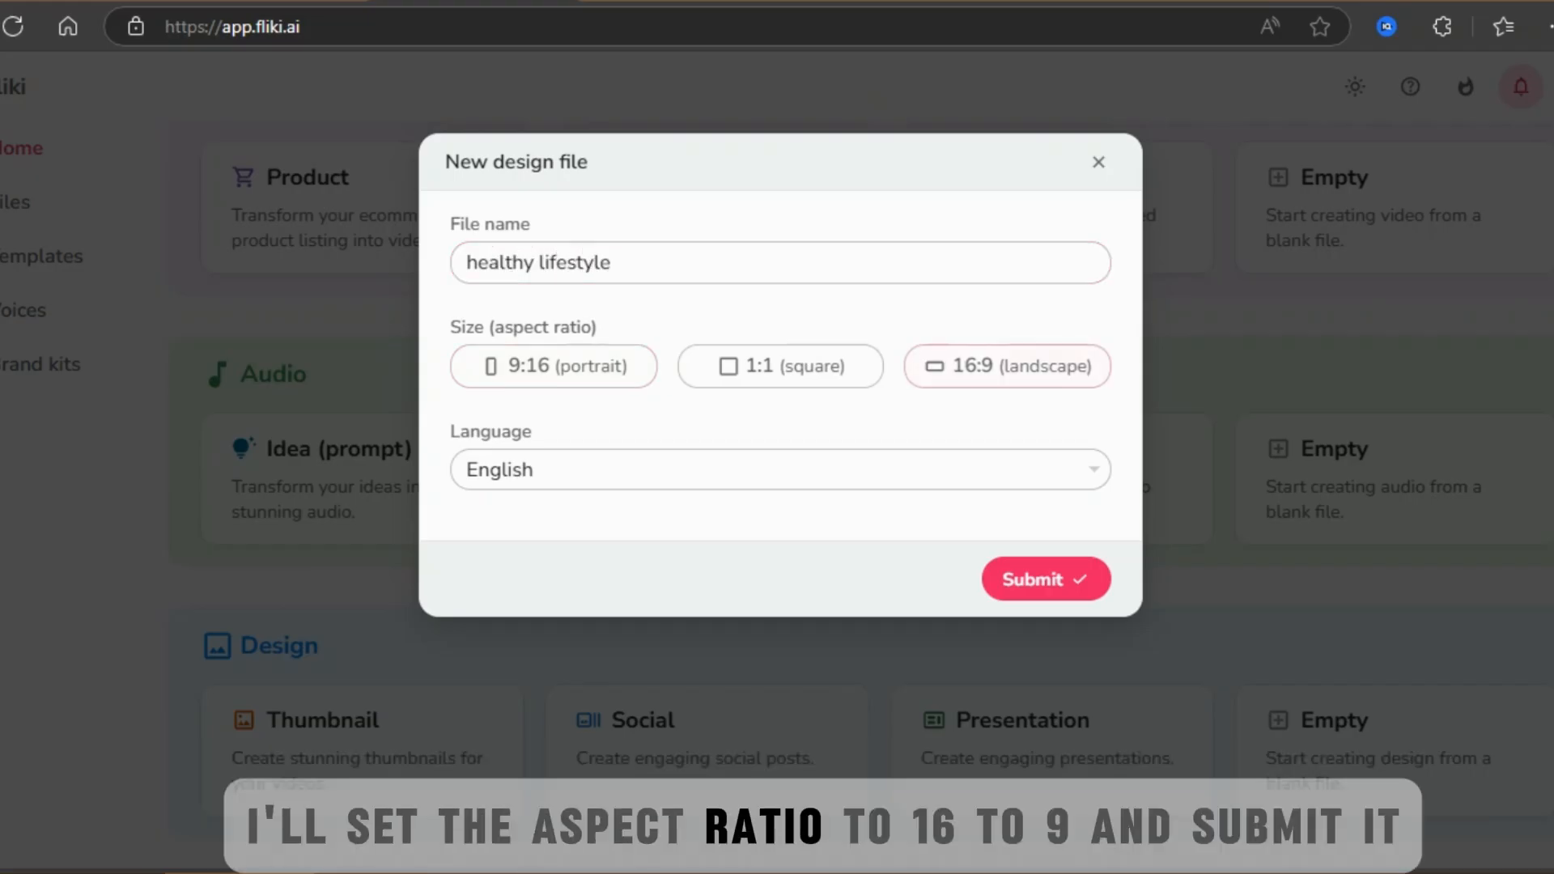
left_click(1044, 579)
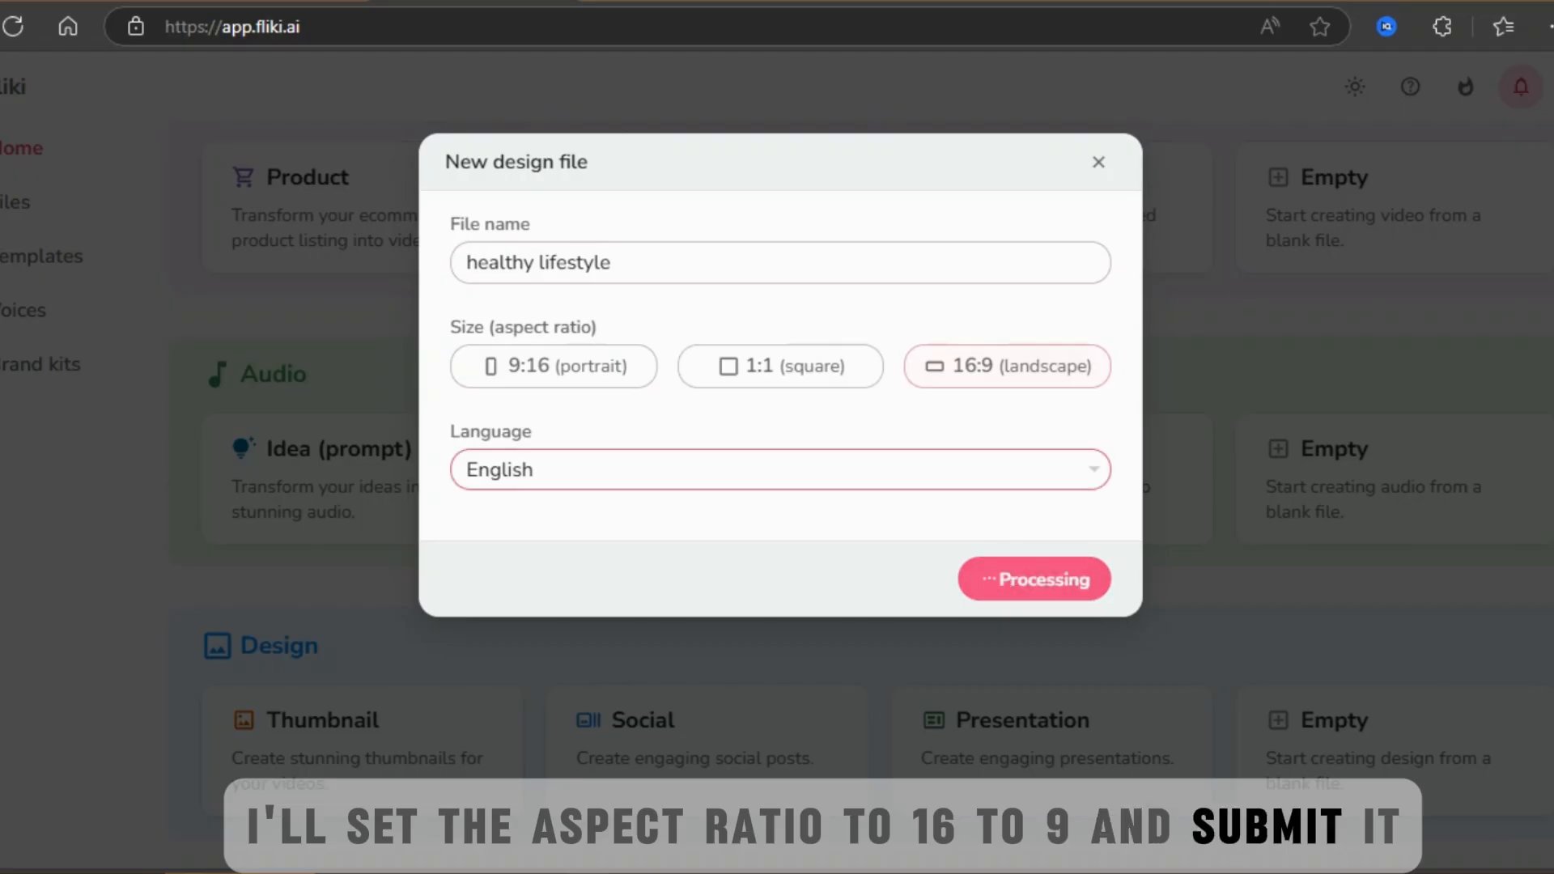
left_click(1032, 579)
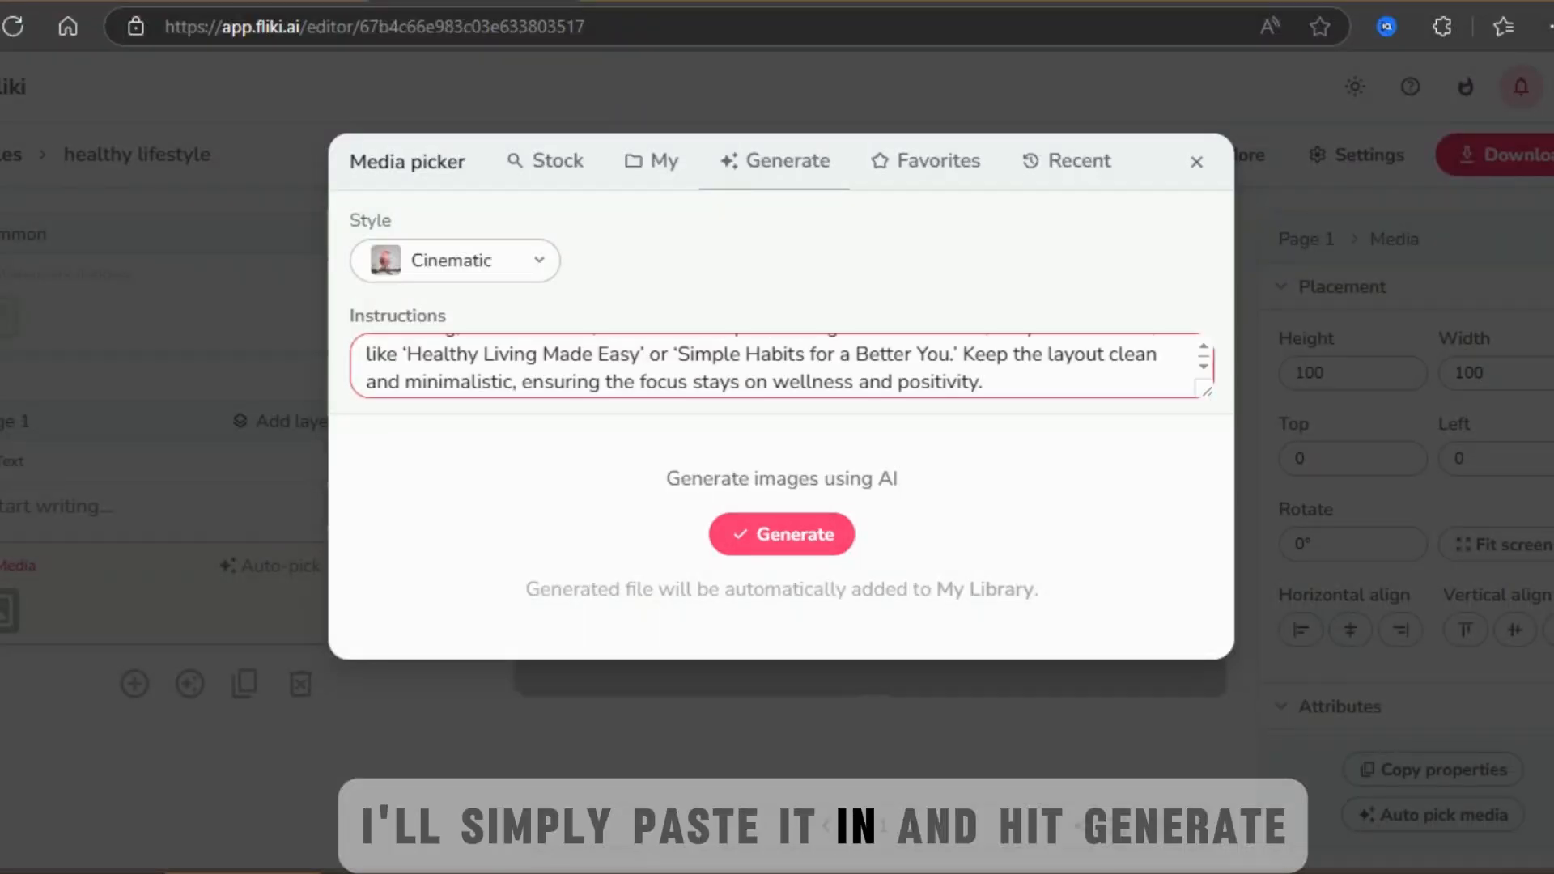
Generate the 'Healthy Living Made Easy' image onto the thumbnail and export it as JPG
left_click(780, 533)
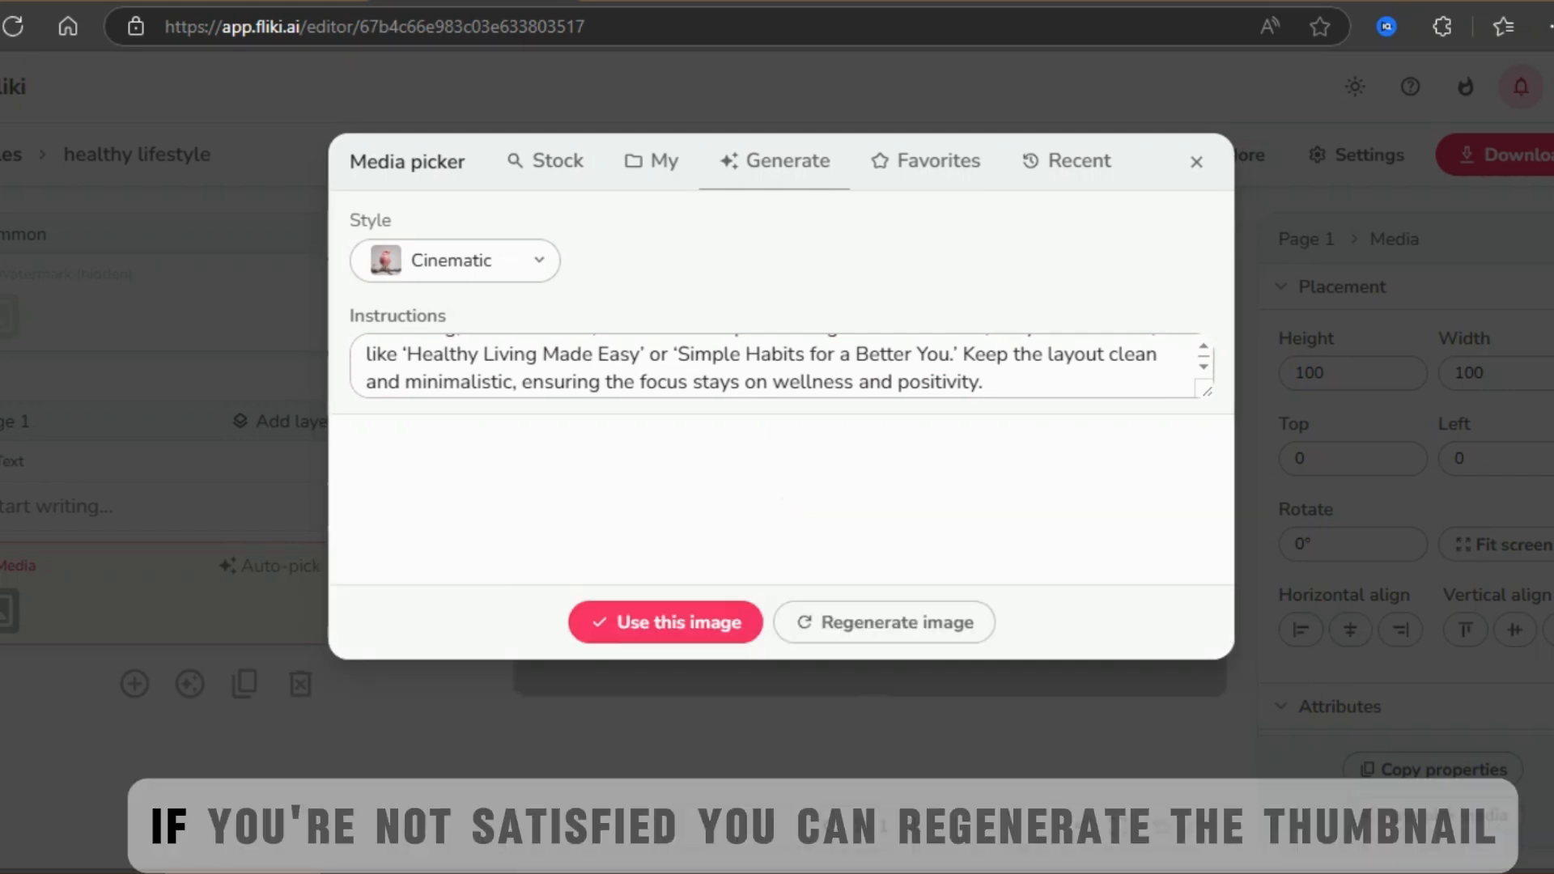
left_click(884, 621)
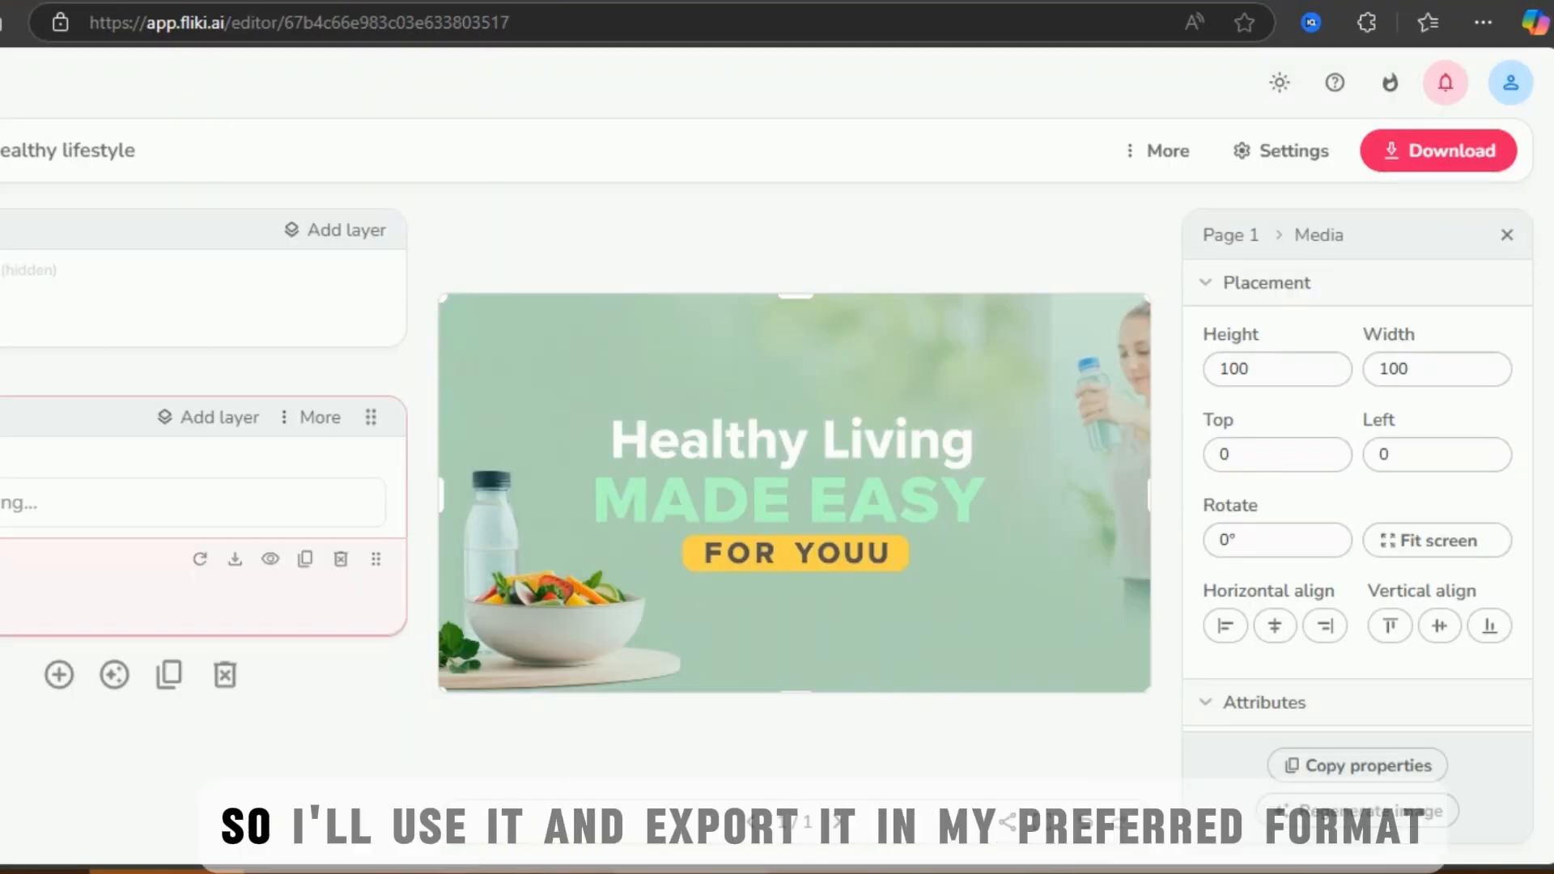
left_click(1437, 149)
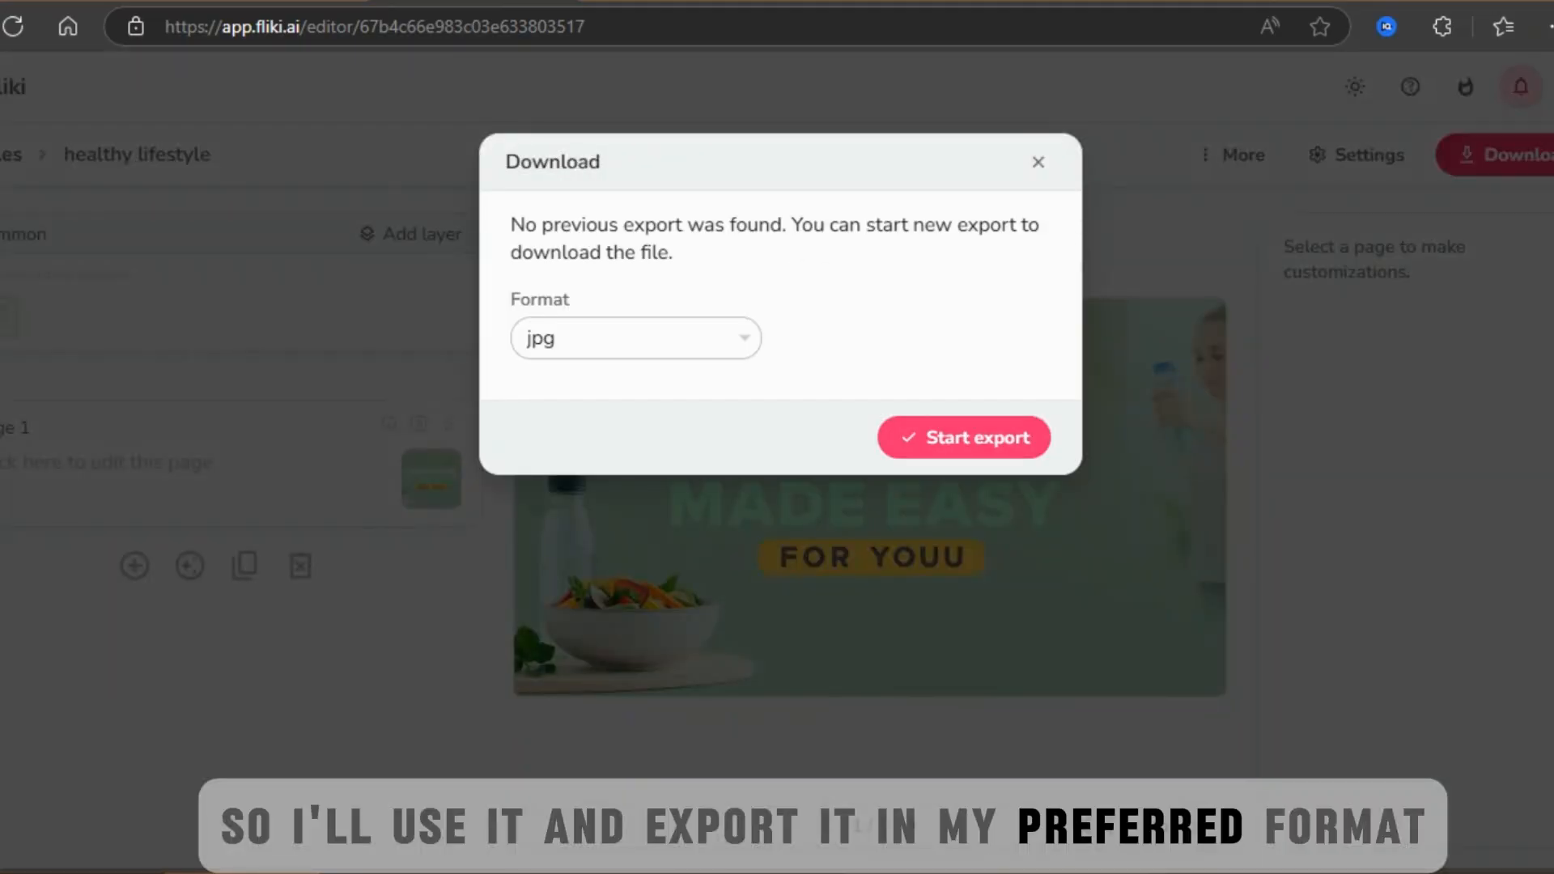
left_click(961, 437)
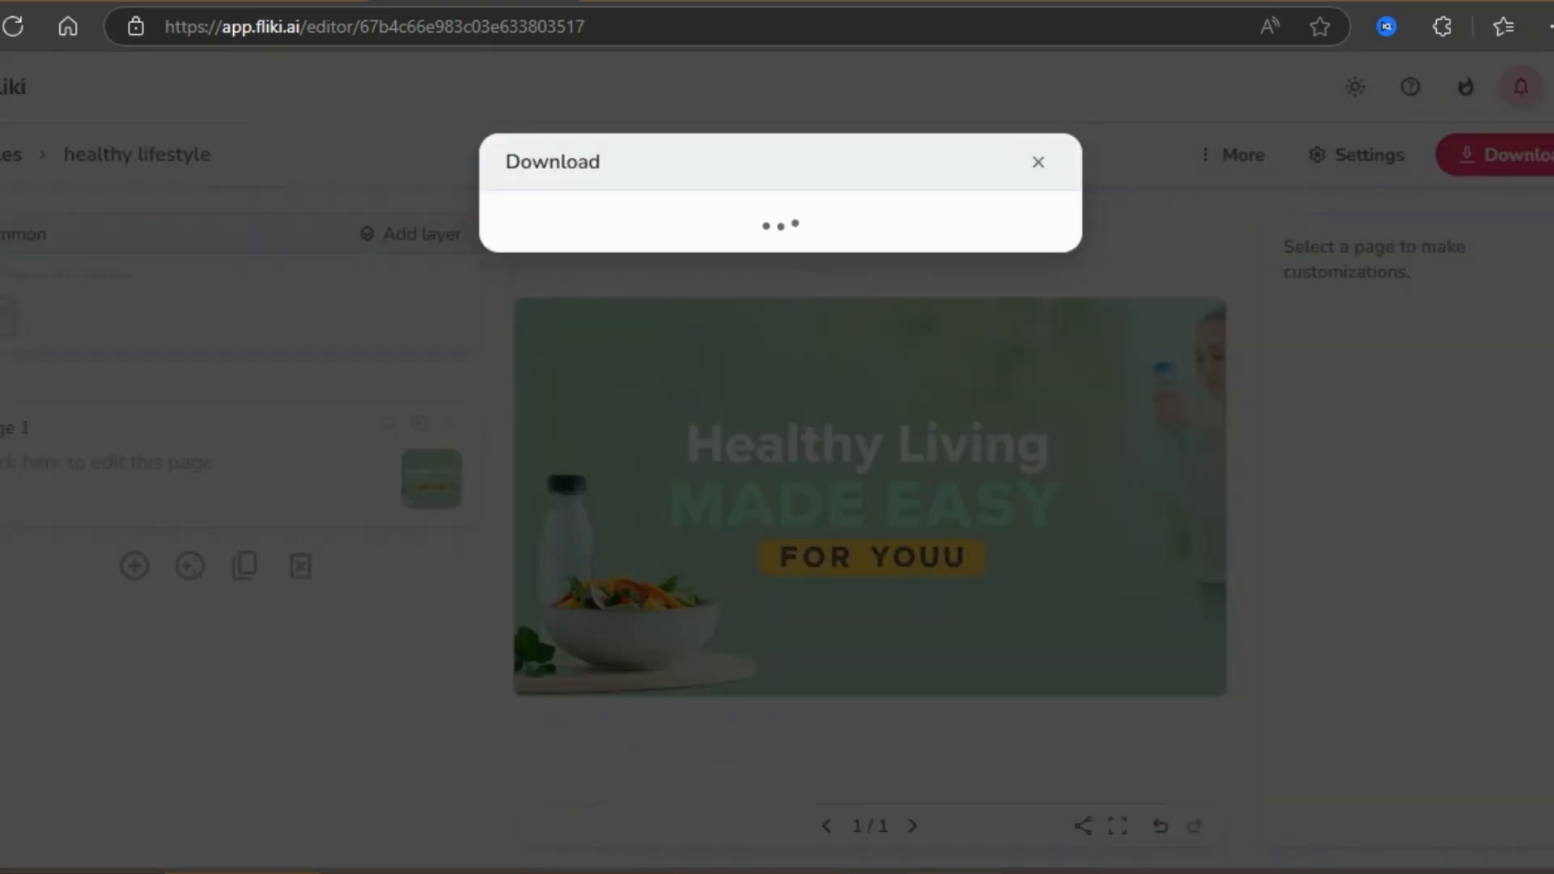